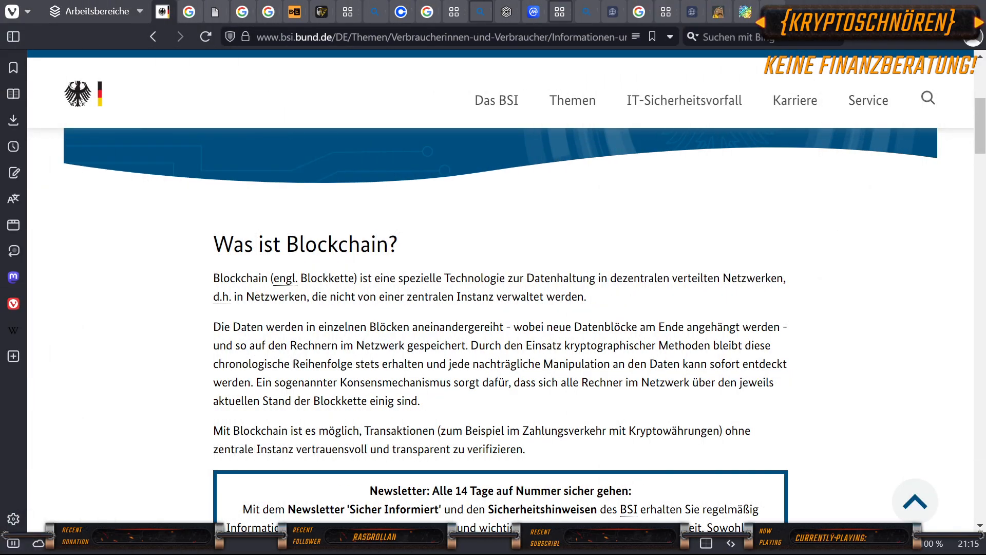
Scroll back to the top of the BSI page so the title banner is visible.
scroll(up, 3)
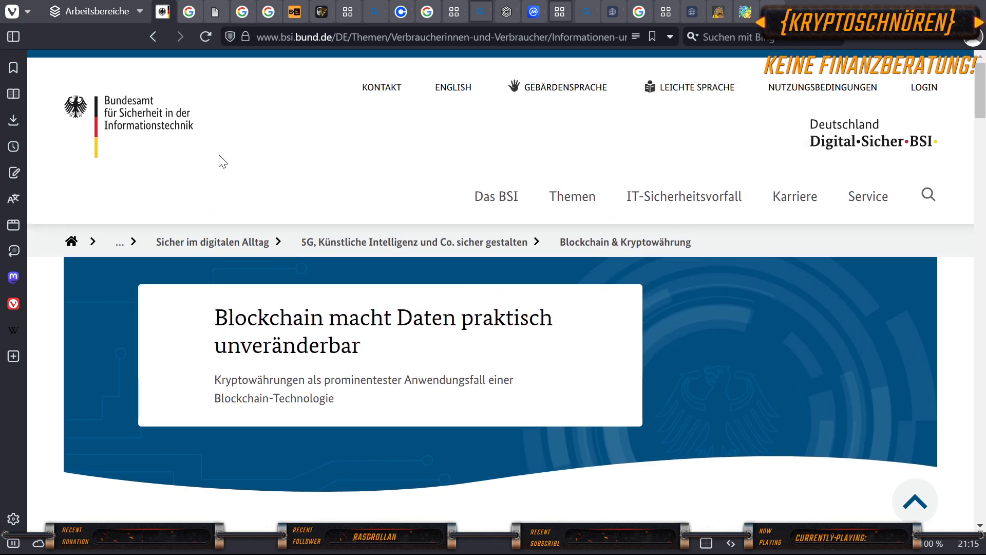
mouse_move(110, 113)
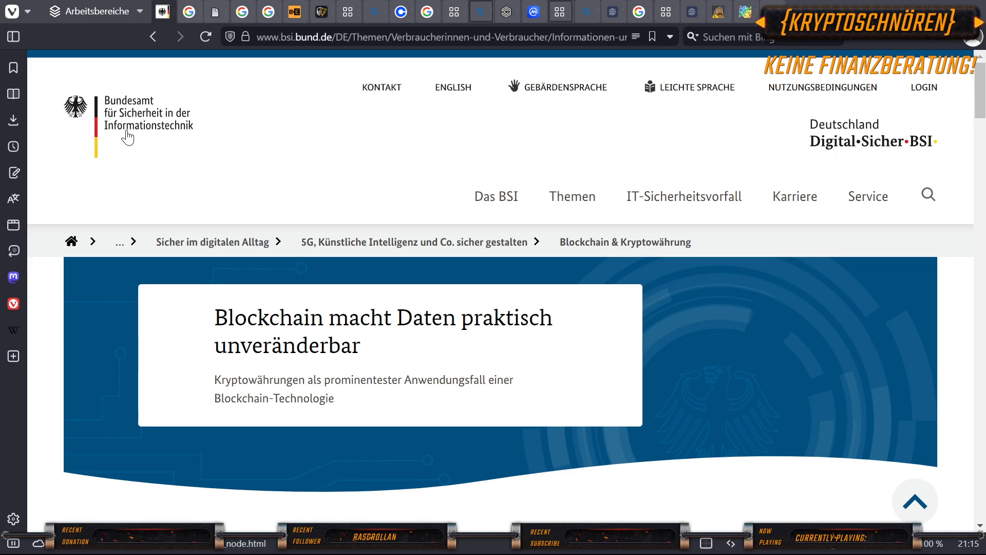
mouse_move(884, 156)
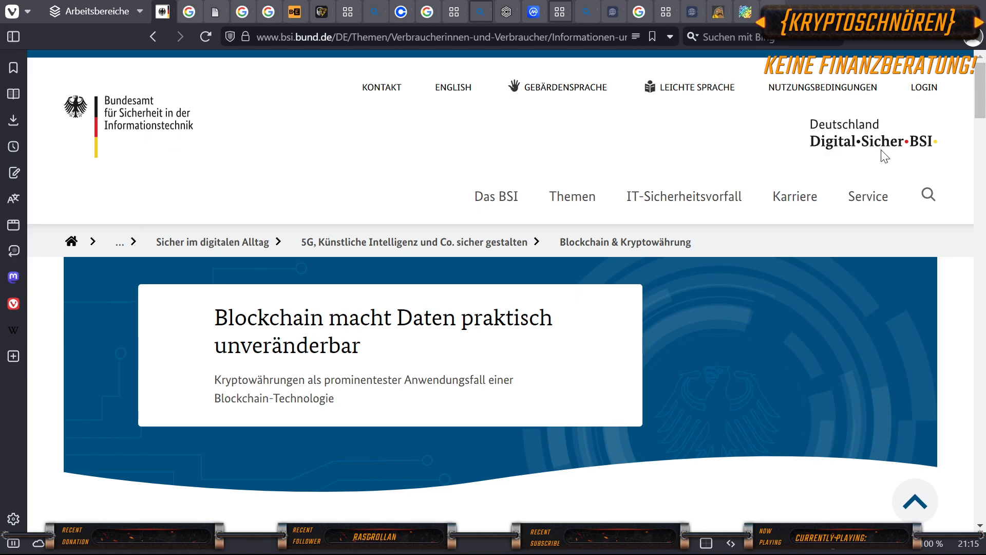
scroll(down, 3)
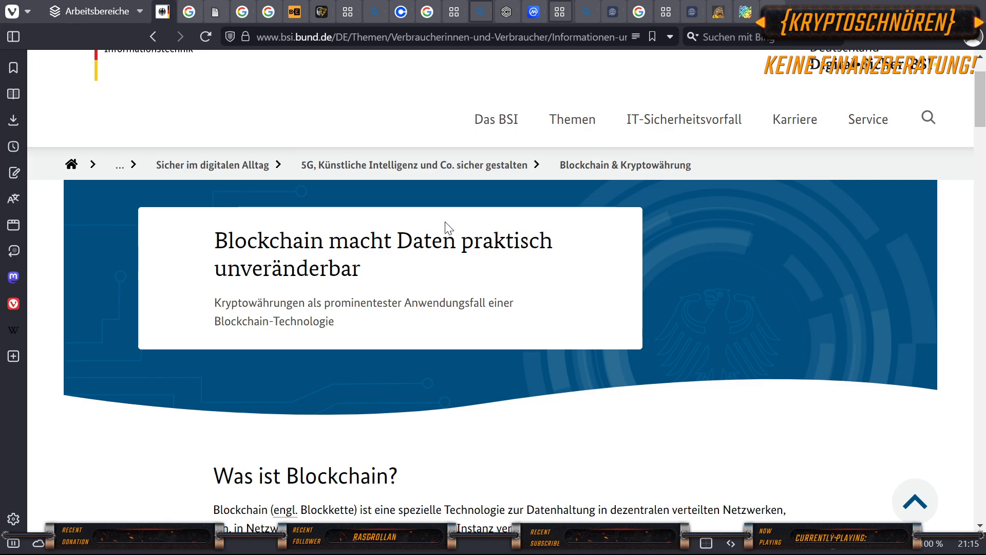
mouse_move(450, 263)
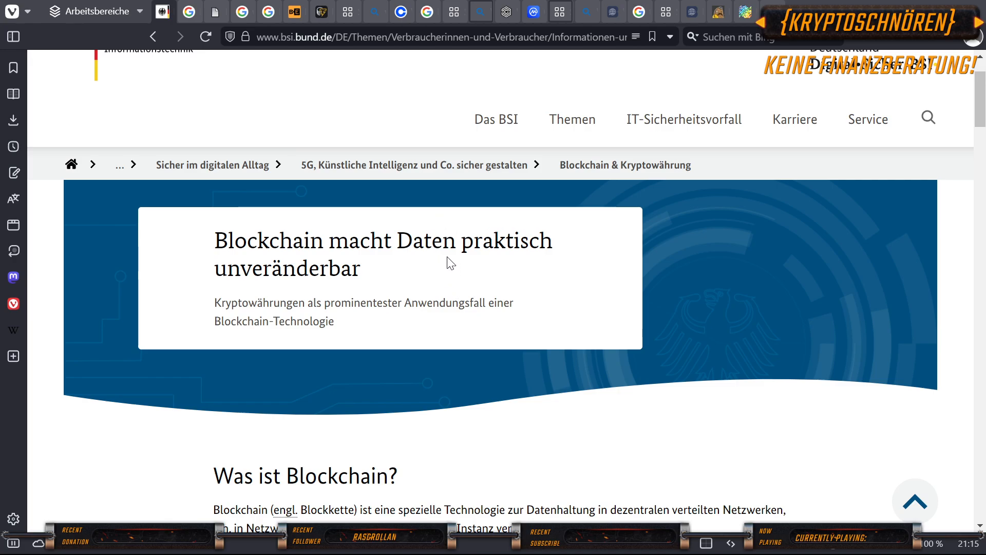
mouse_move(296, 308)
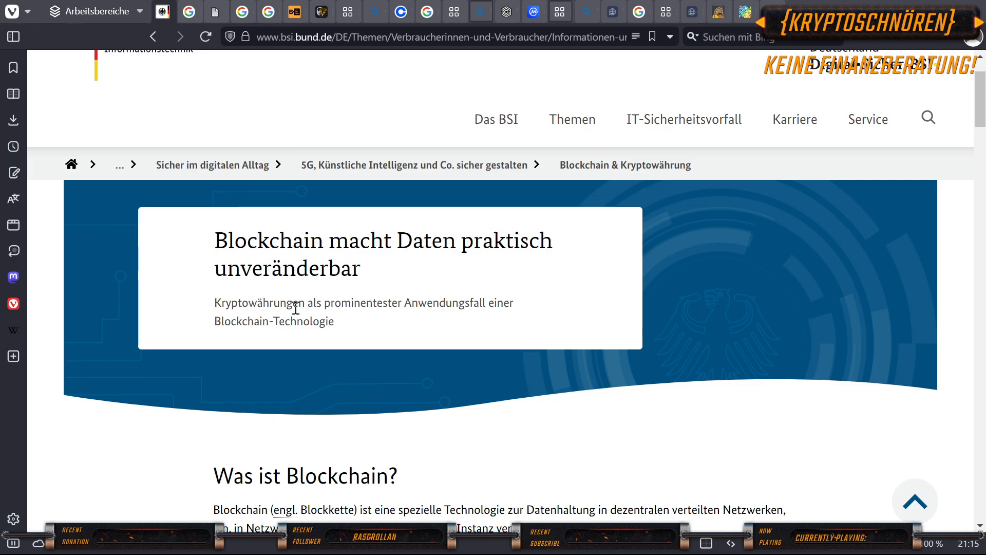
mouse_move(332, 304)
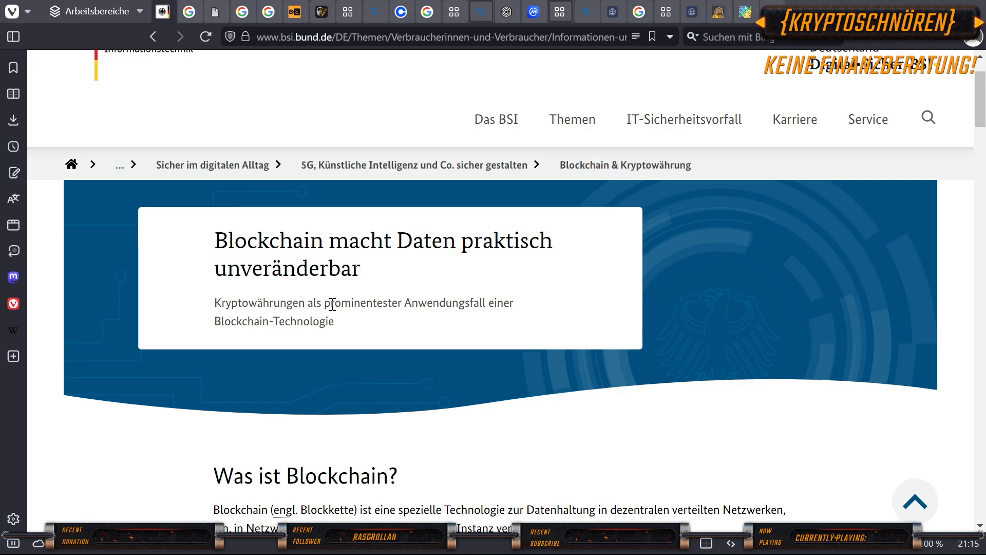
mouse_move(276, 317)
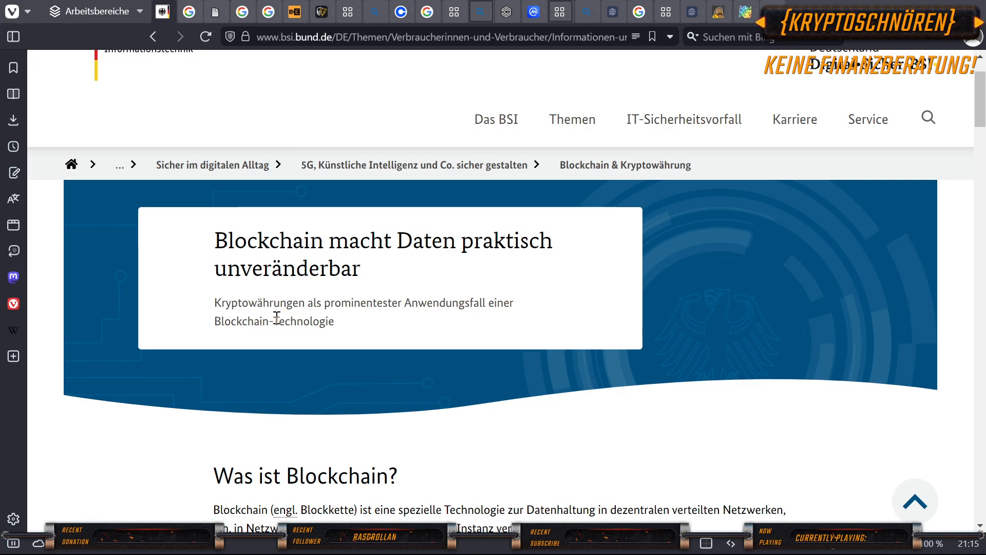
Scroll through the 'Was ist Blockchain?' explanation down to the goals list and newsletter box.
scroll(down, 3)
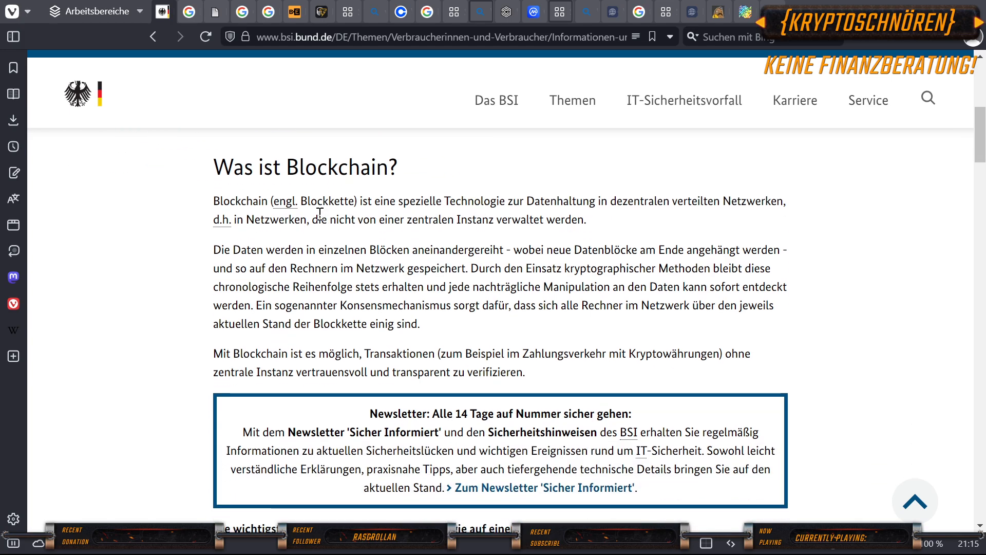
mouse_move(421, 157)
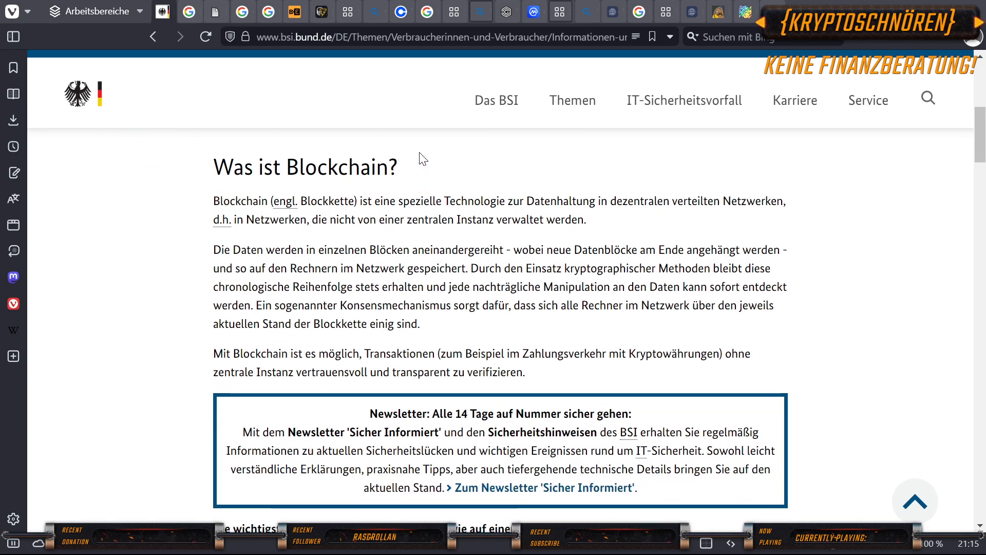
mouse_move(419, 156)
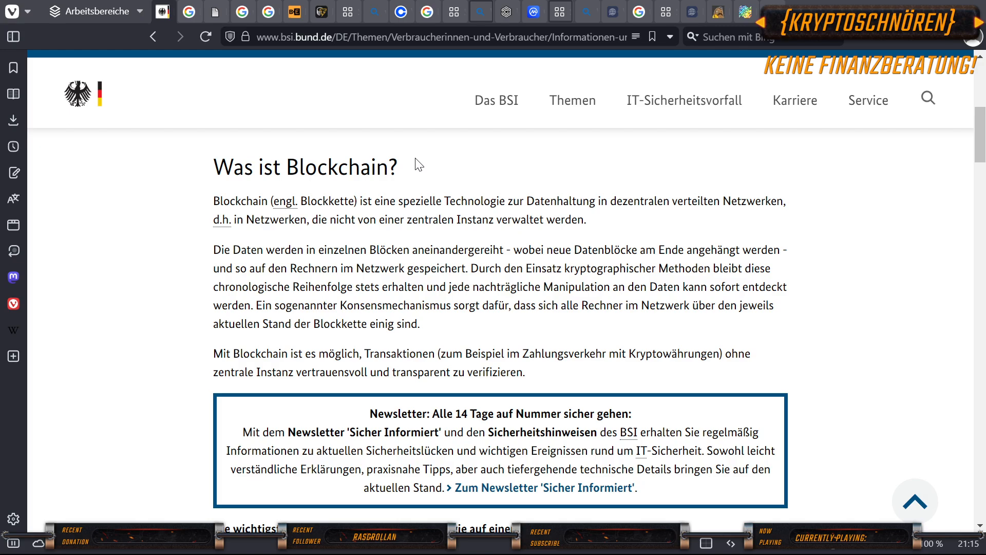
mouse_move(408, 181)
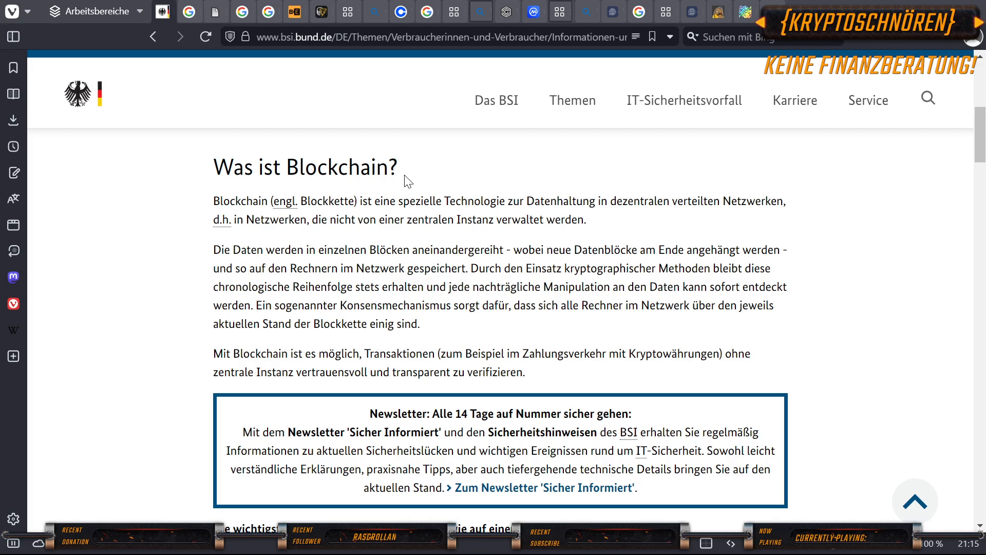
mouse_move(406, 194)
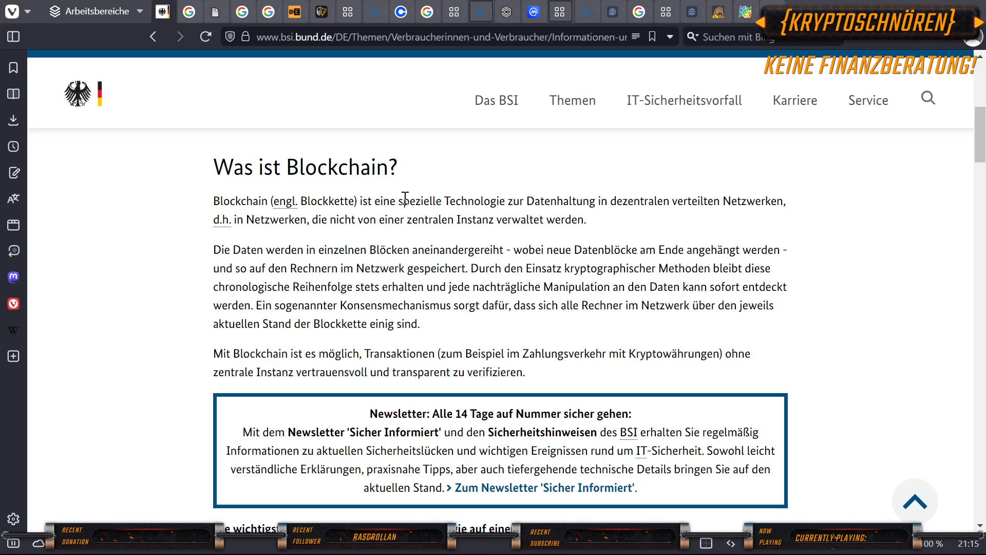
mouse_move(420, 201)
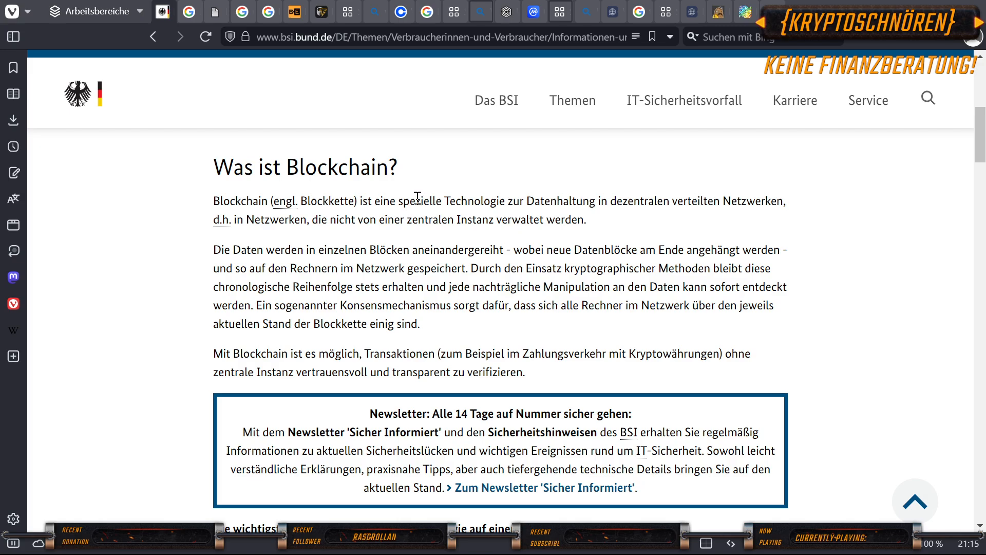
mouse_move(433, 222)
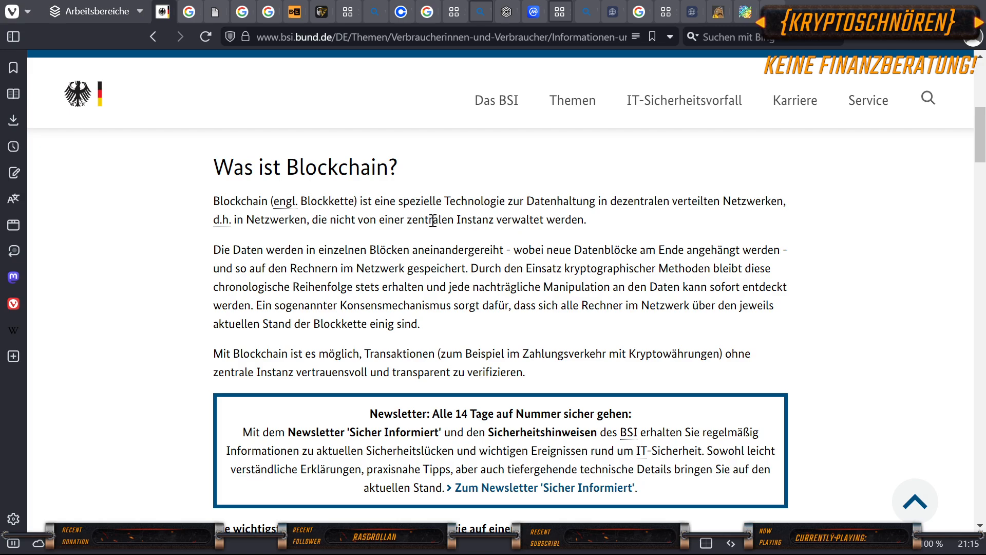
mouse_move(412, 216)
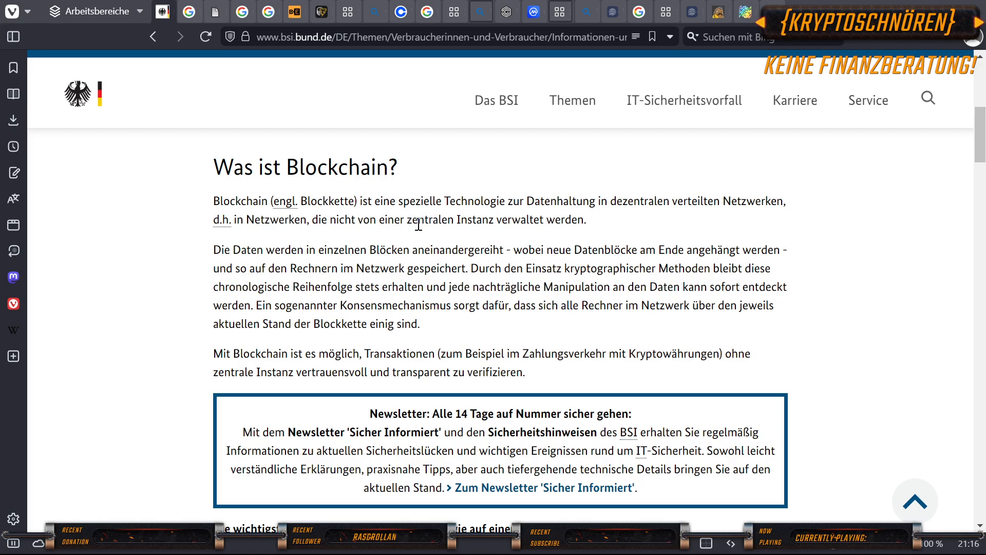
mouse_move(422, 234)
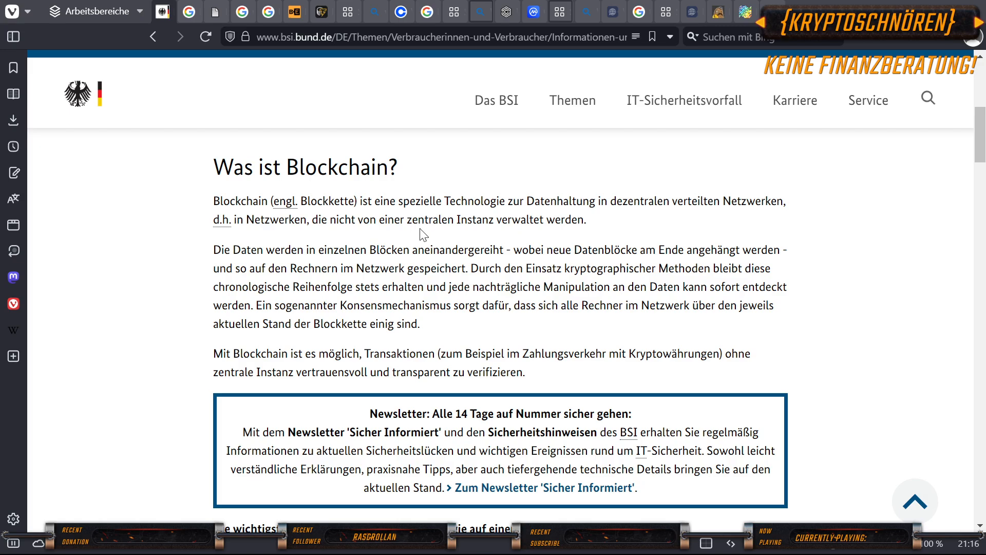
mouse_move(411, 225)
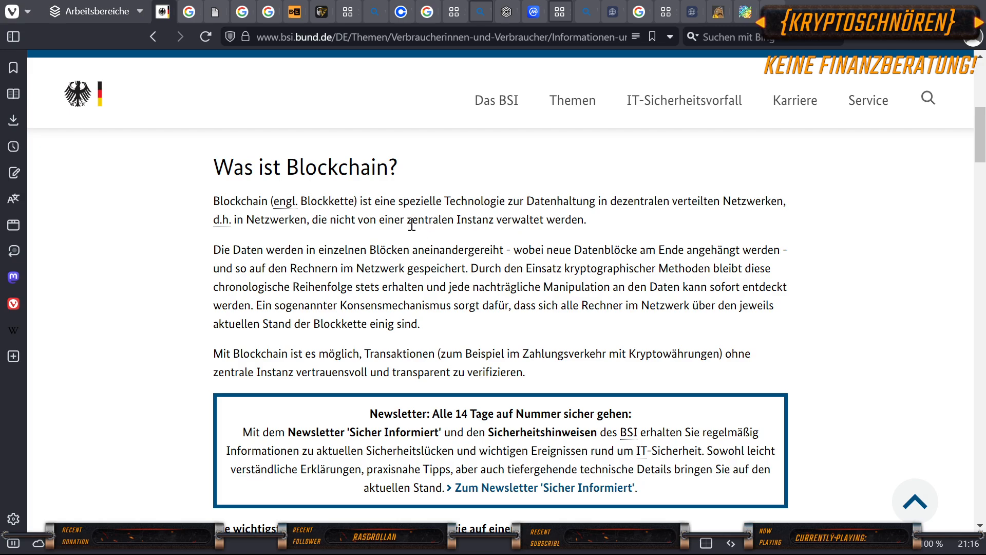
mouse_move(430, 236)
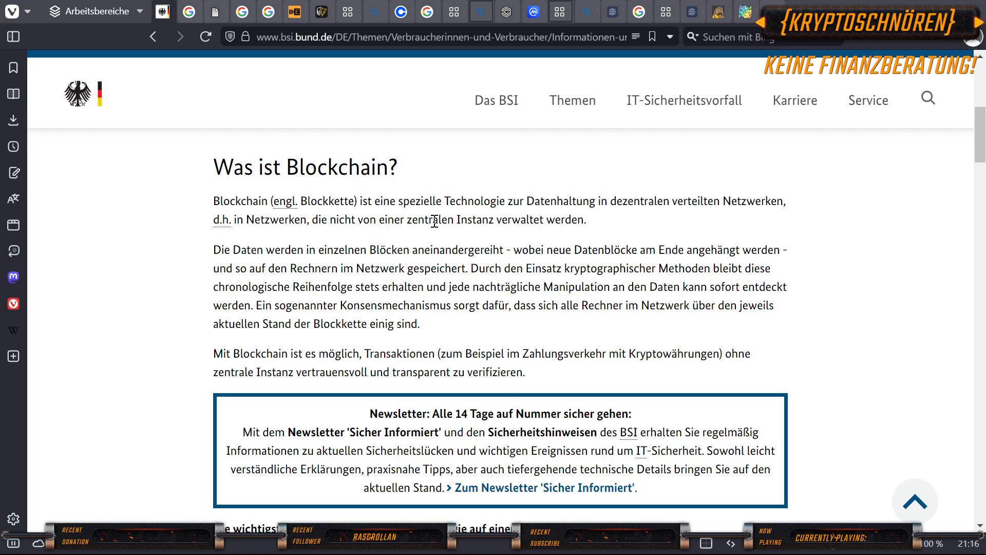
scroll(down, 3)
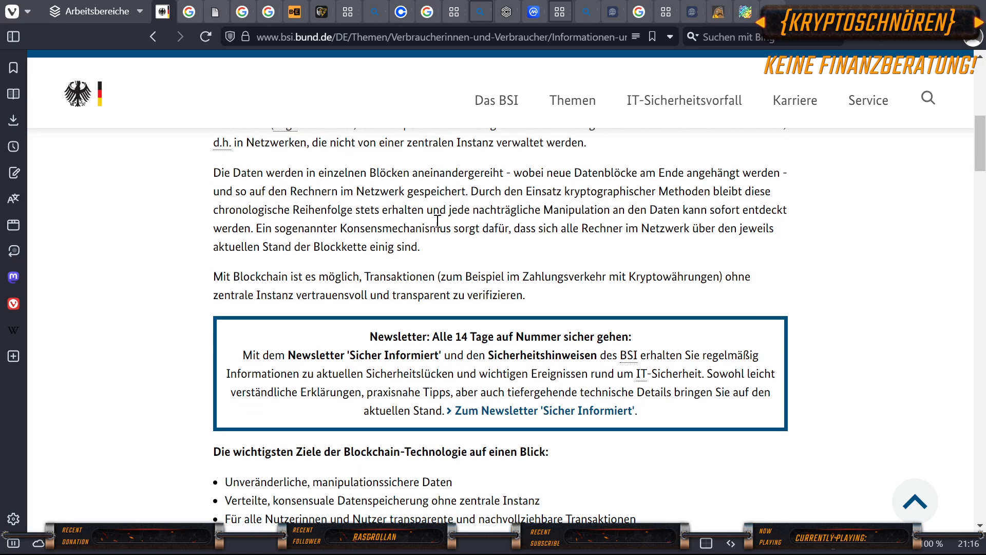
mouse_move(448, 223)
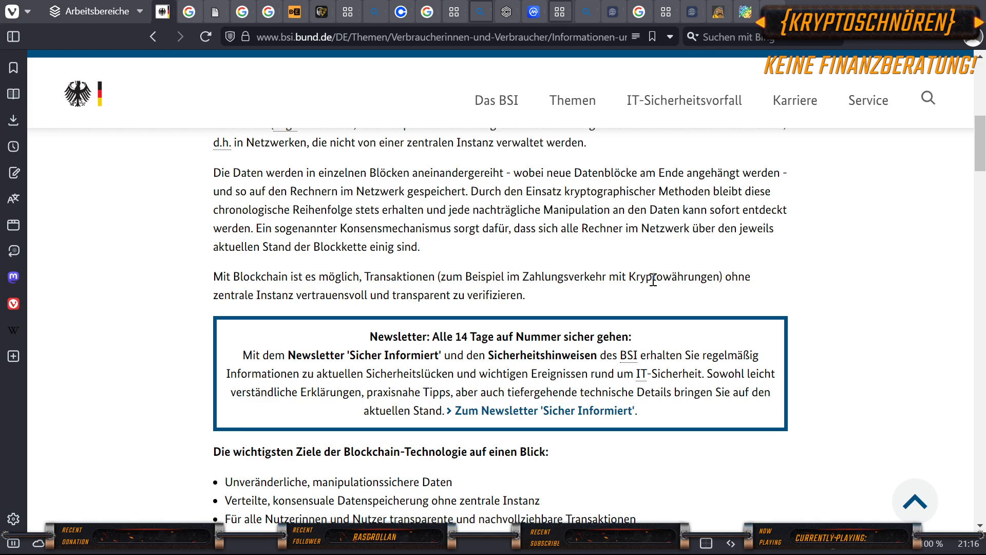
mouse_move(288, 294)
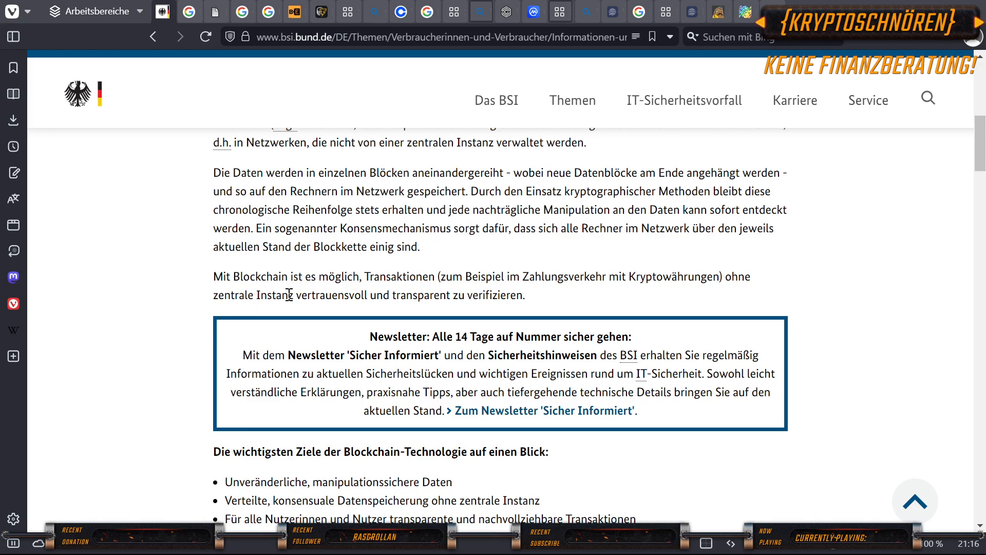
mouse_move(446, 292)
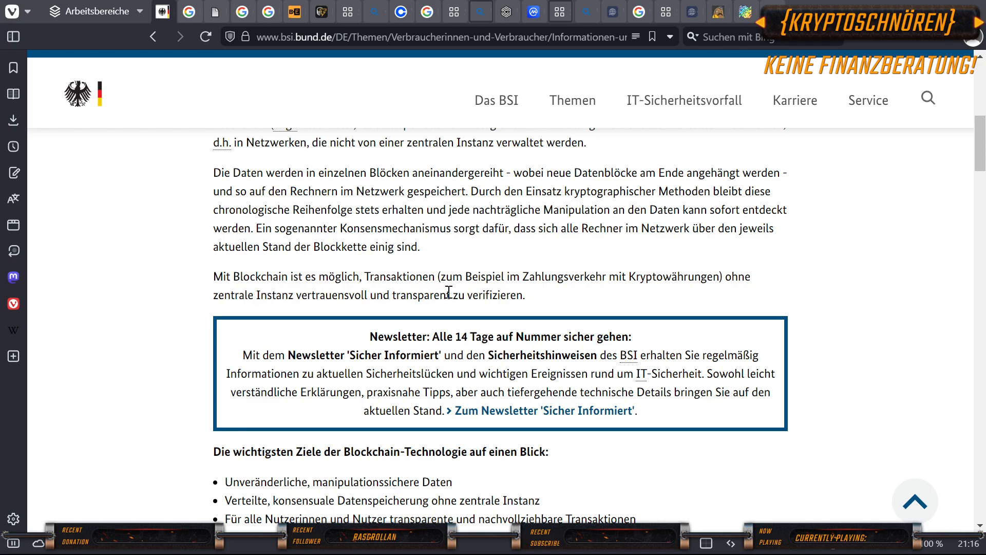
scroll(down, 3)
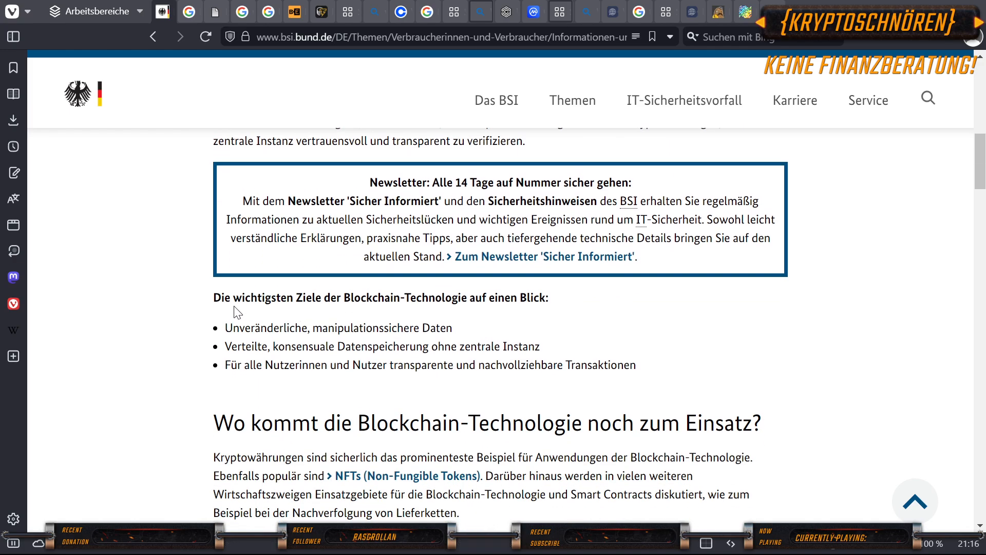
mouse_move(363, 332)
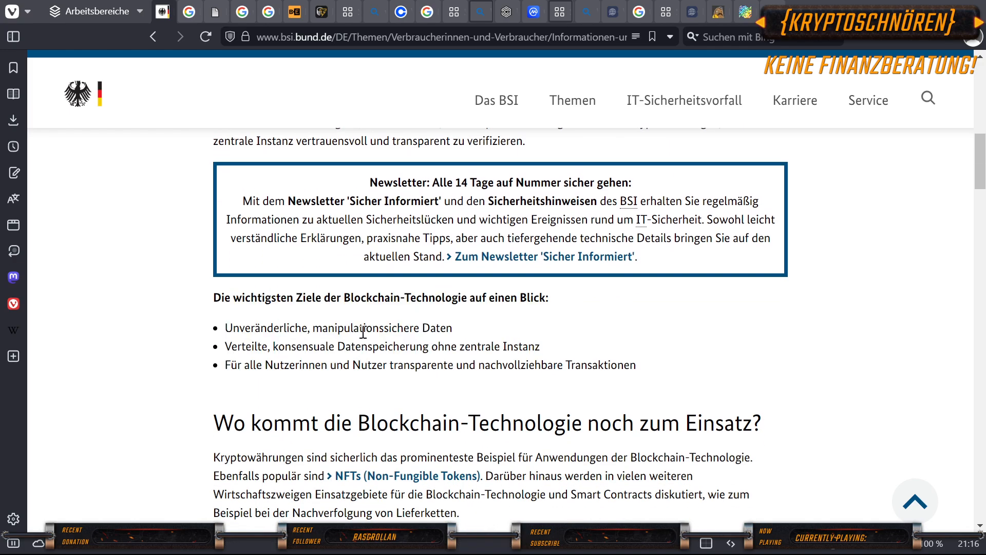
mouse_move(354, 319)
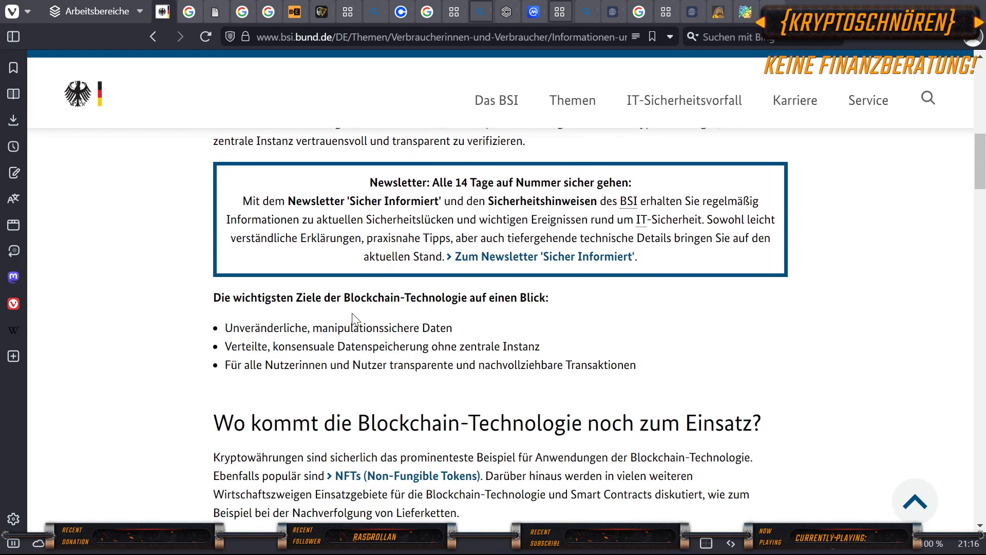
mouse_move(169, 286)
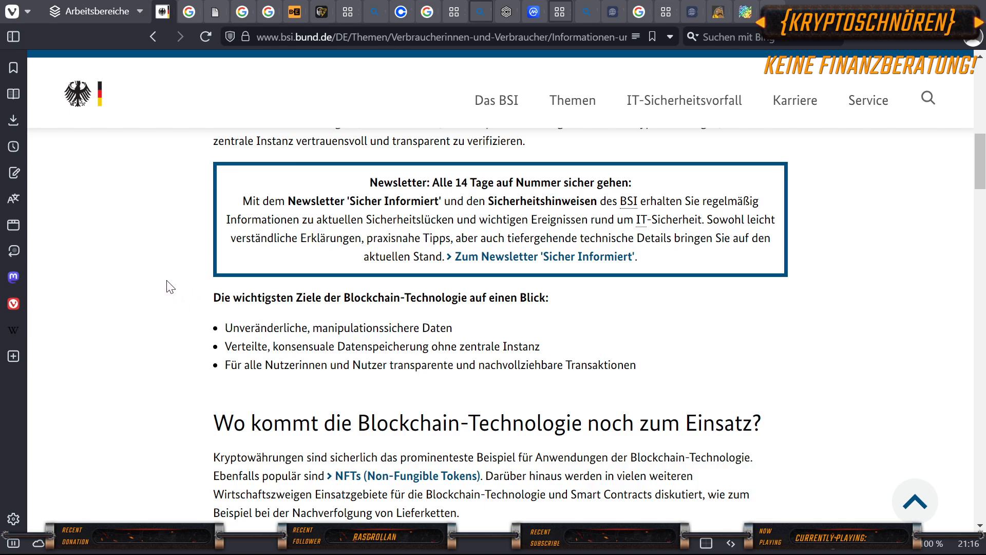
mouse_move(227, 321)
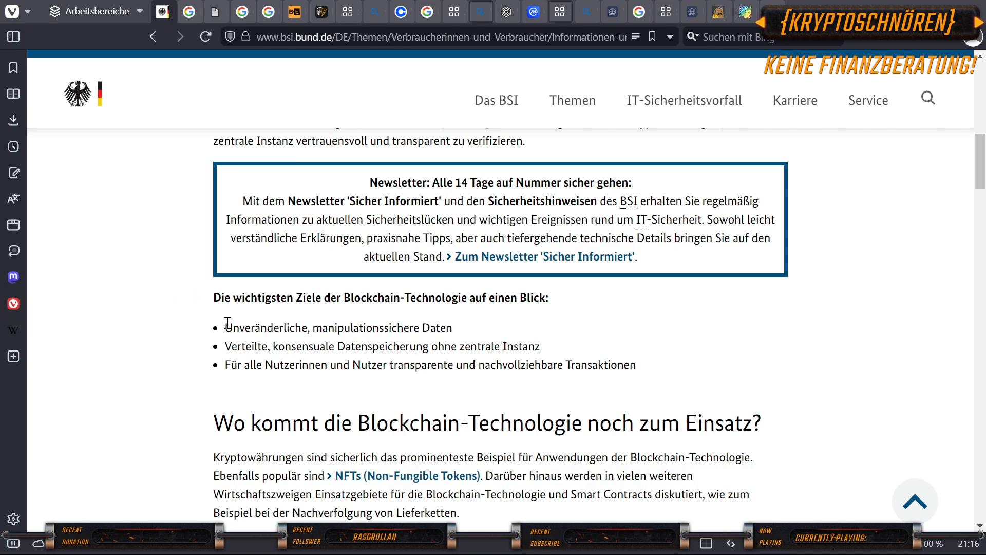
mouse_move(315, 331)
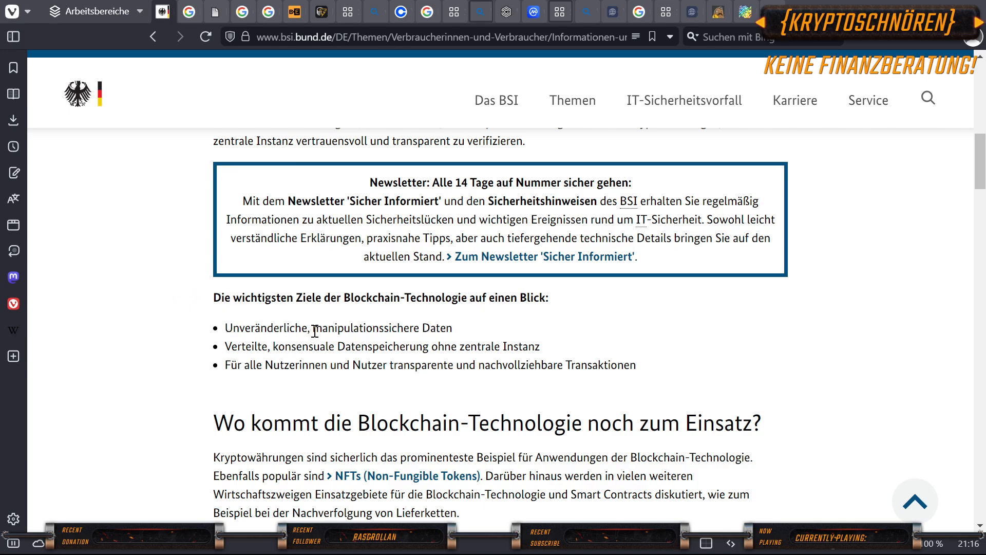
mouse_move(418, 325)
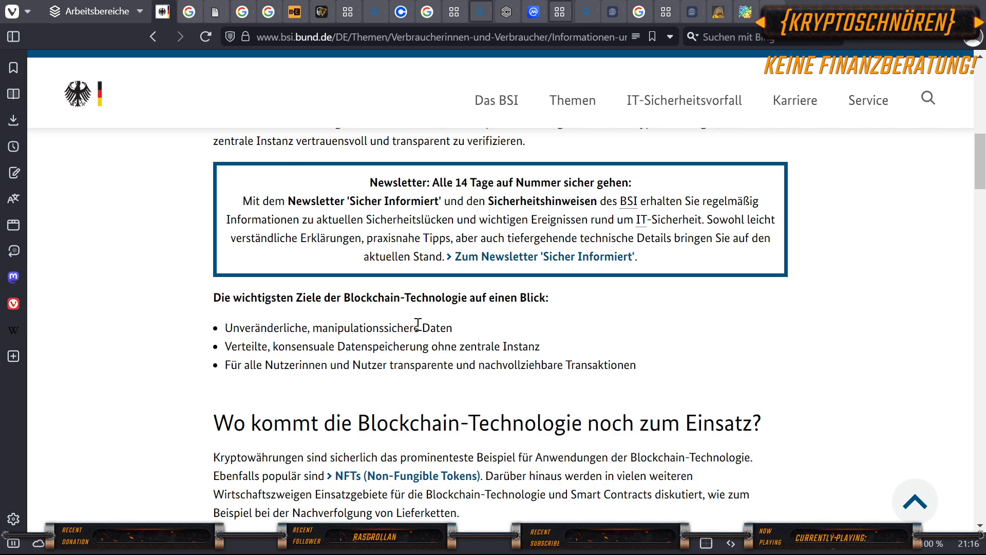
mouse_move(270, 345)
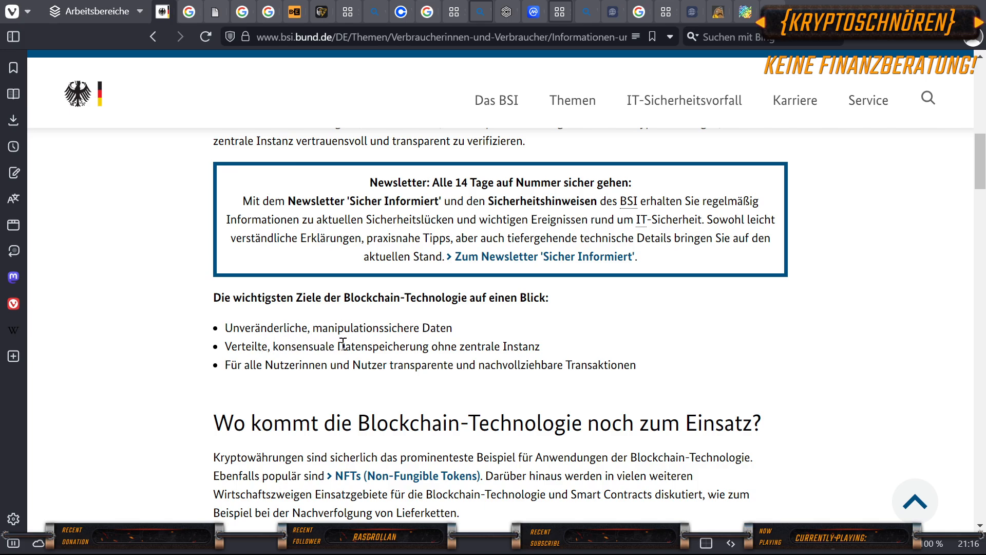
mouse_move(503, 344)
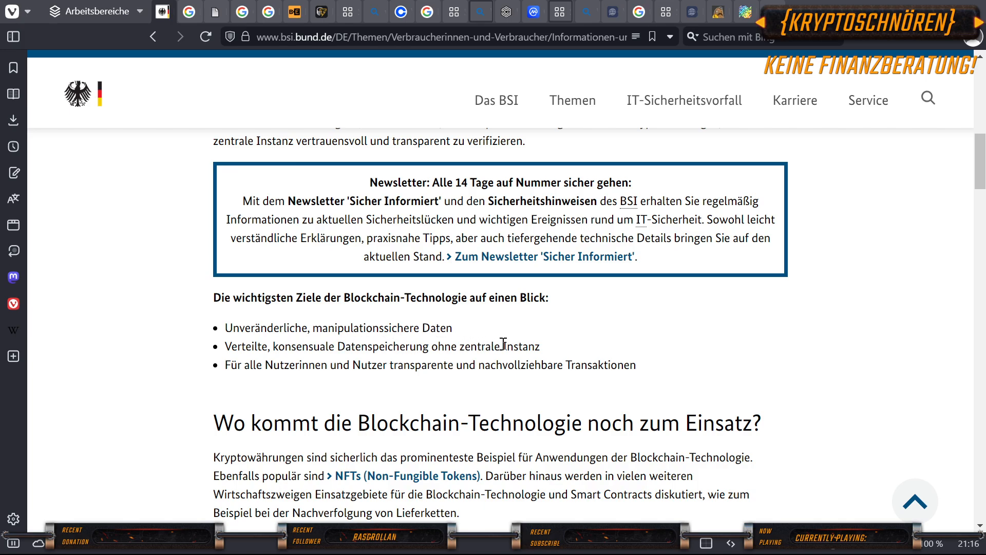
mouse_move(283, 367)
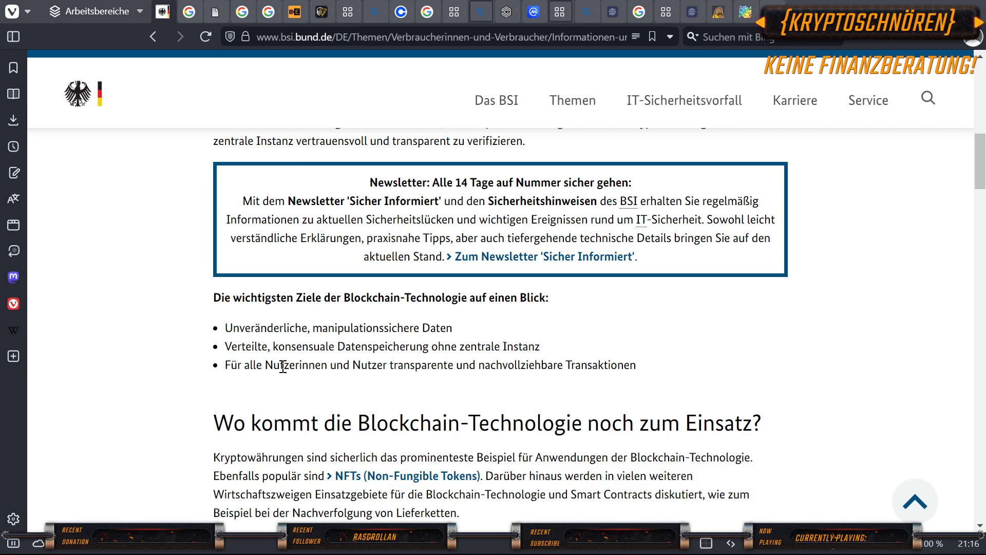
mouse_move(440, 363)
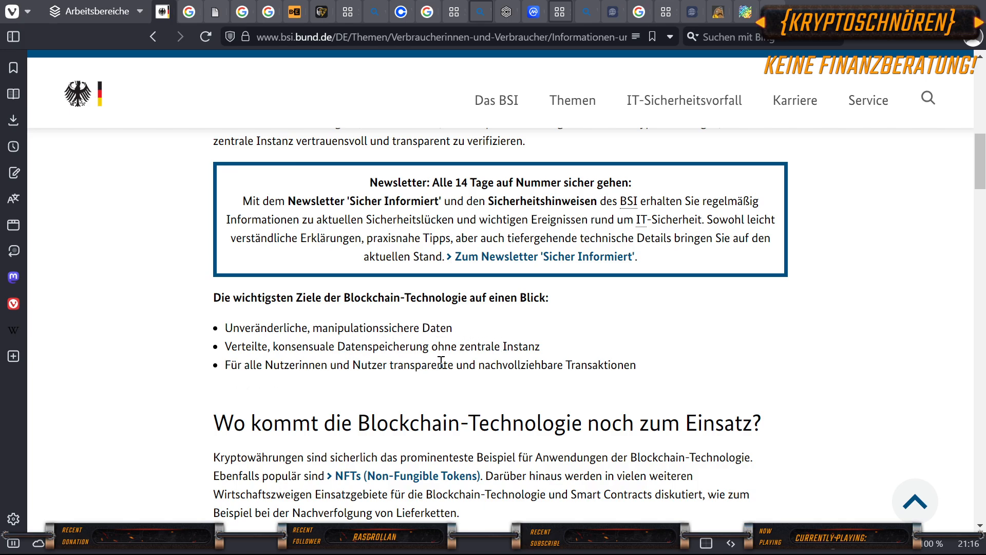
mouse_move(480, 345)
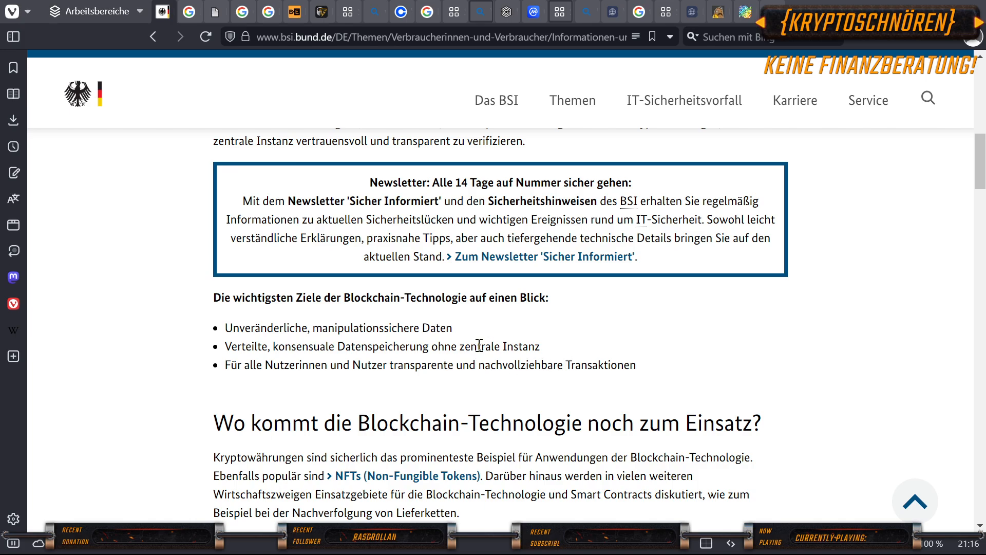
Switch to the Google Images tab showing results for 'Blockchain bild'.
click(190, 11)
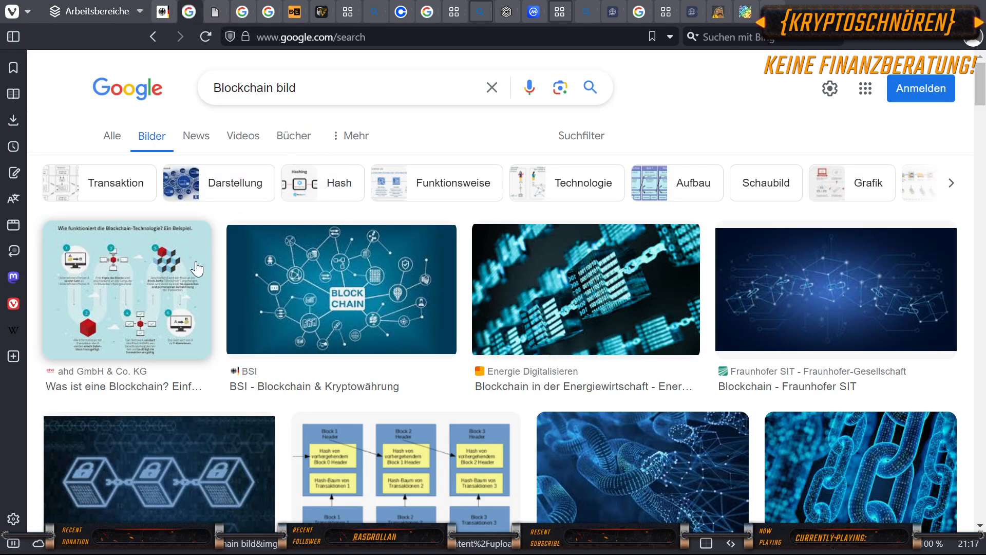
mouse_move(840, 273)
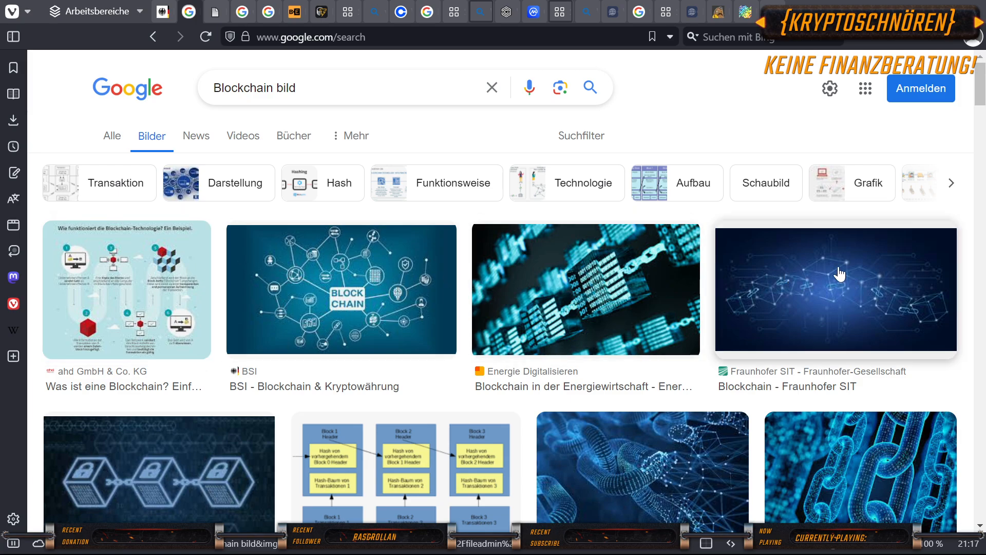
mouse_move(825, 247)
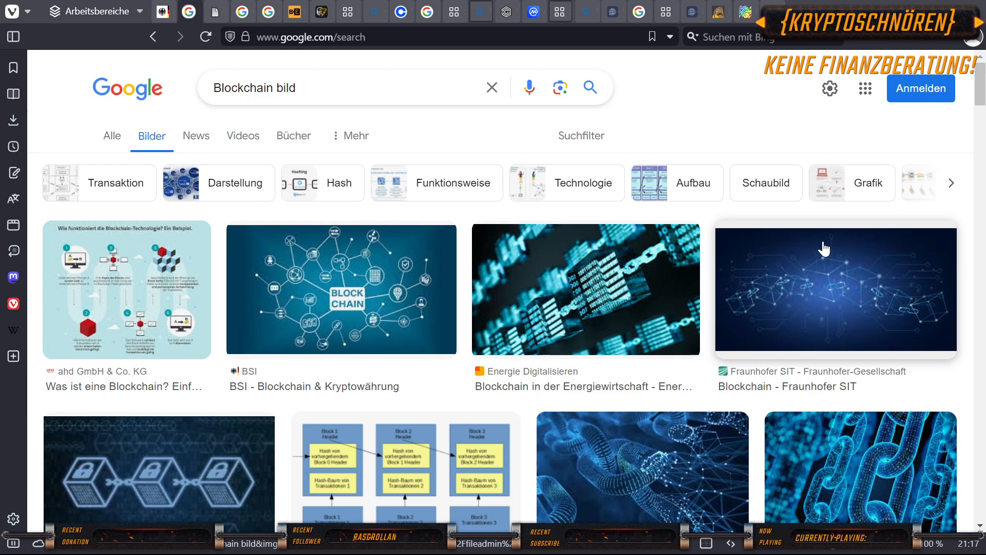
mouse_move(260, 7)
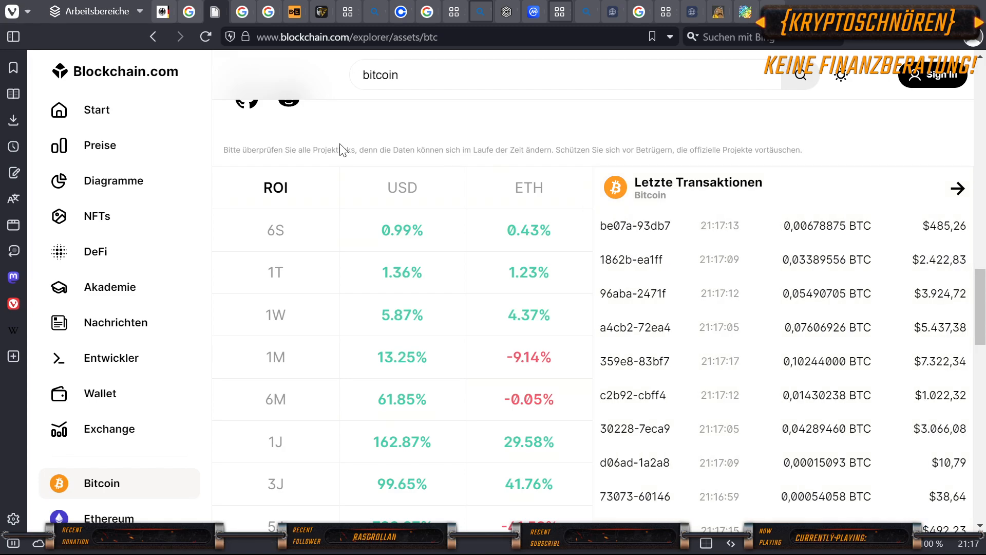
Switch to the Google tab with the 'was ist bitcoin' search results.
click(242, 11)
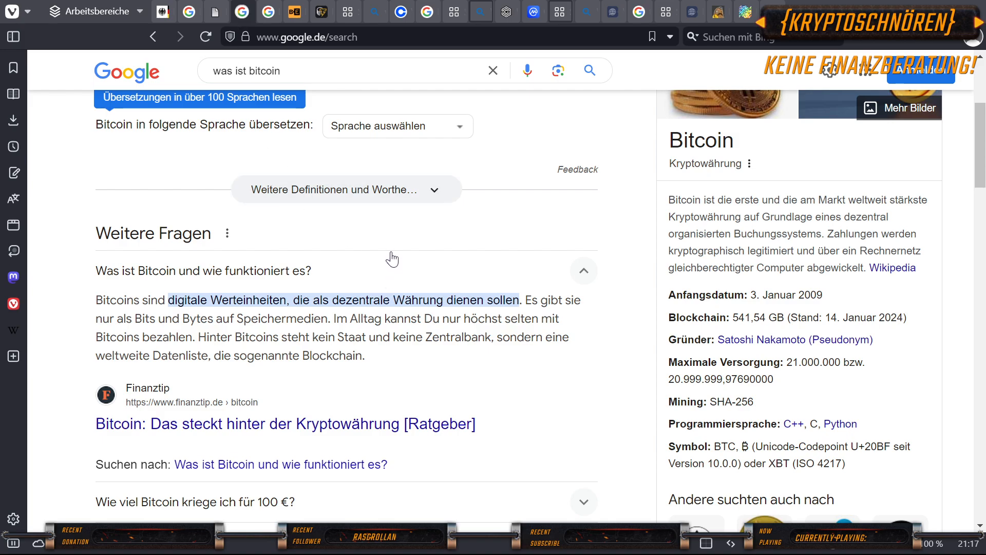
mouse_move(119, 299)
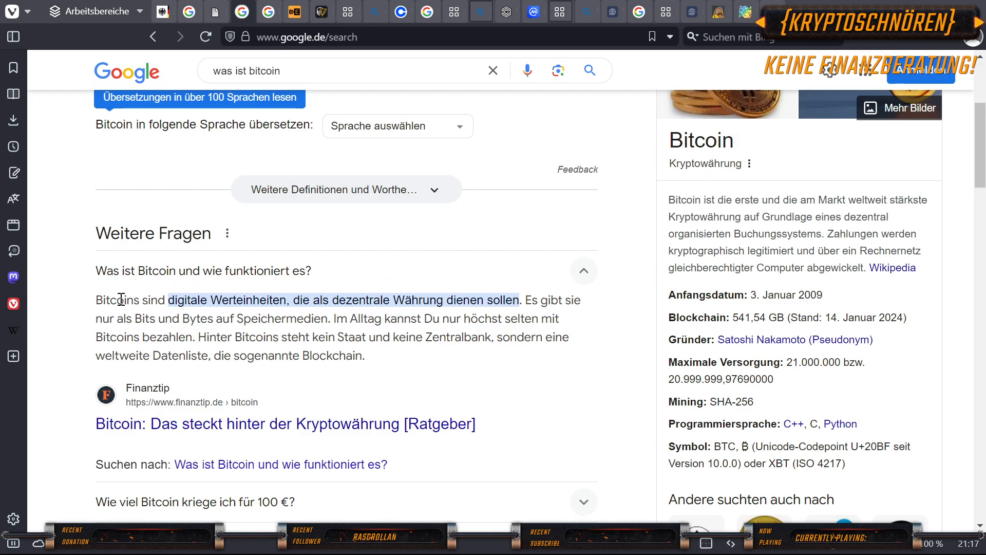
mouse_move(251, 298)
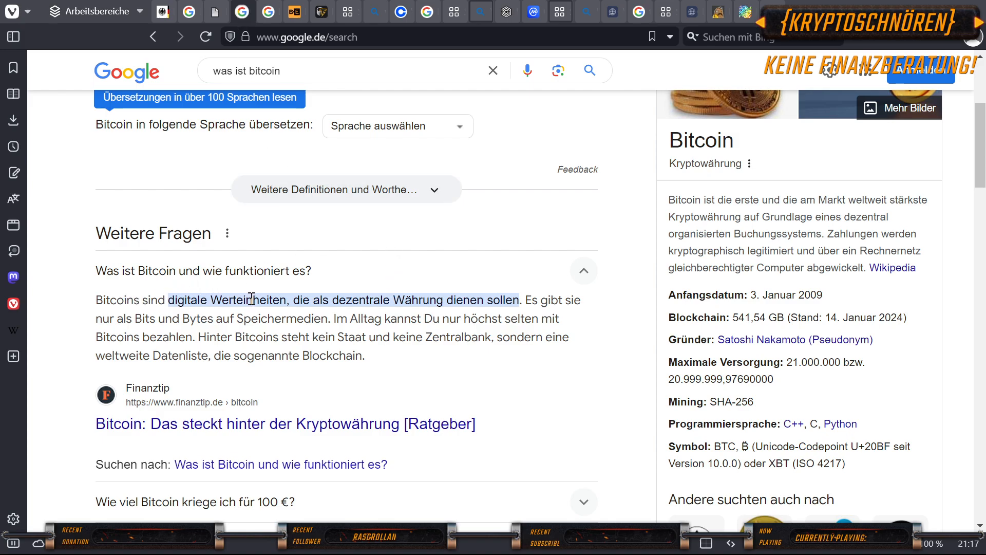
mouse_move(417, 298)
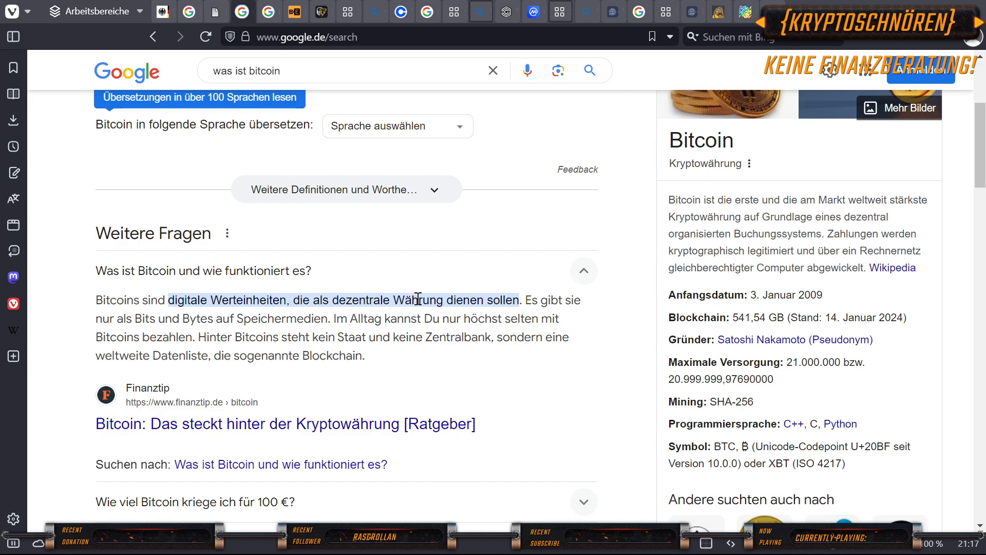
mouse_move(404, 229)
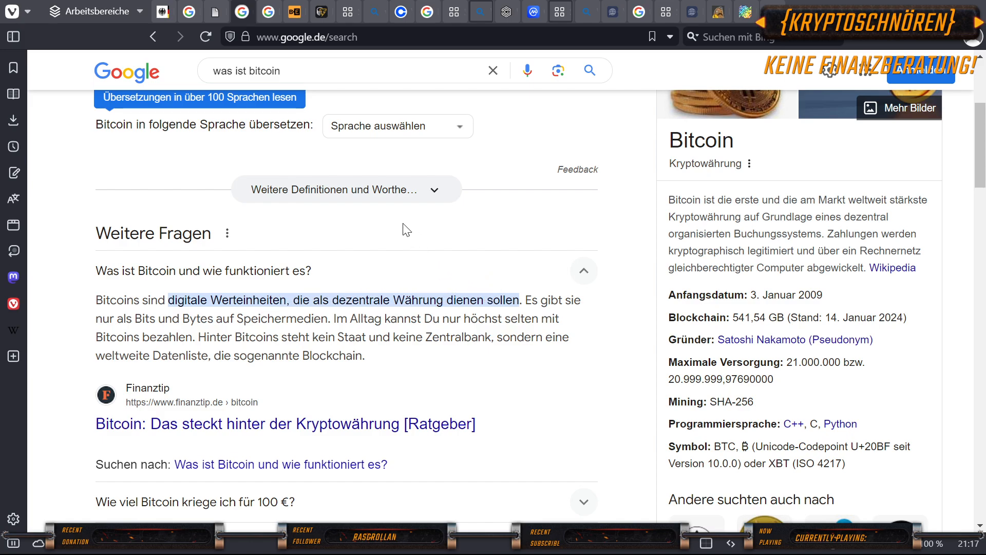
mouse_move(272, 296)
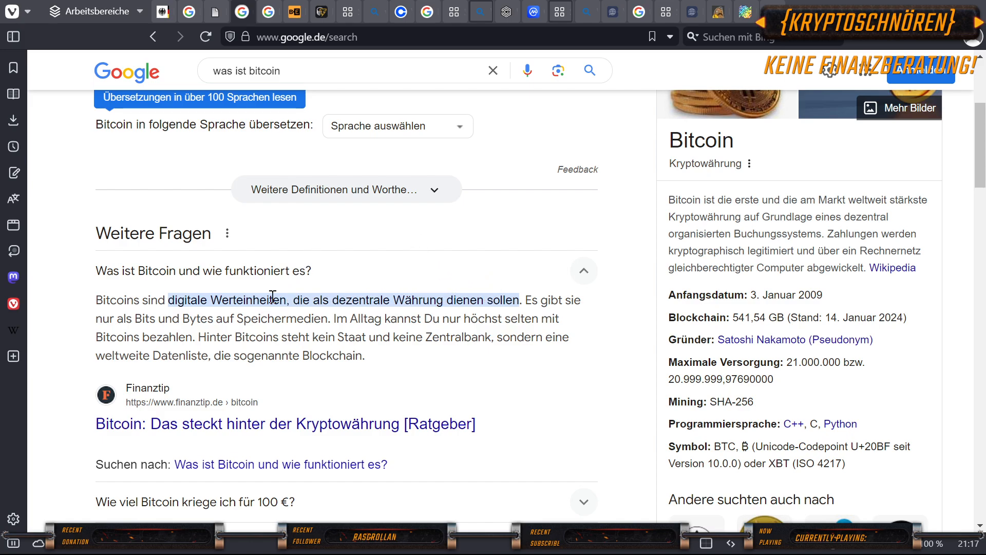
mouse_move(338, 251)
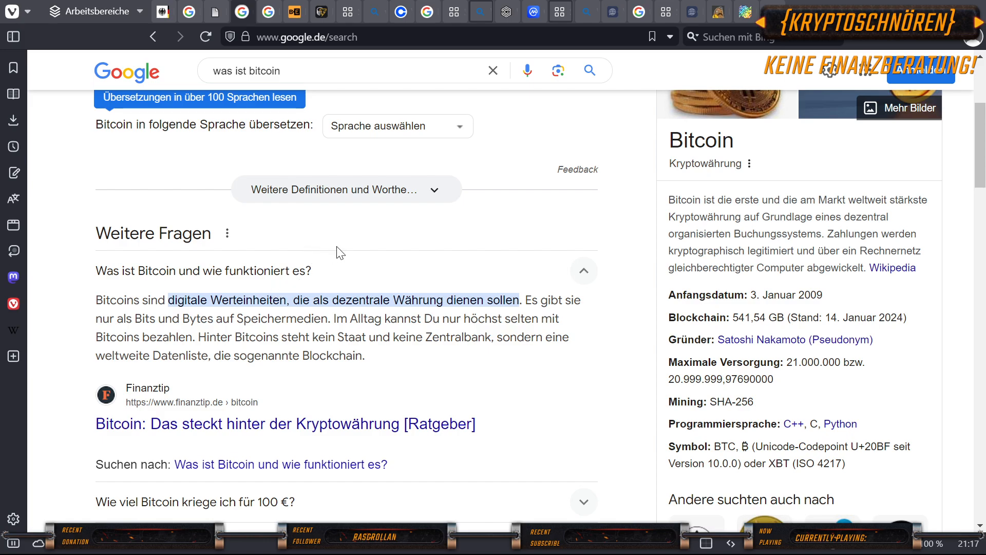
mouse_move(237, 302)
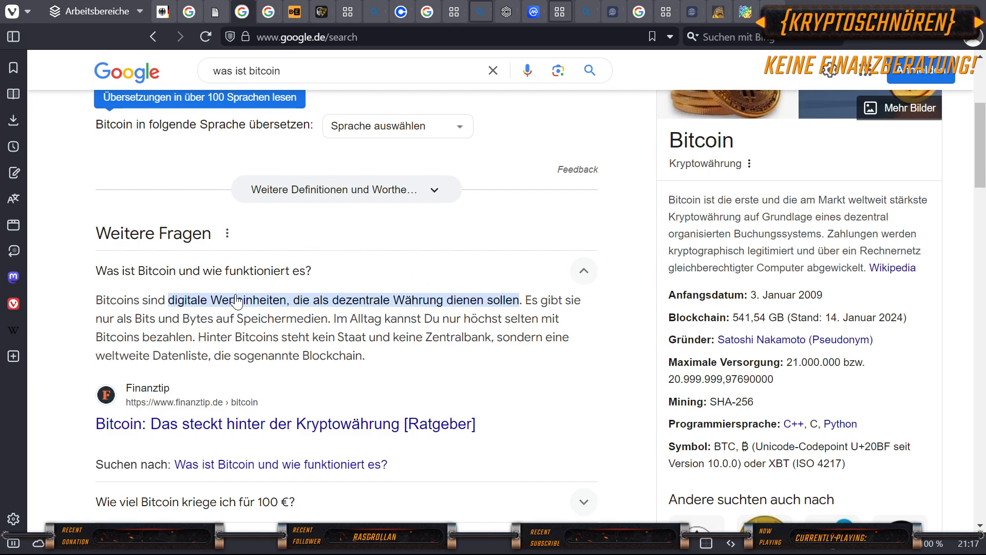
mouse_move(260, 336)
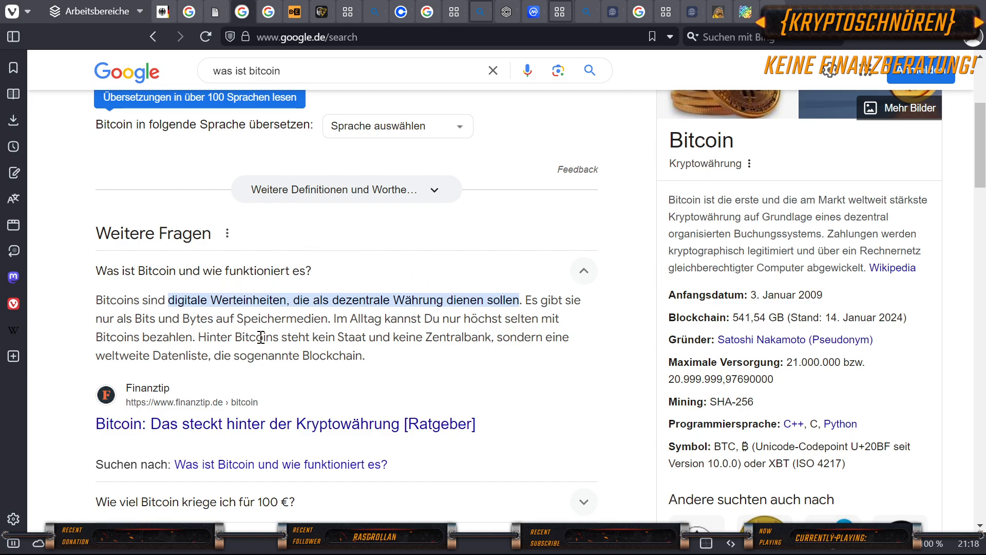
mouse_move(453, 337)
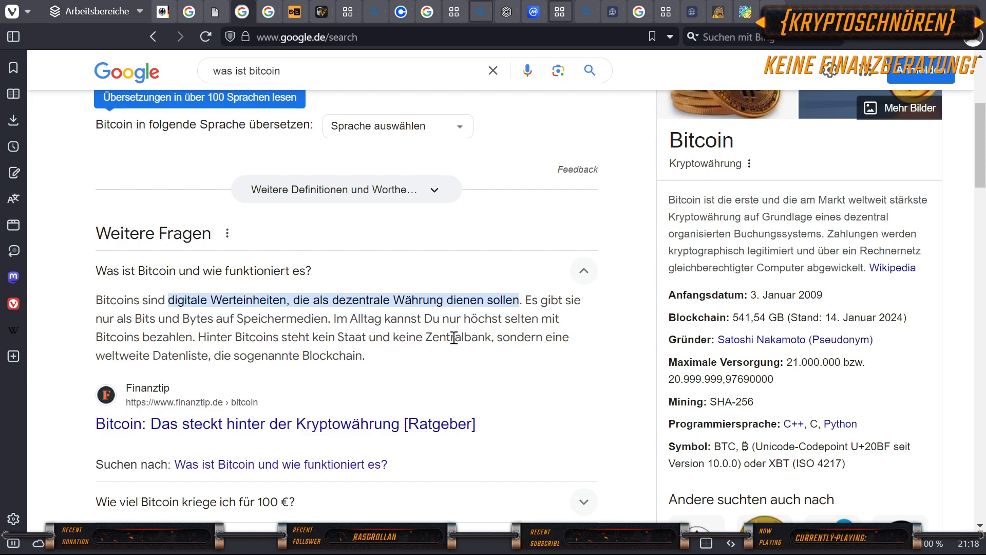
mouse_move(184, 353)
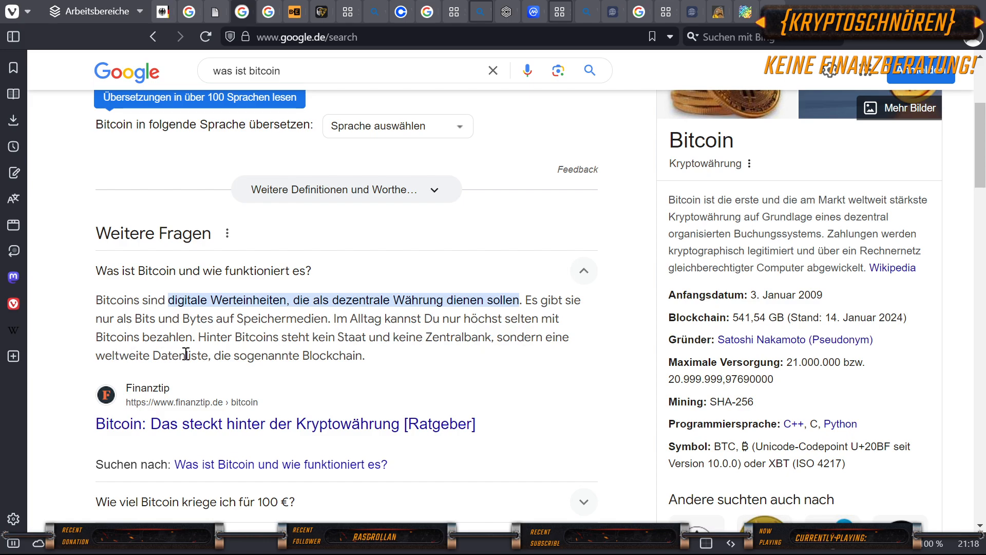
mouse_move(338, 347)
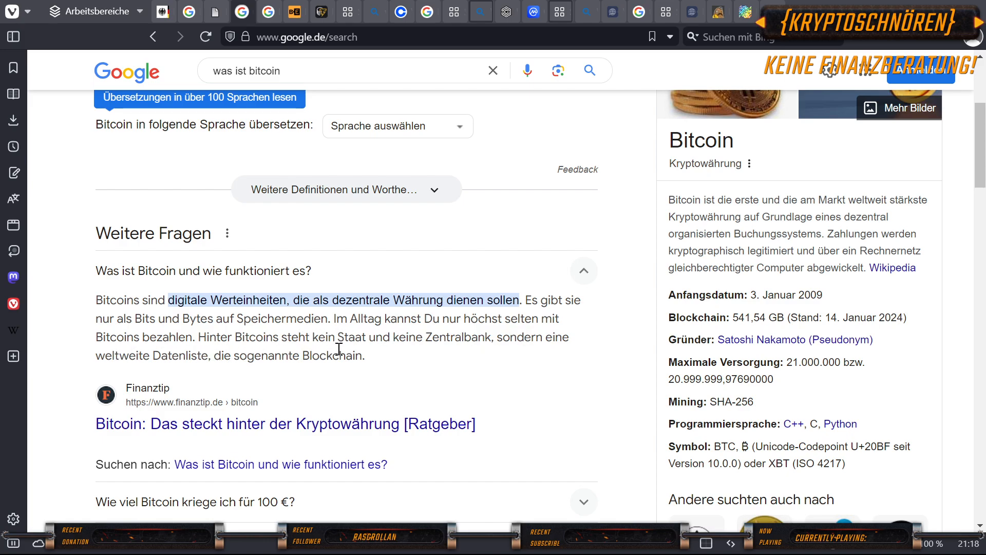
mouse_move(268, 12)
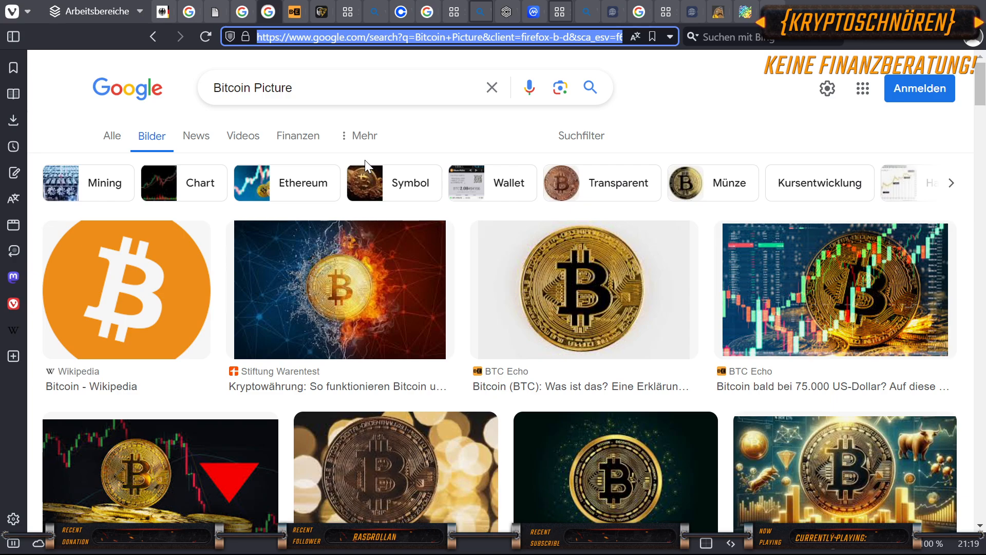
mouse_move(322, 91)
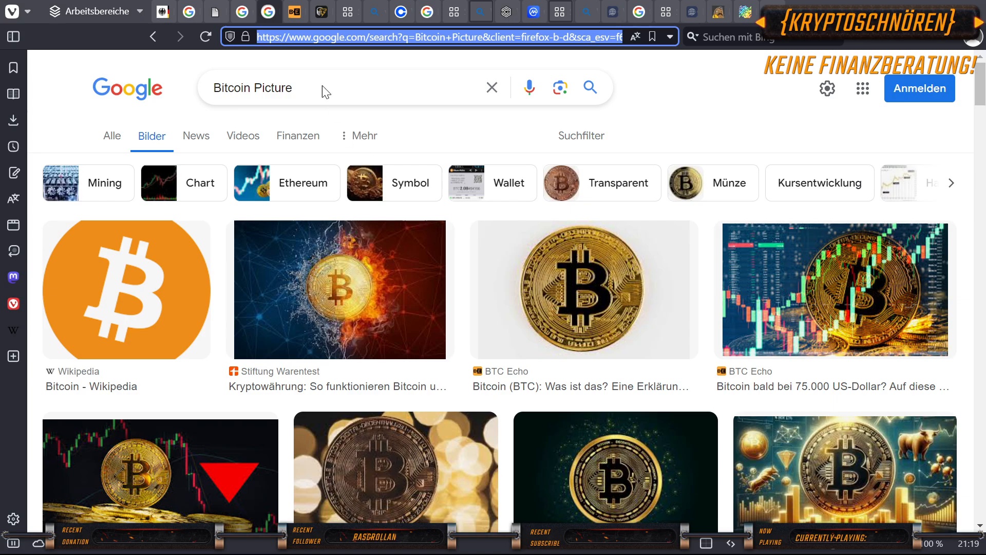
Open the BTC-Echo McDonald's article, then the Cointelegraph 'Parken mit Bitcoin' article tab.
click(582, 290)
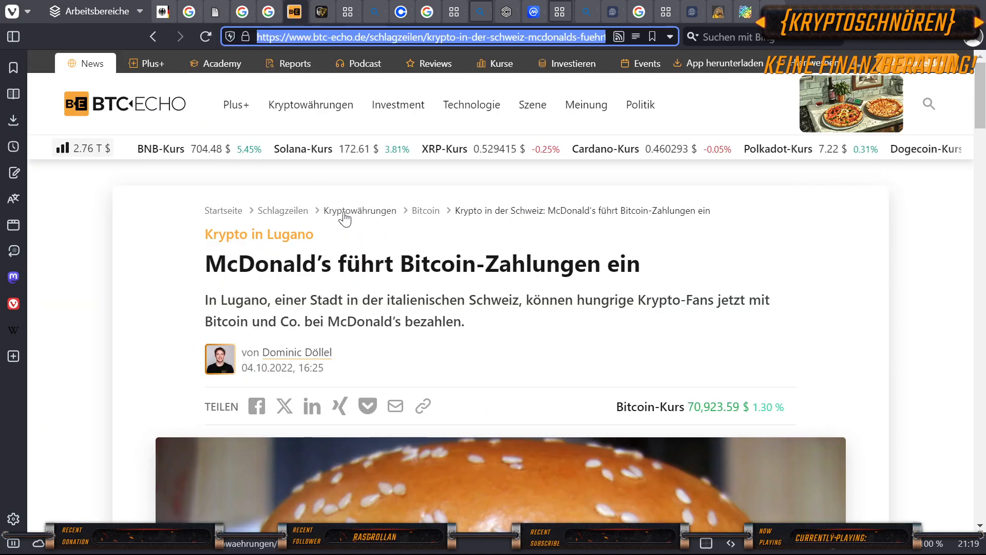
click(321, 12)
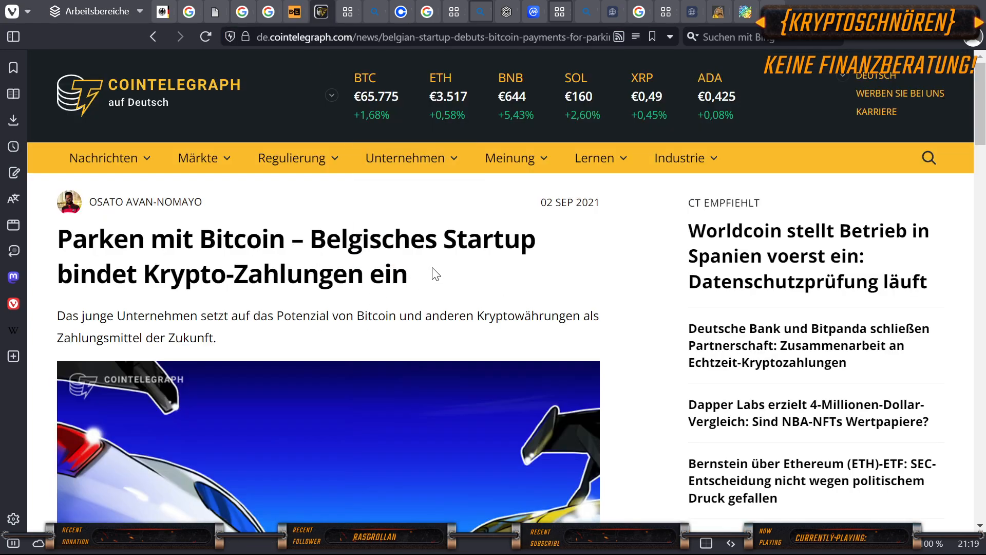
click(347, 12)
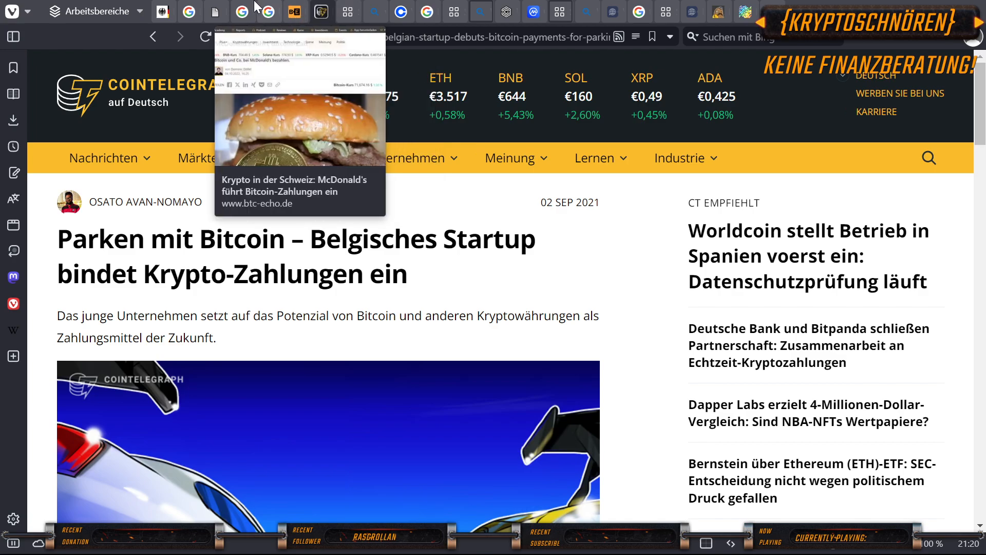
Switch to the Bing tab with the 'was sind stable coins' results.
click(374, 11)
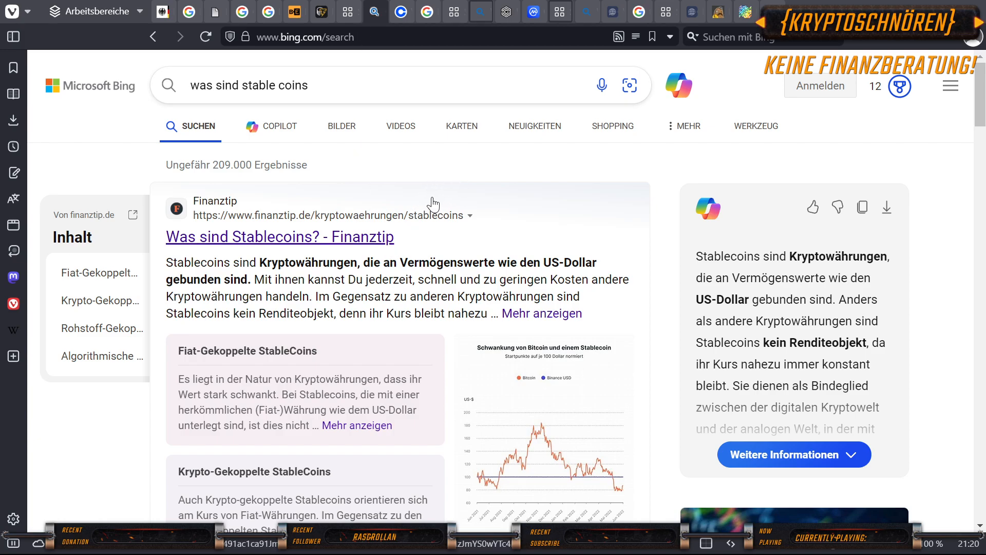
mouse_move(483, 202)
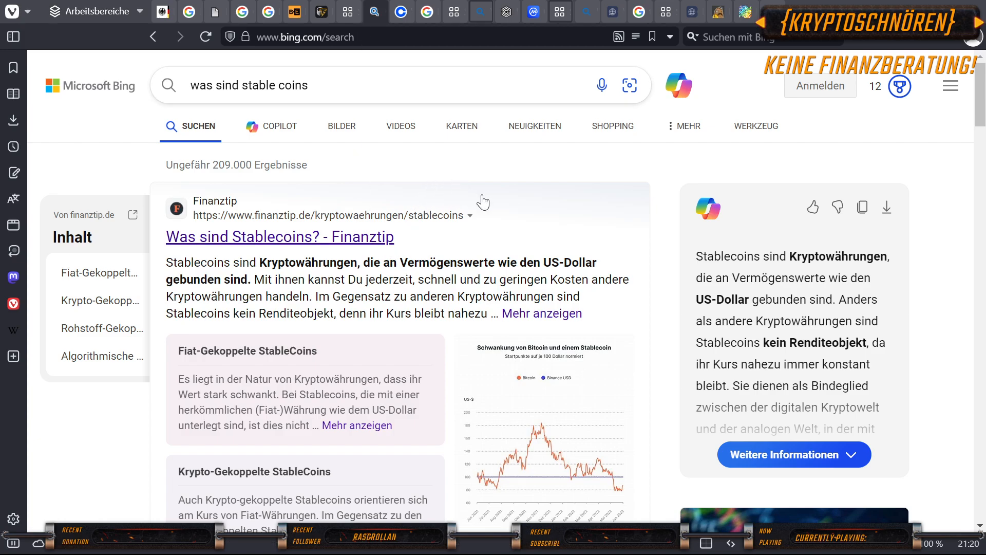
mouse_move(403, 223)
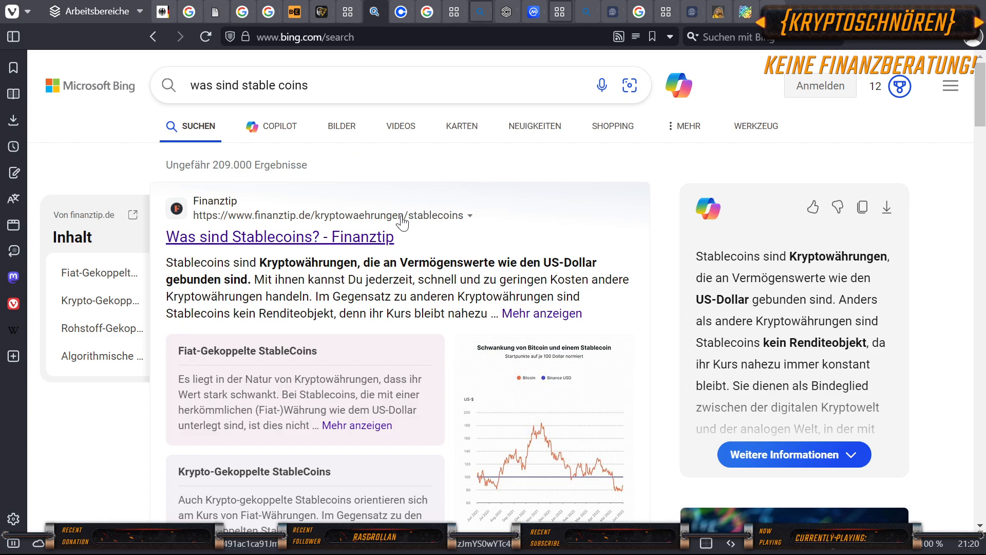
mouse_move(509, 208)
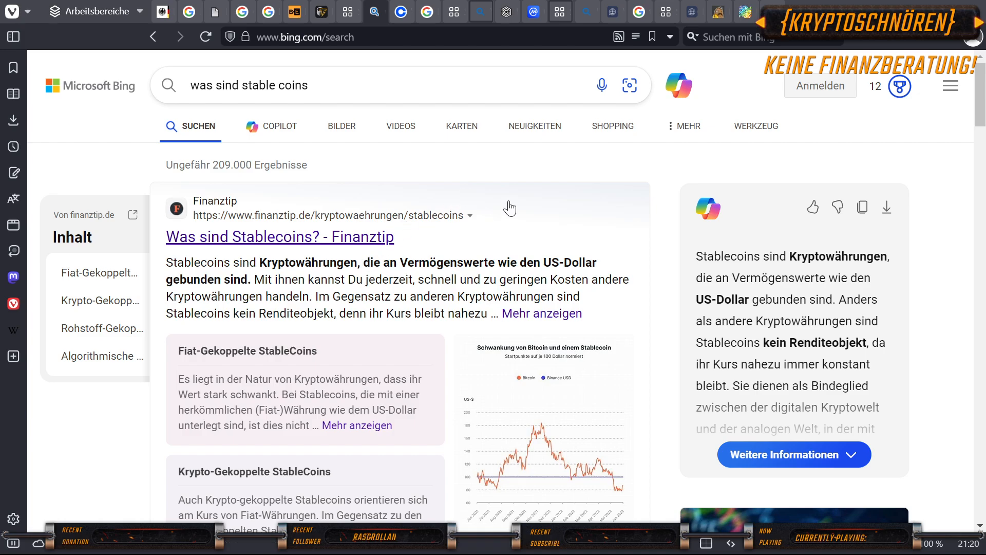
mouse_move(237, 283)
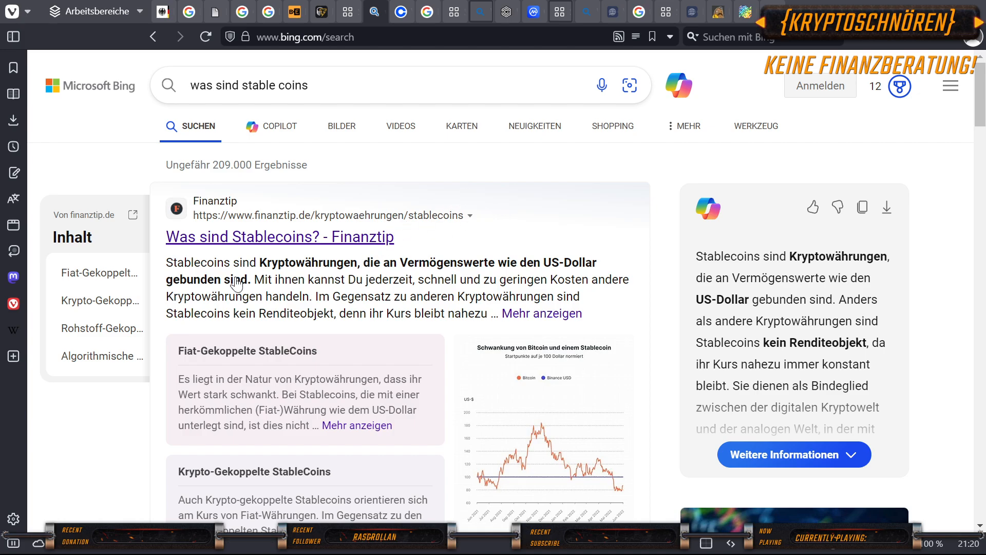
mouse_move(449, 199)
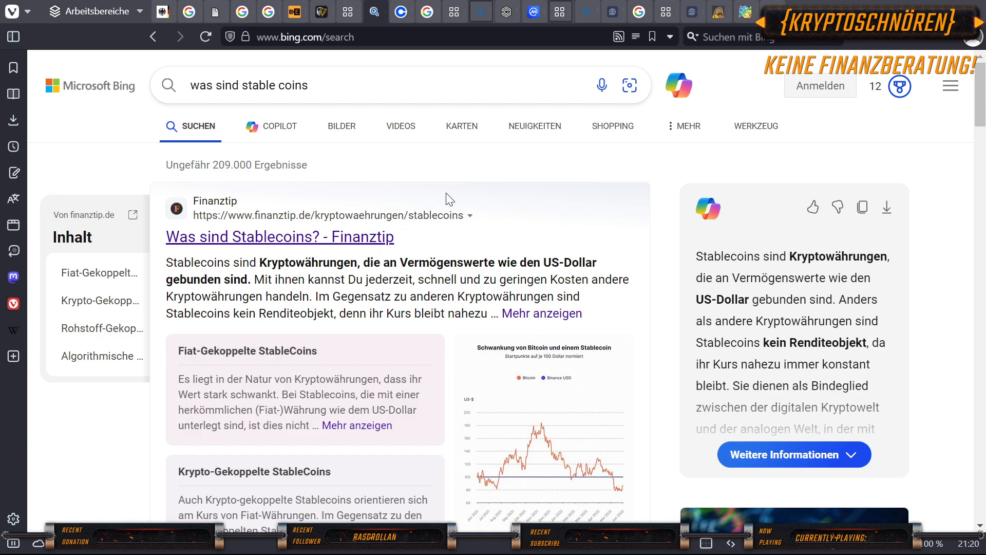
mouse_move(470, 235)
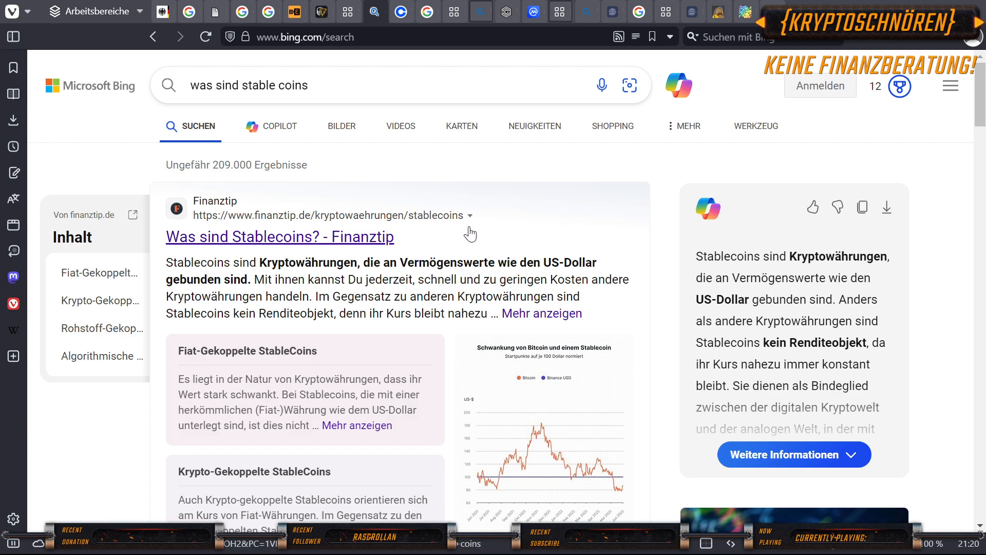
mouse_move(483, 209)
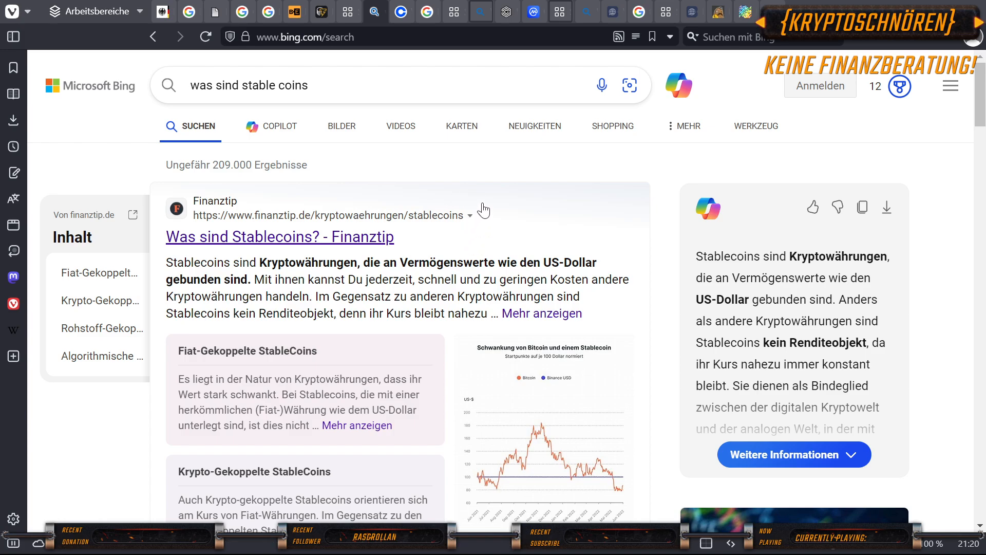
mouse_move(459, 194)
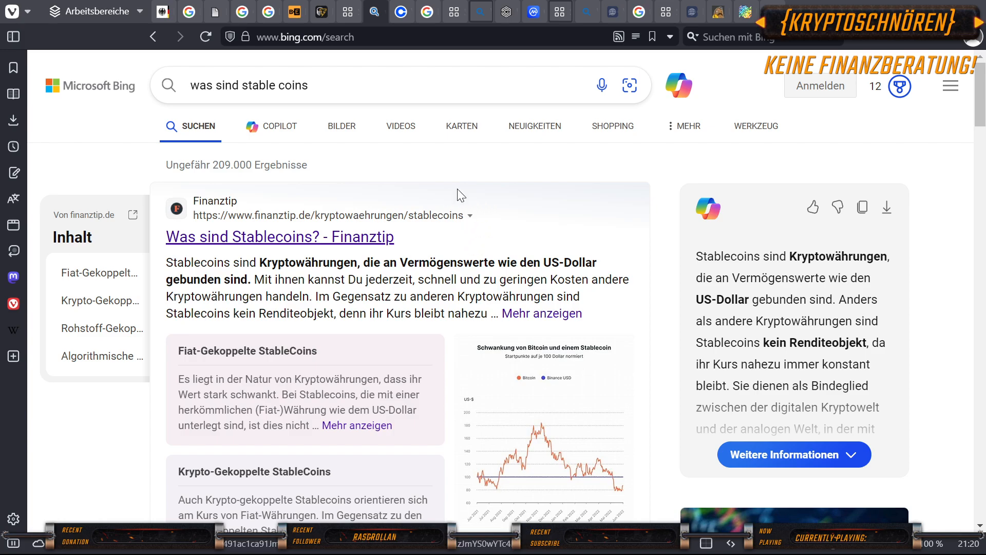
mouse_move(472, 189)
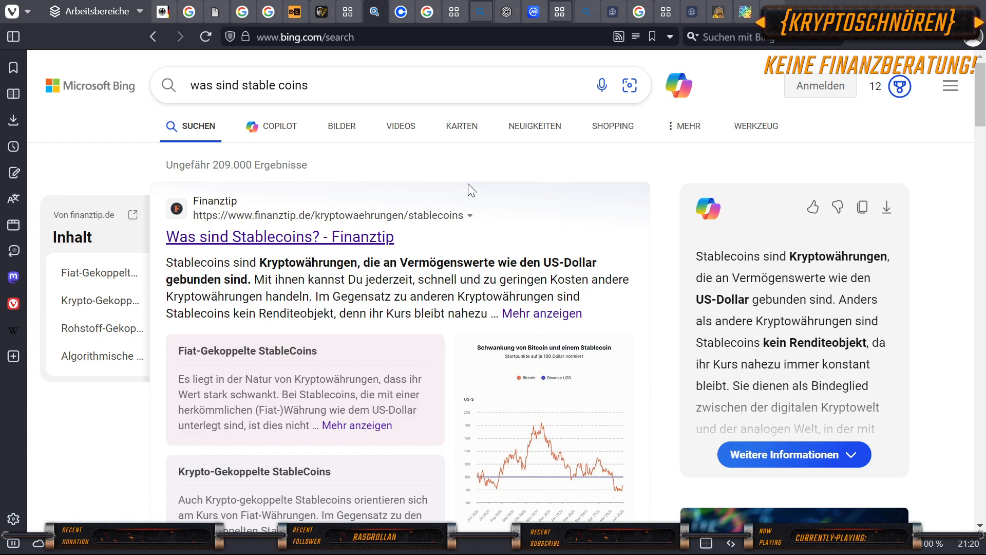
mouse_move(465, 179)
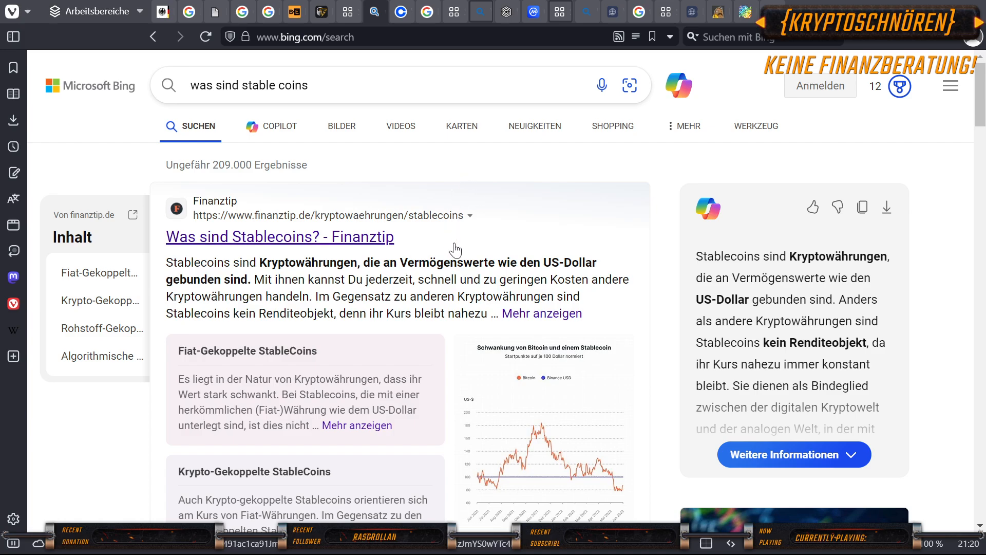
scroll(down, 3)
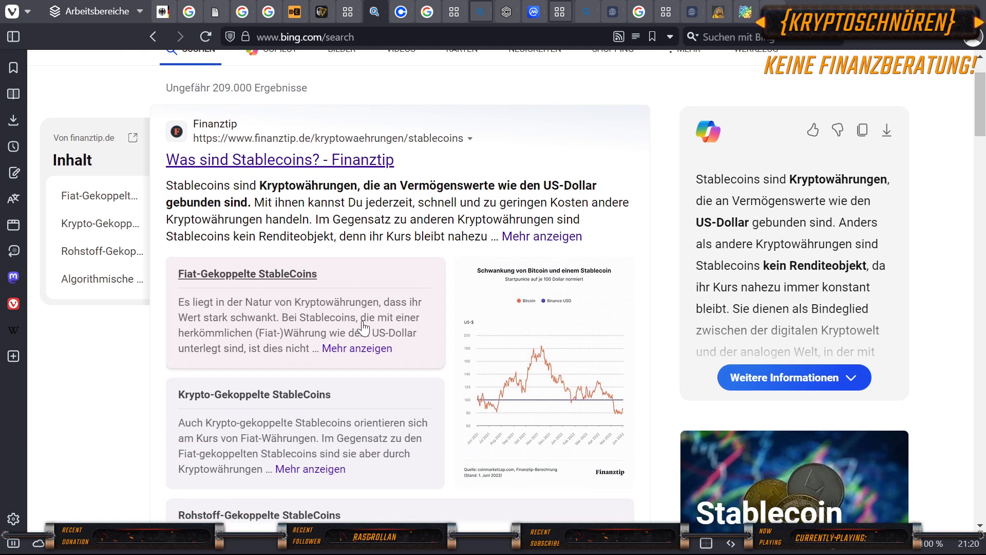
scroll(down, 3)
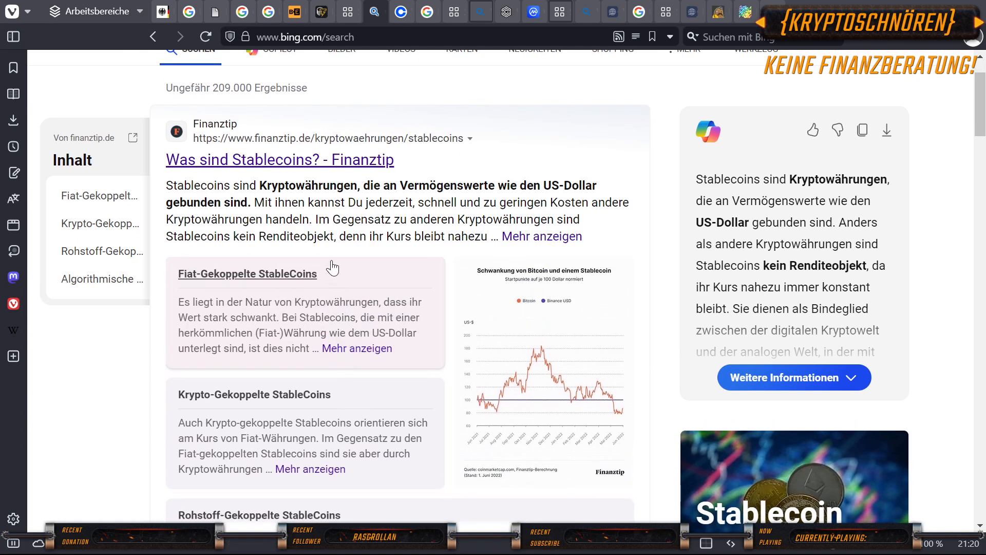
mouse_move(365, 220)
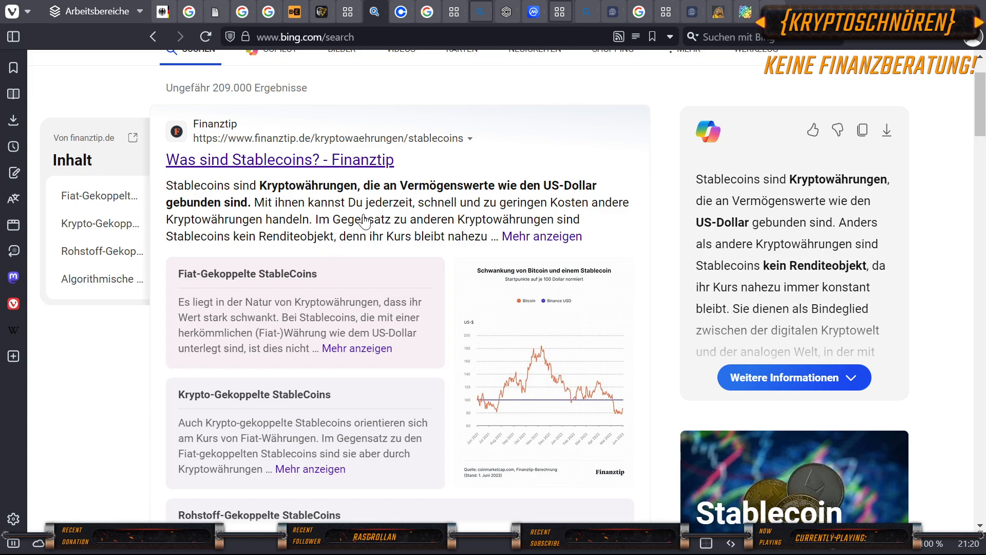
mouse_move(355, 245)
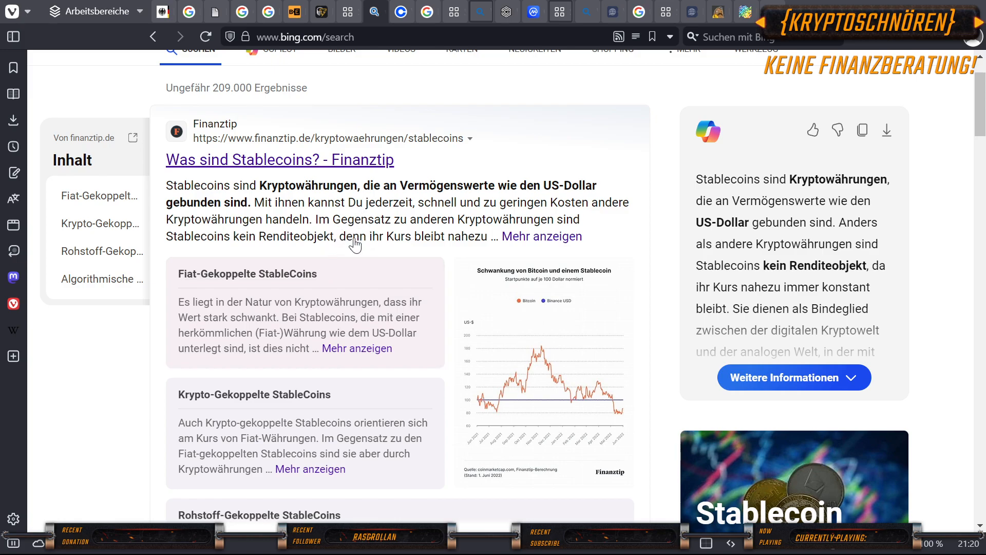
mouse_move(355, 313)
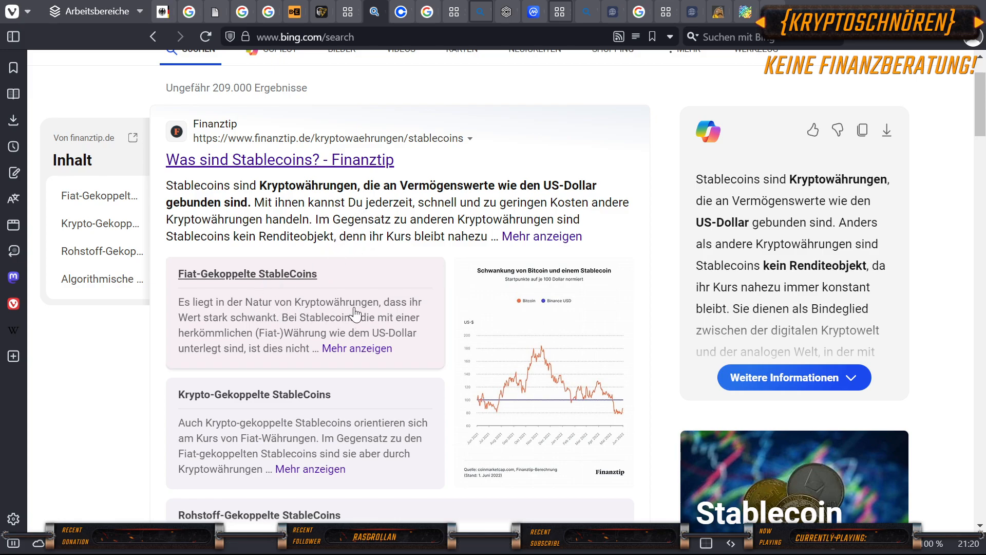
mouse_move(308, 328)
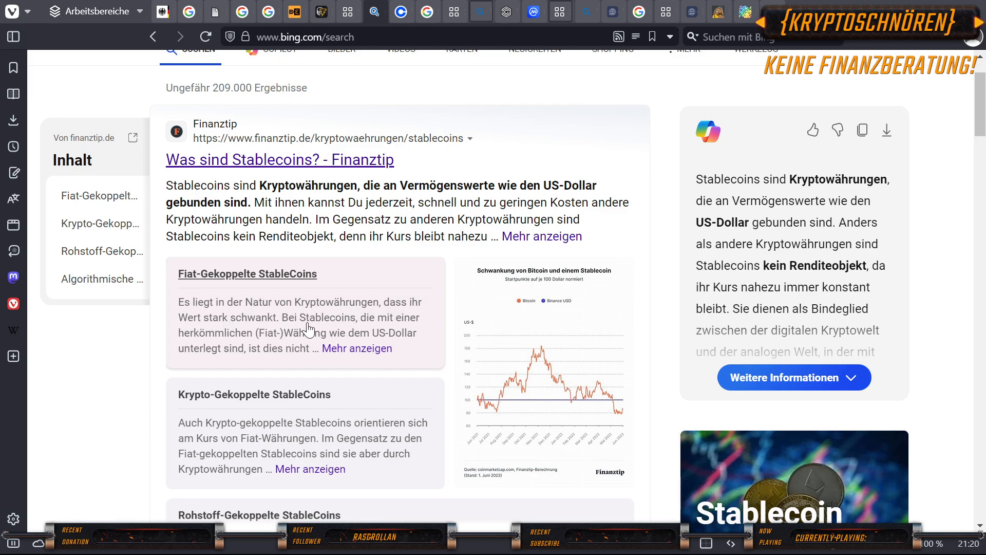
mouse_move(273, 340)
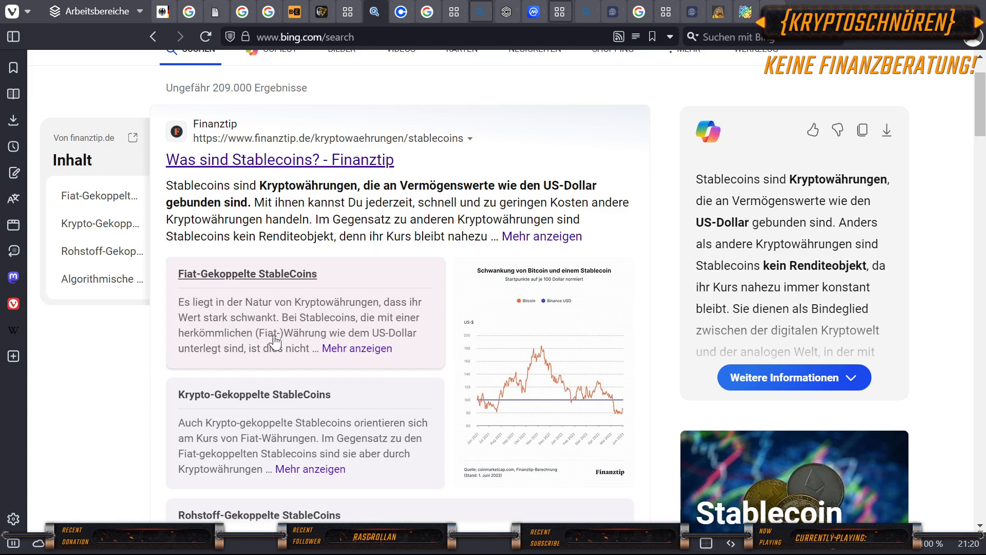
mouse_move(216, 353)
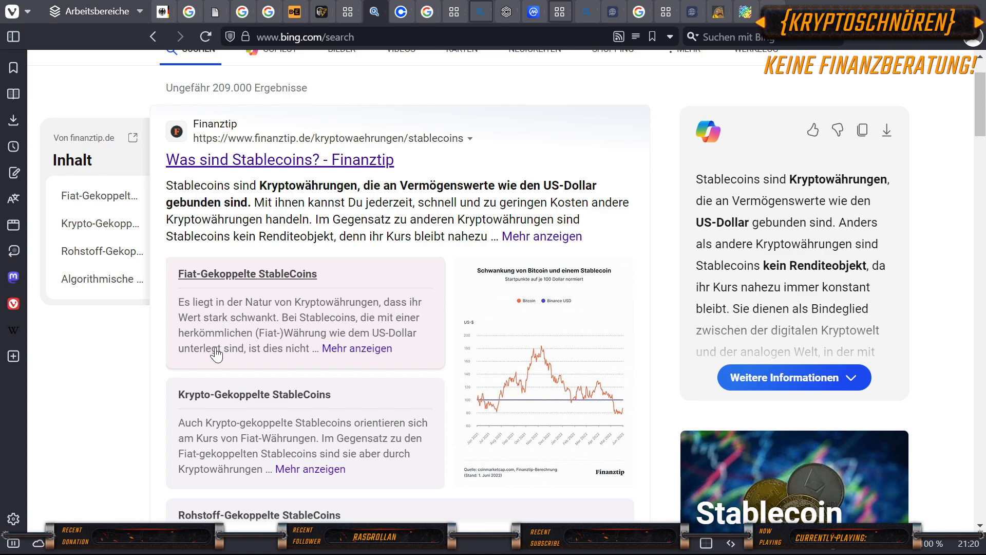
scroll(down, 3)
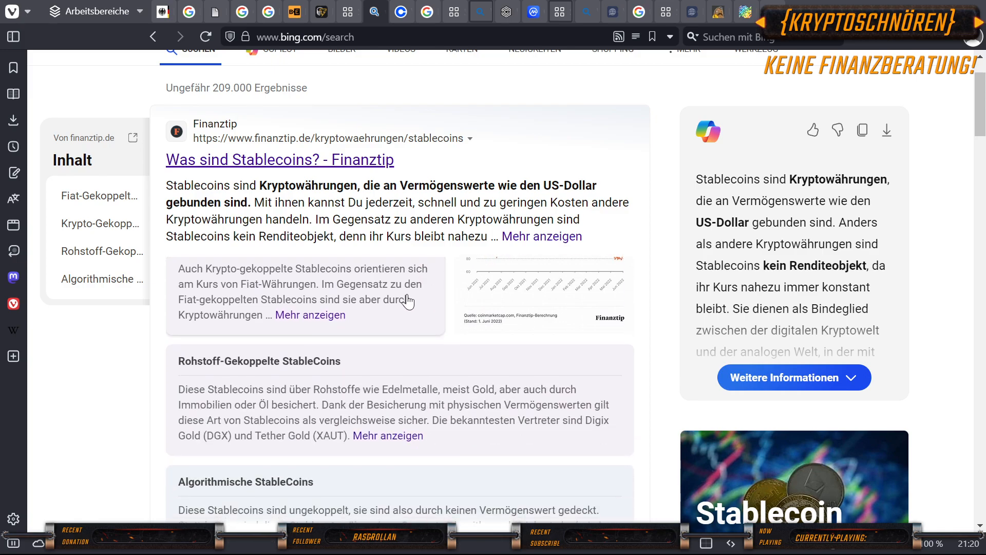
scroll(down, 3)
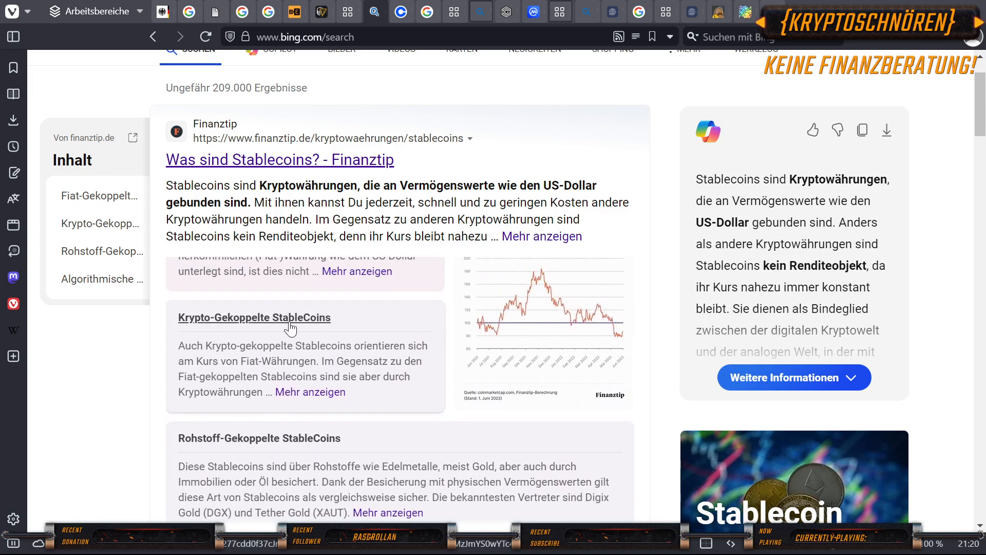
mouse_move(209, 358)
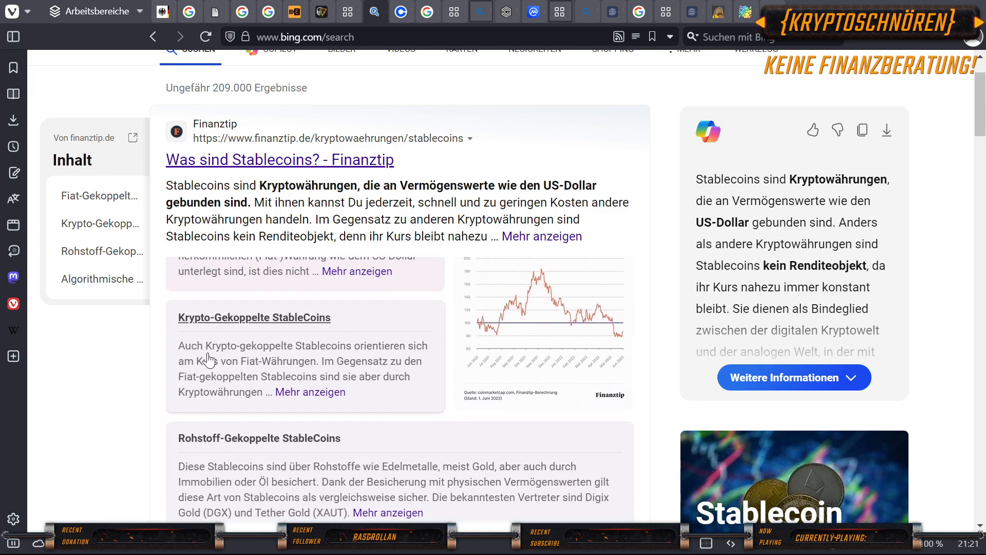
mouse_move(402, 357)
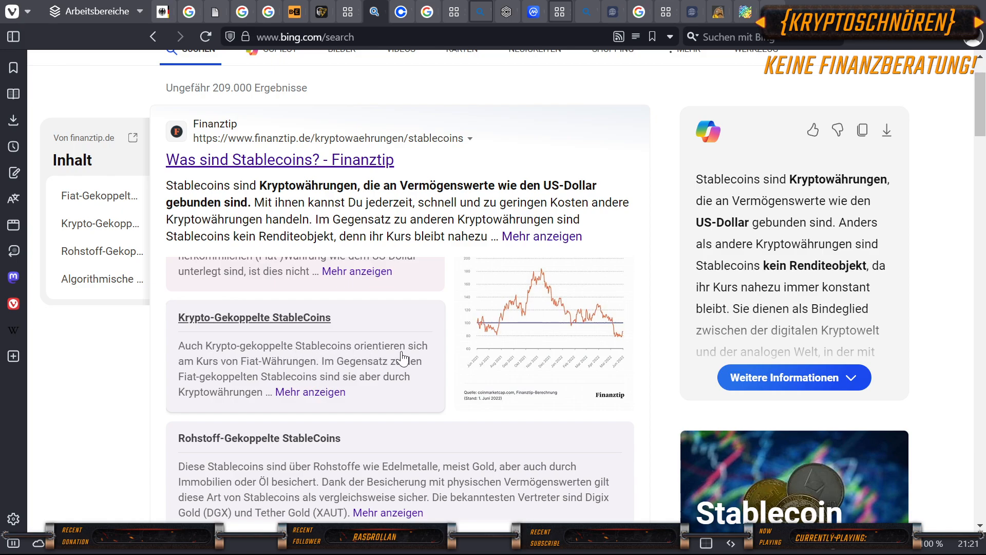
mouse_move(305, 367)
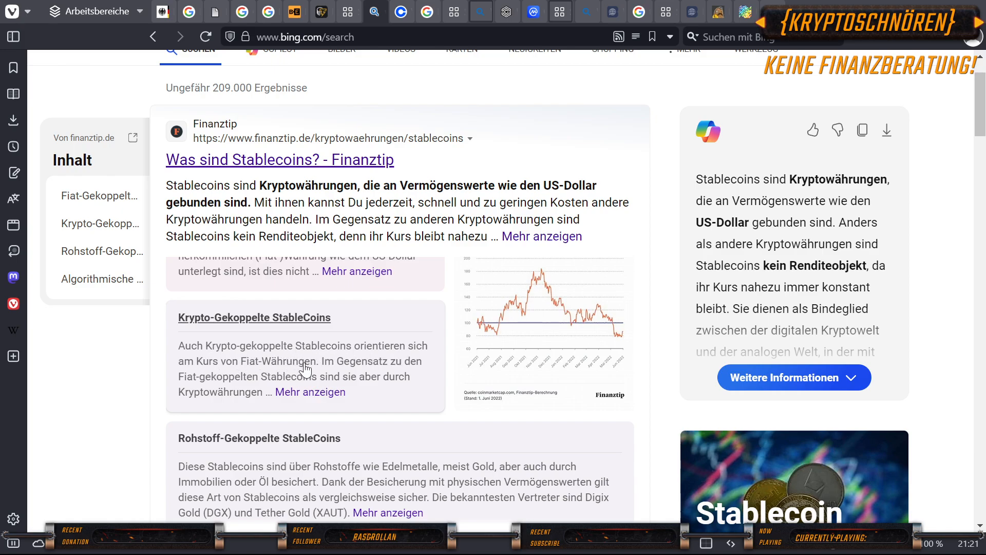
mouse_move(192, 383)
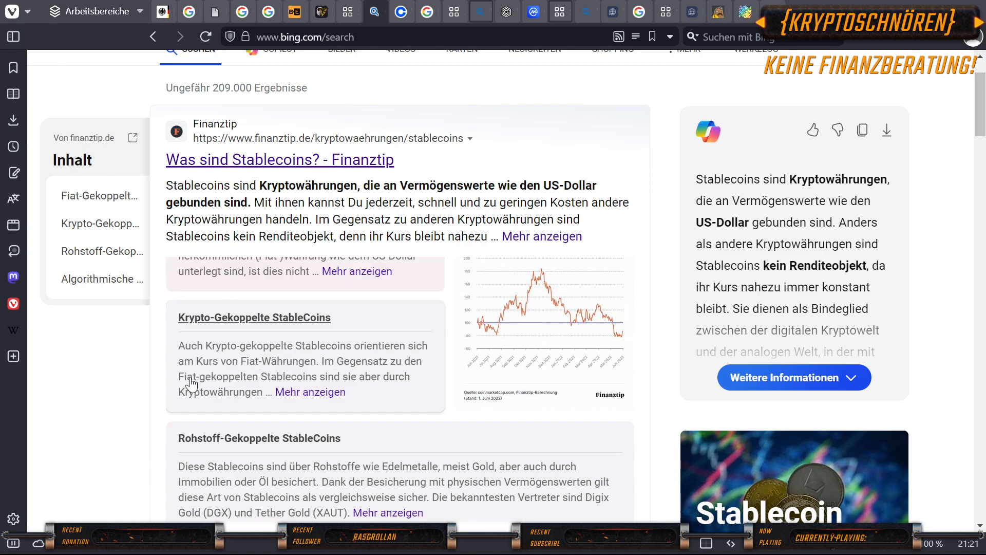
mouse_move(322, 383)
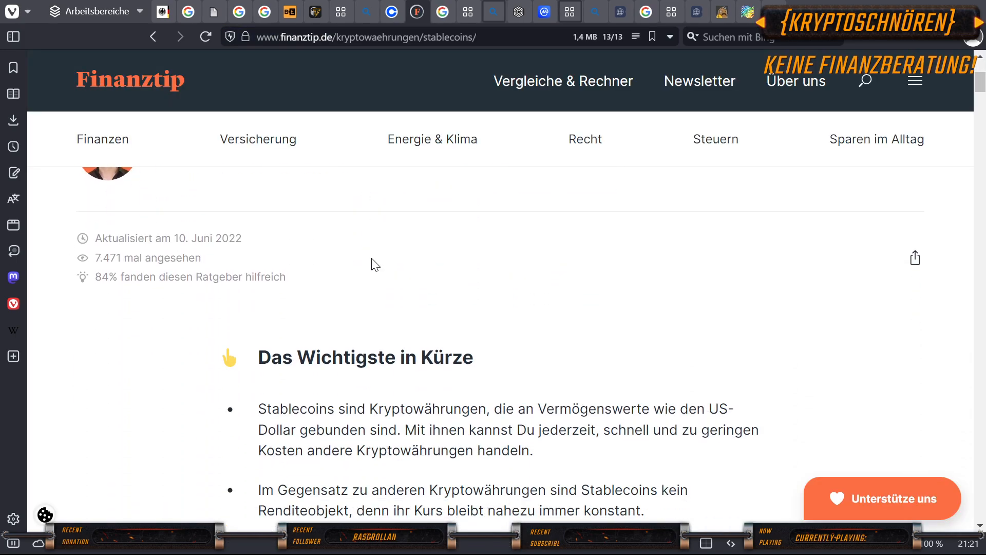
Scroll the Finanztip stablecoins article to its 'Das Wichtigste in Kürze' summary.
scroll(down, 3)
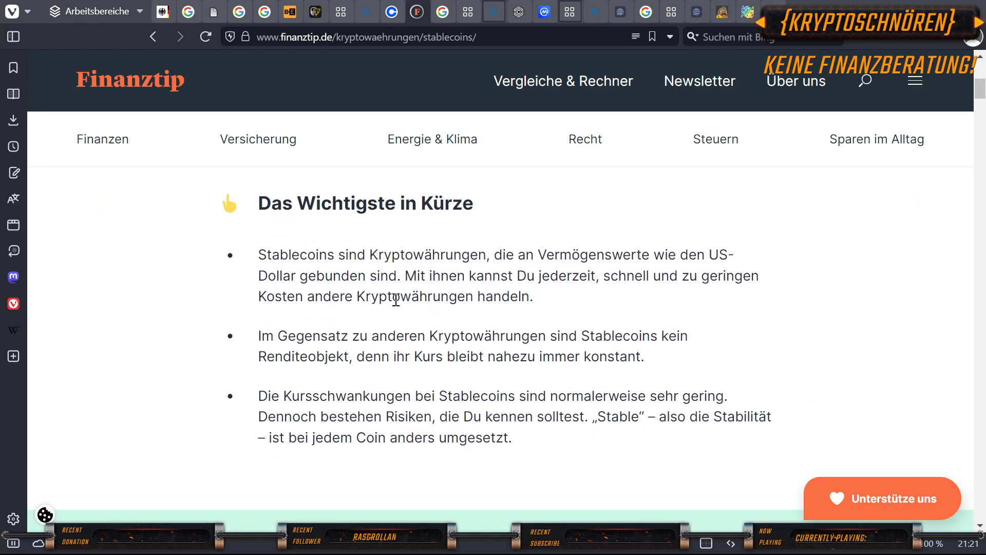
mouse_move(387, 379)
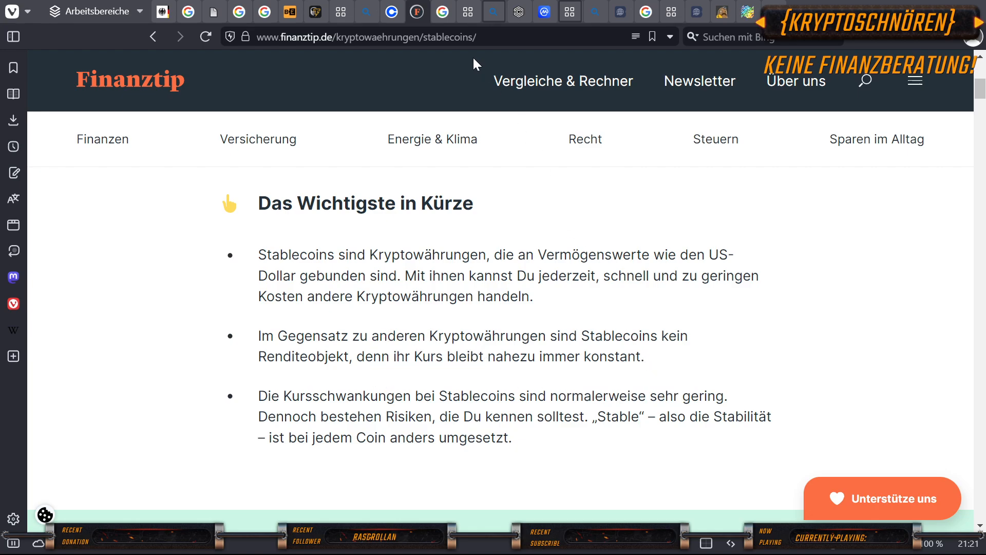
mouse_move(298, 489)
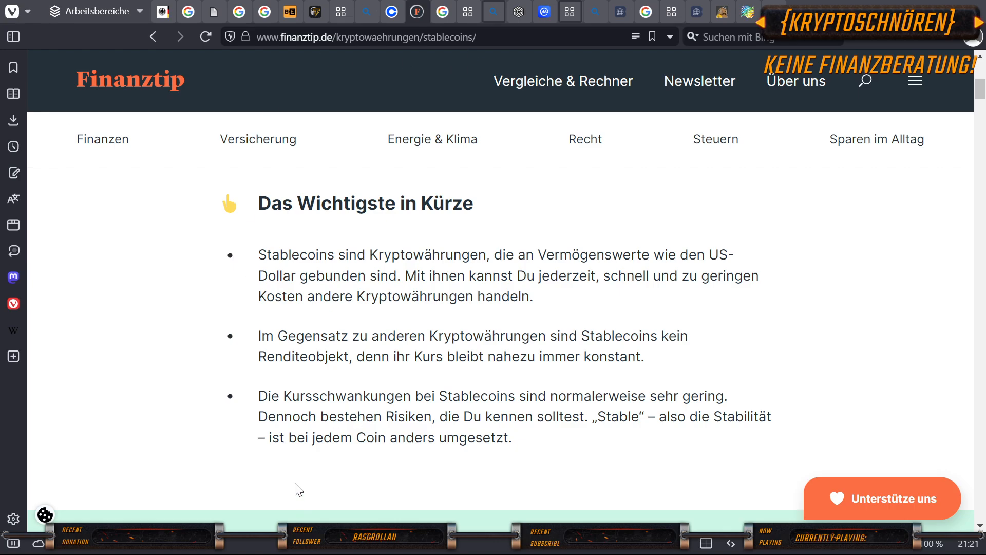
mouse_move(307, 548)
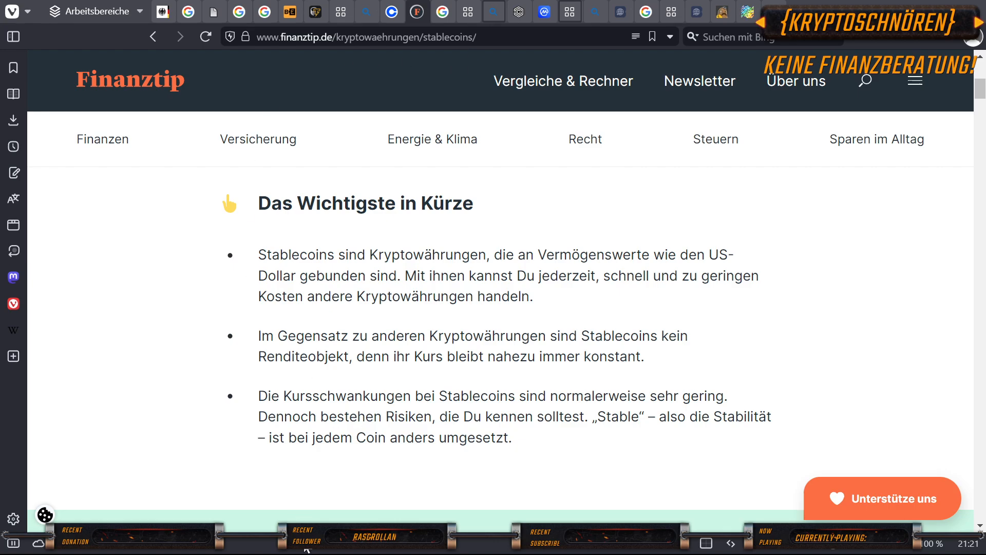
mouse_move(442, 11)
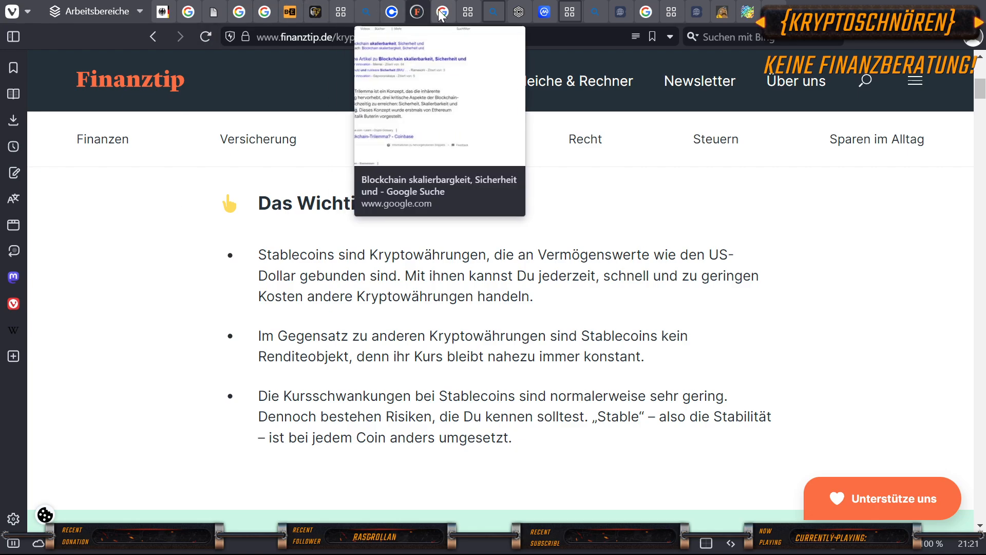
Switch to the Google 'Blockchain skalierbarkeit, Sicherheit und' results and read the trilemma snippet.
click(442, 11)
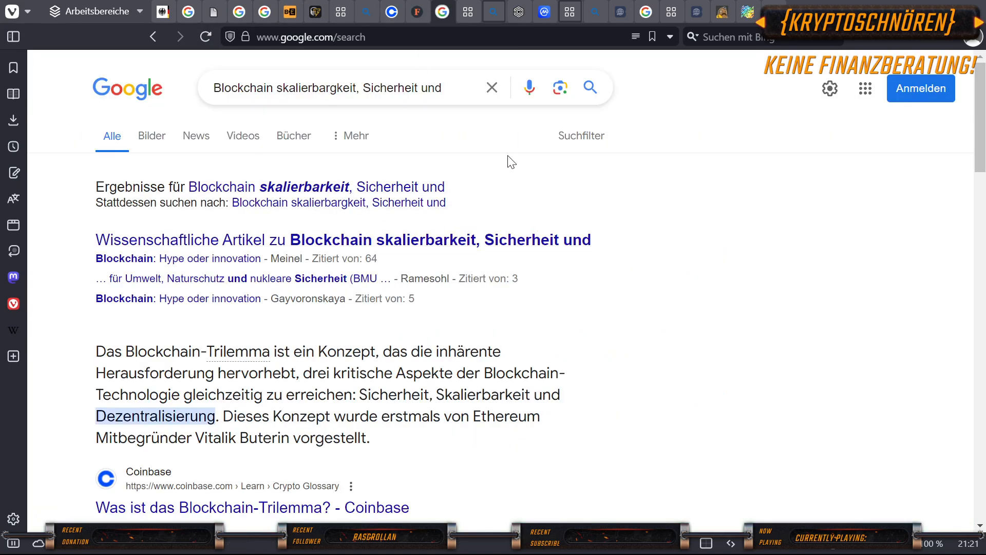
mouse_move(508, 164)
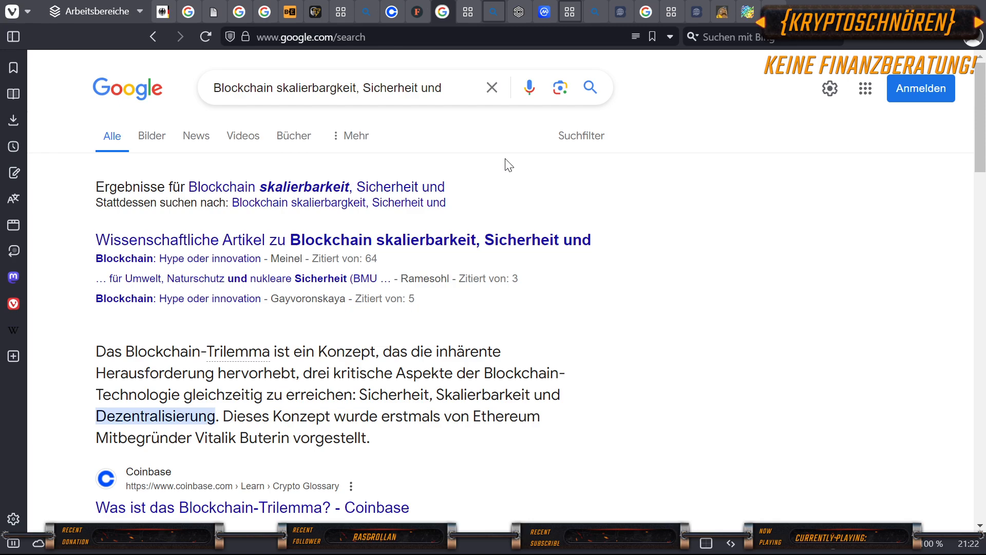
mouse_move(550, 163)
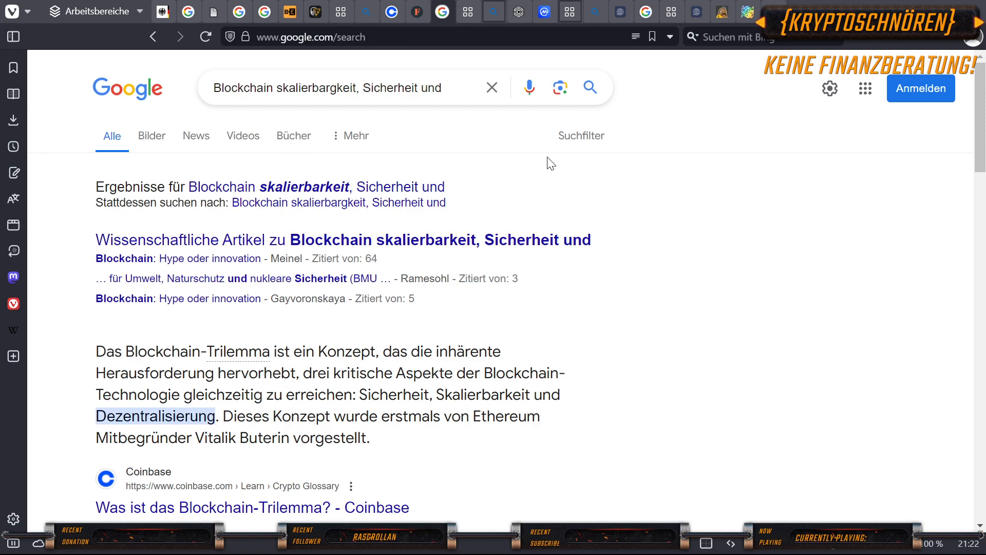
mouse_move(134, 429)
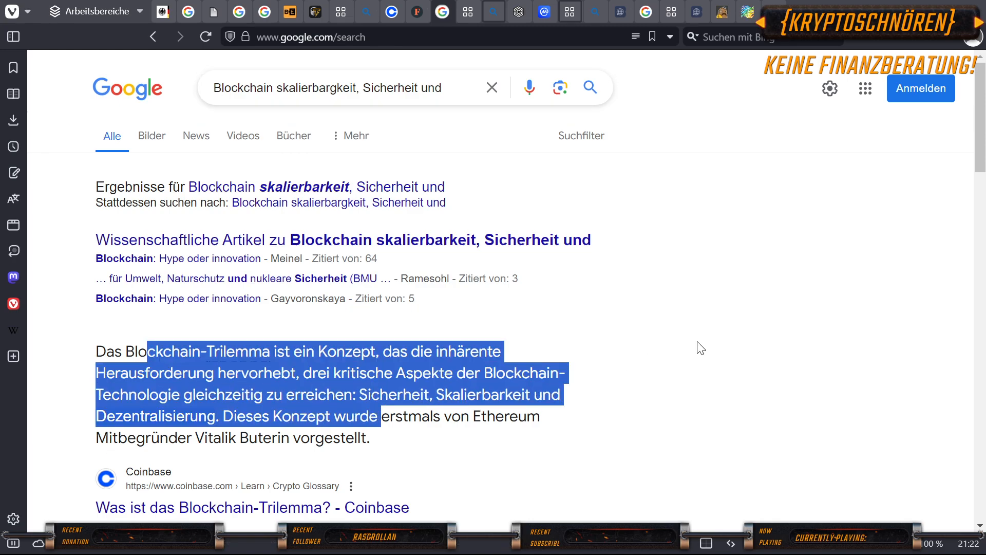
click(203, 438)
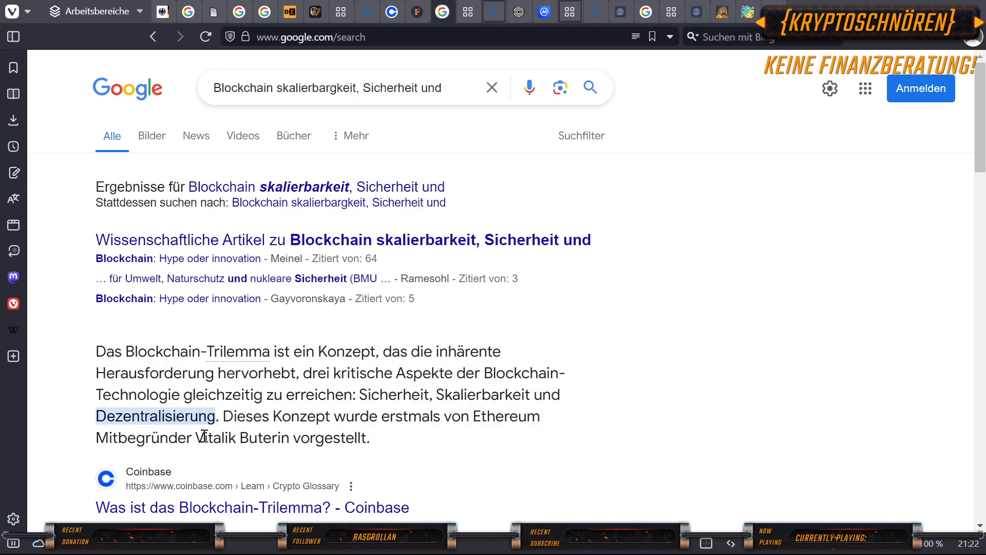
mouse_move(630, 319)
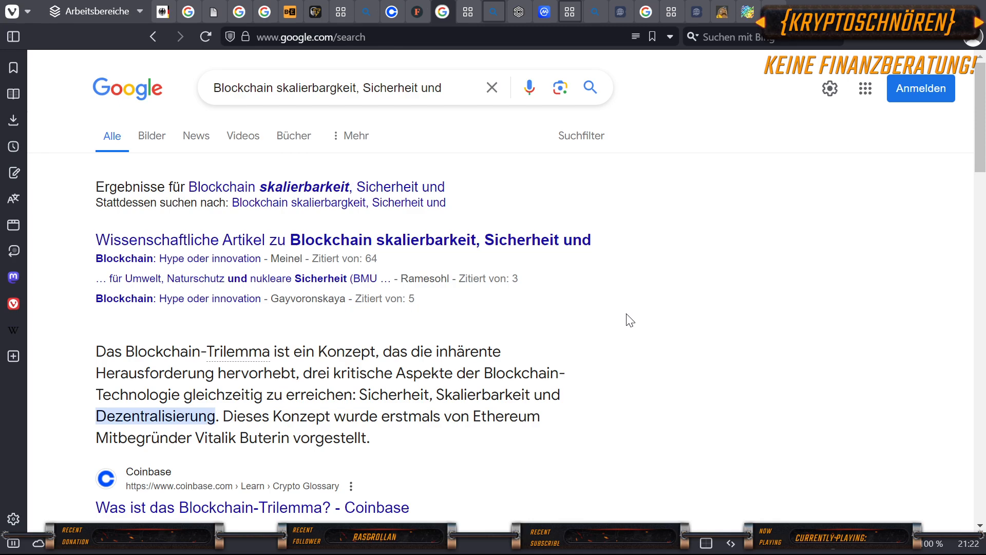
mouse_move(226, 545)
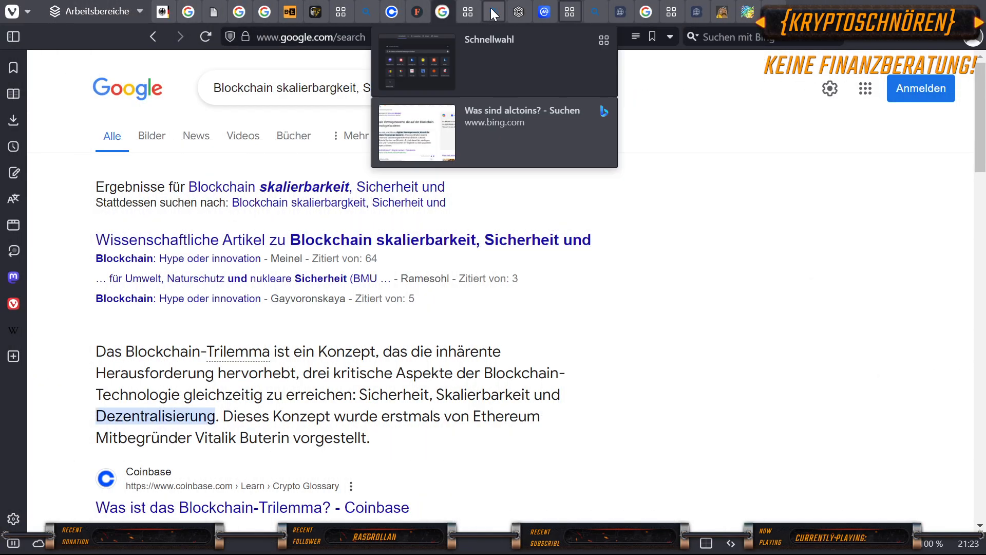
Switch to the Bing 'Was sind altcoins?' results and scroll to the altcoin definition.
click(521, 116)
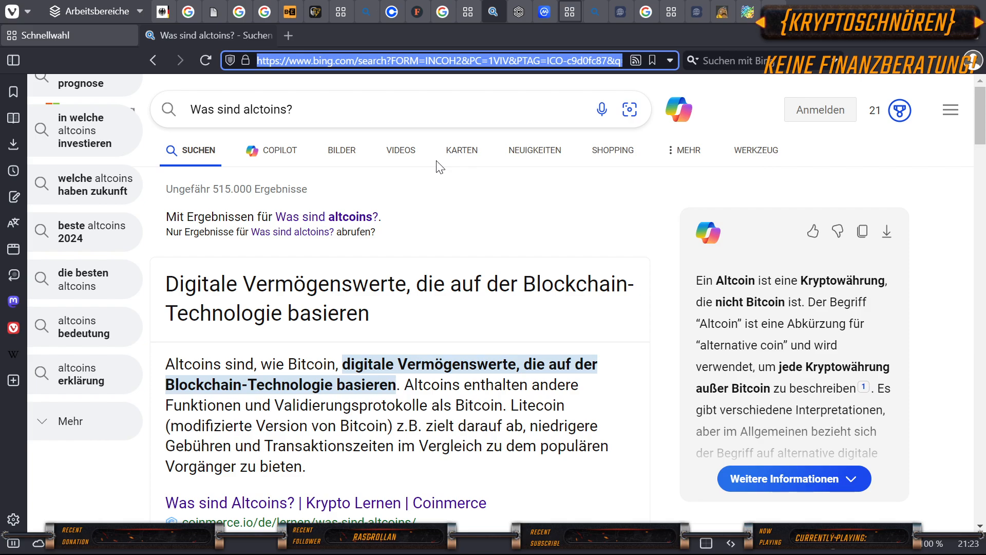
scroll(down, 3)
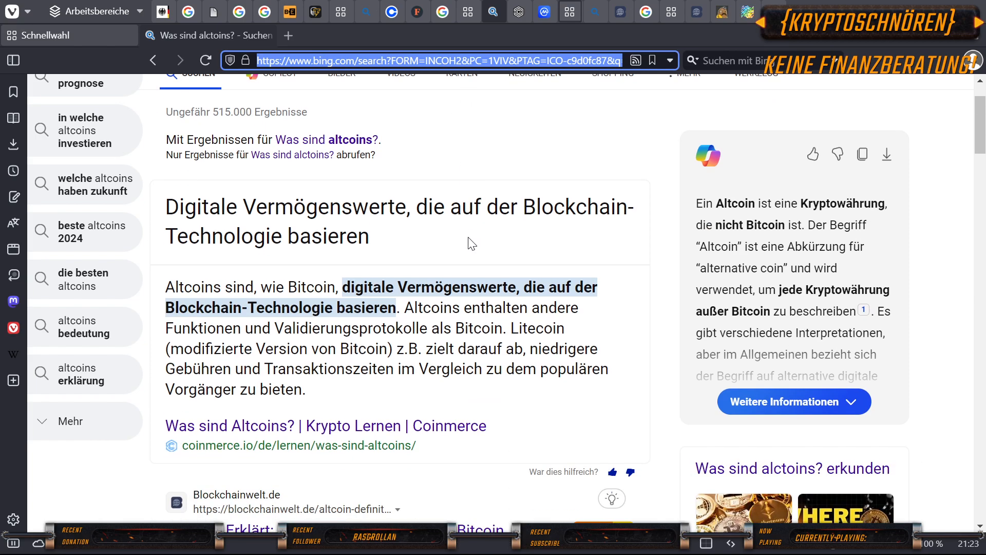
mouse_move(465, 214)
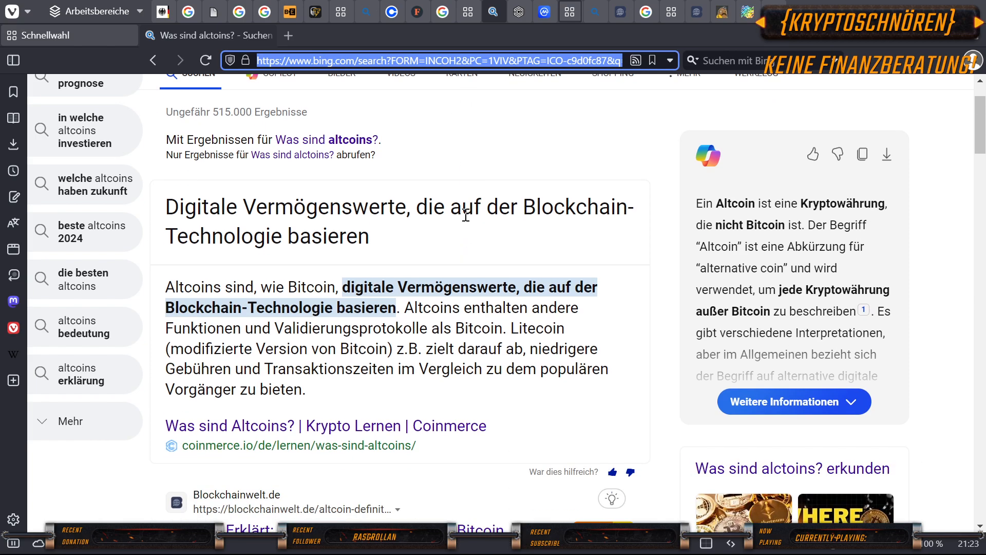
mouse_move(494, 216)
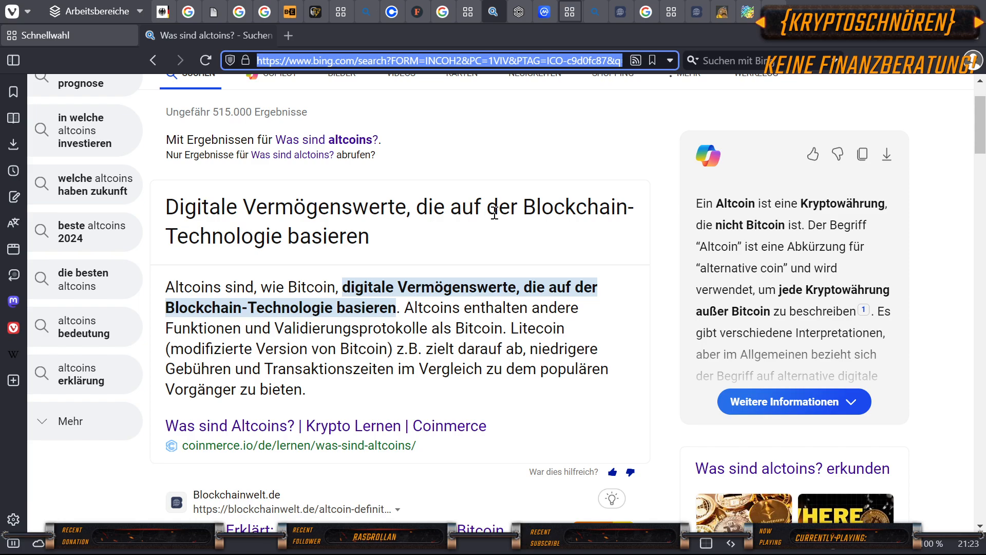
mouse_move(498, 228)
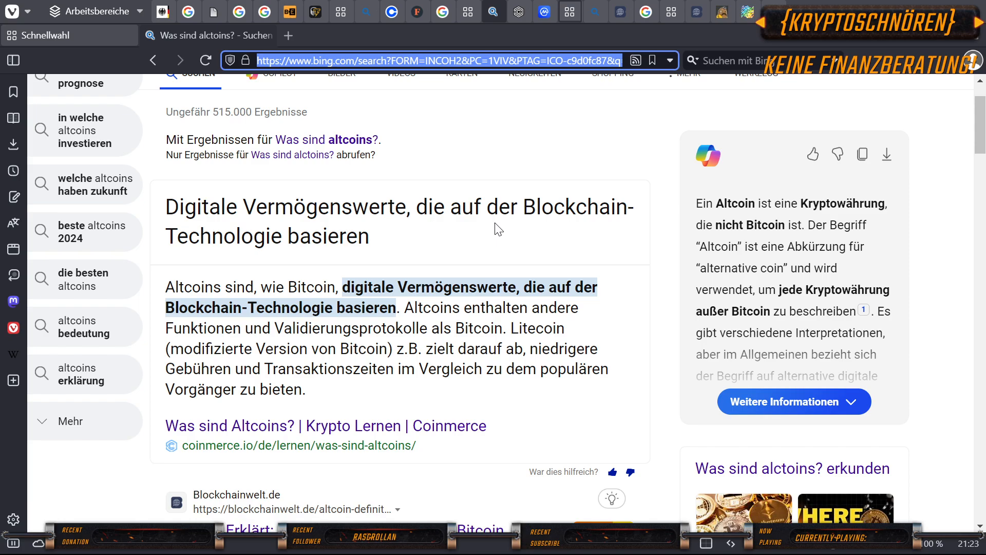
mouse_move(500, 265)
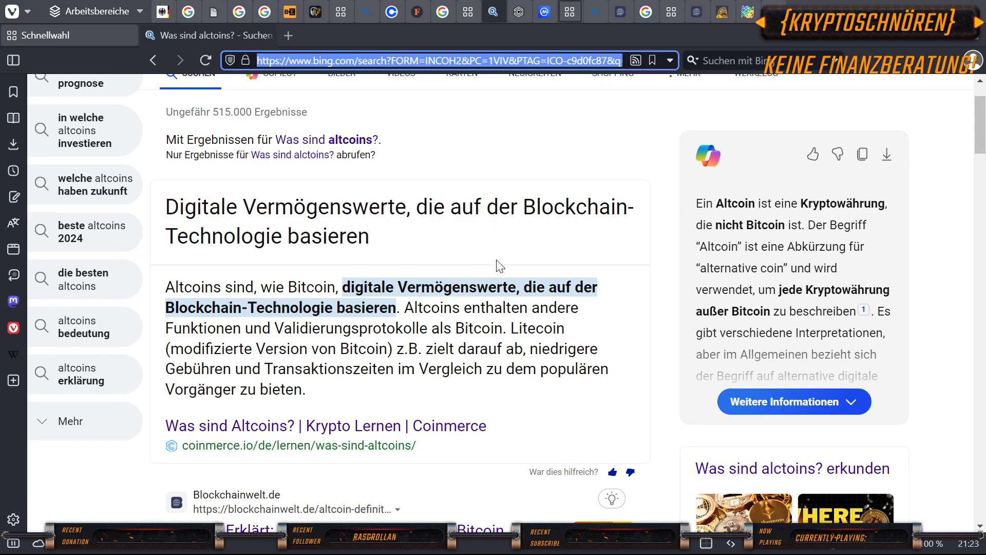
mouse_move(480, 283)
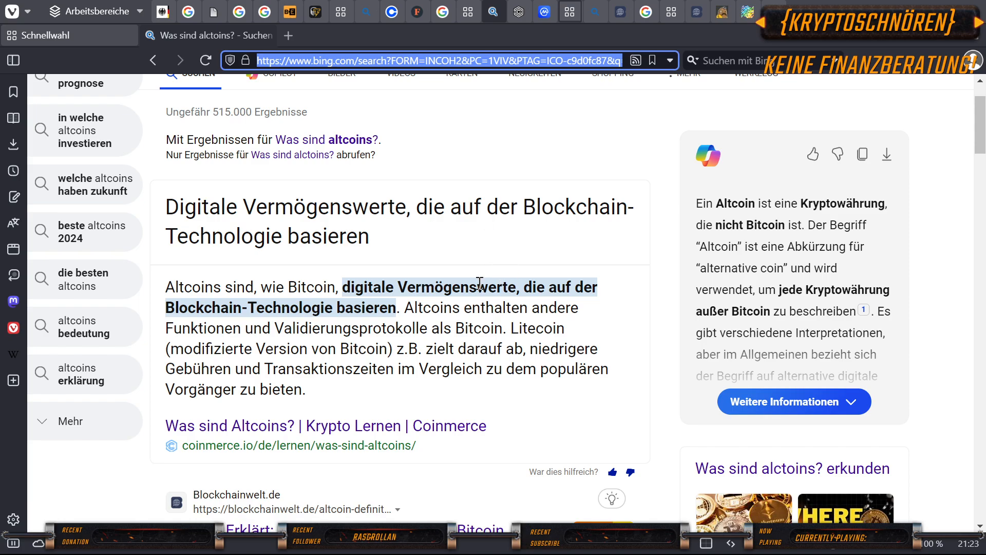
scroll(down, 3)
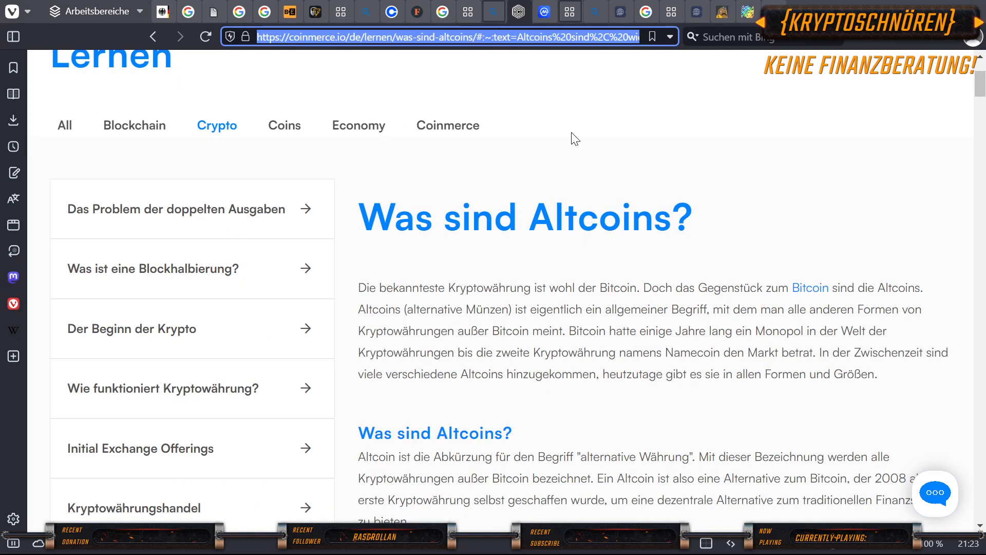
mouse_move(638, 169)
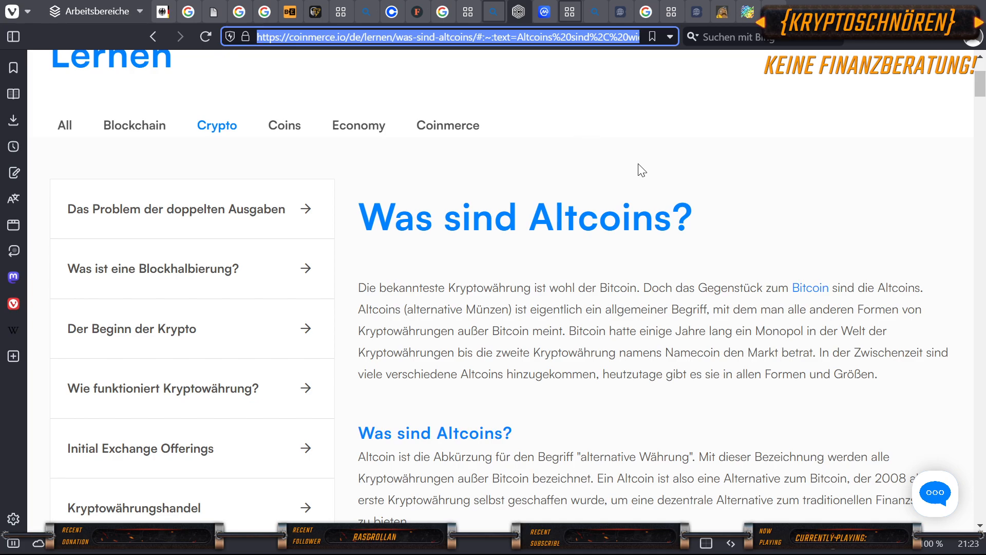
mouse_move(630, 194)
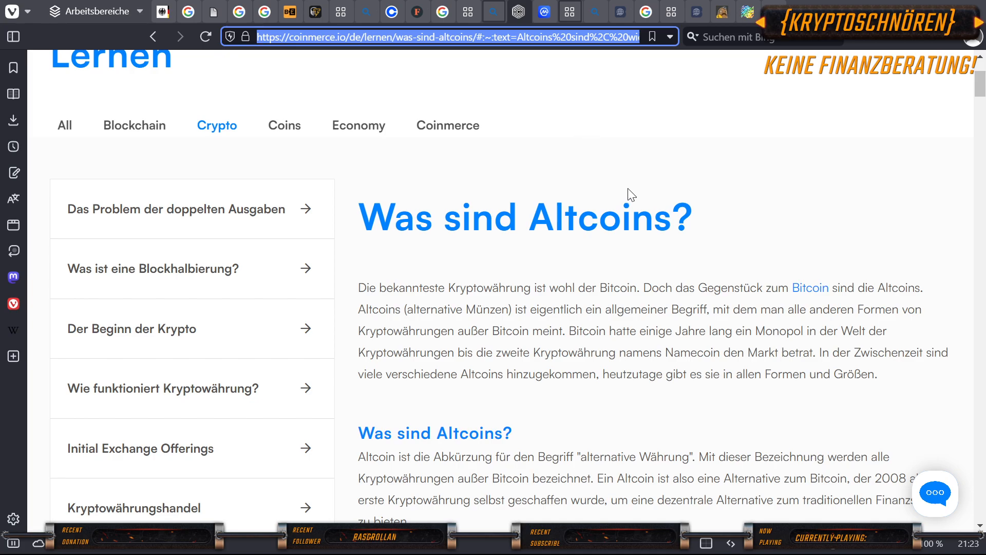
mouse_move(626, 213)
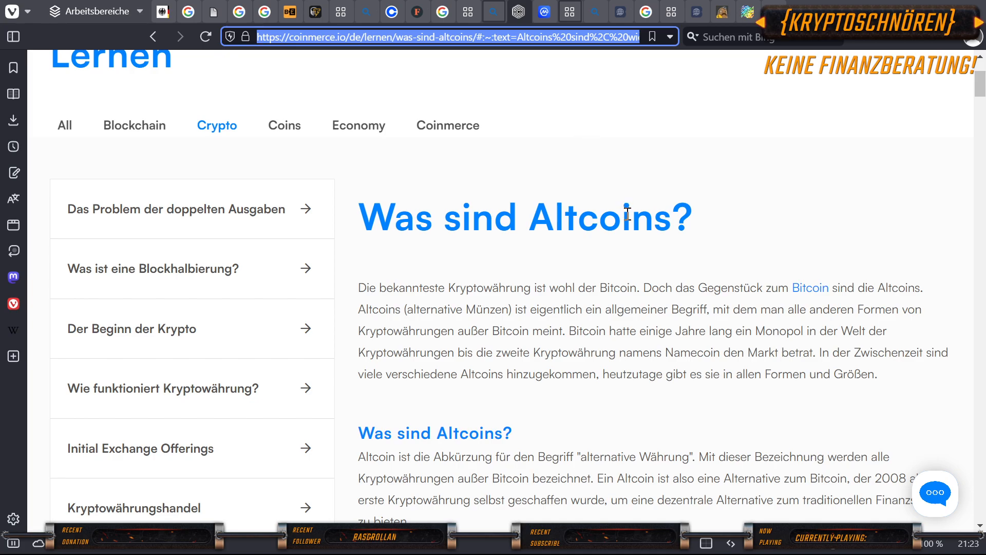
mouse_move(409, 311)
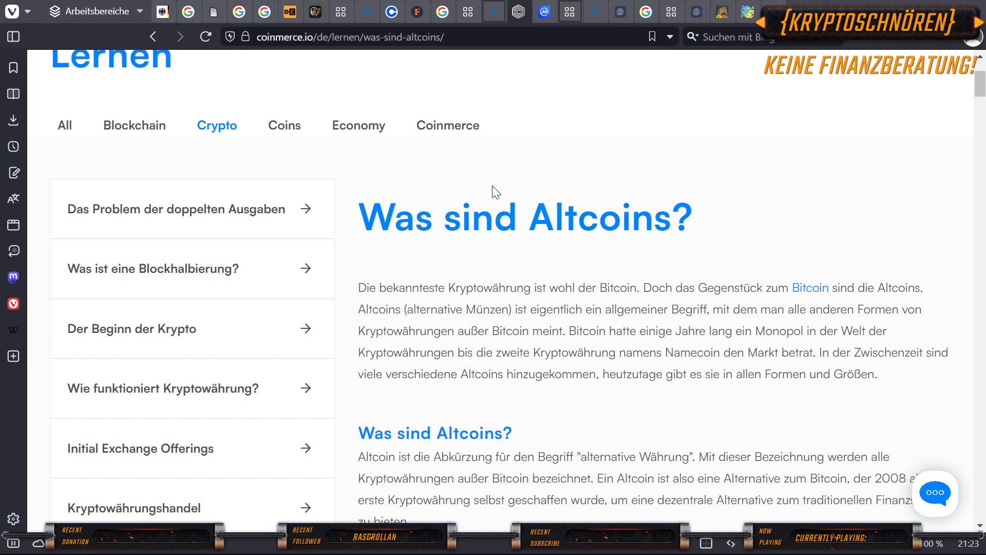
mouse_move(507, 184)
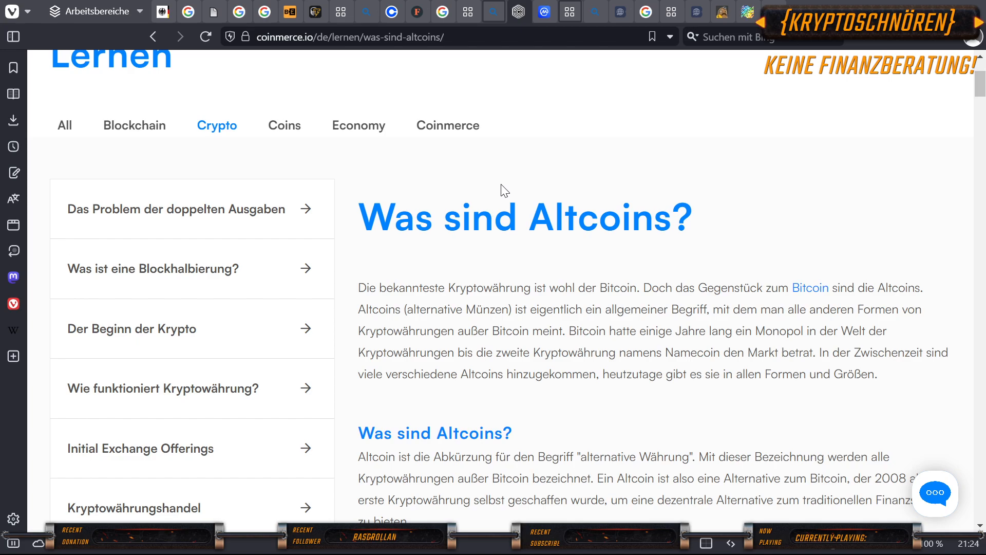
mouse_move(484, 206)
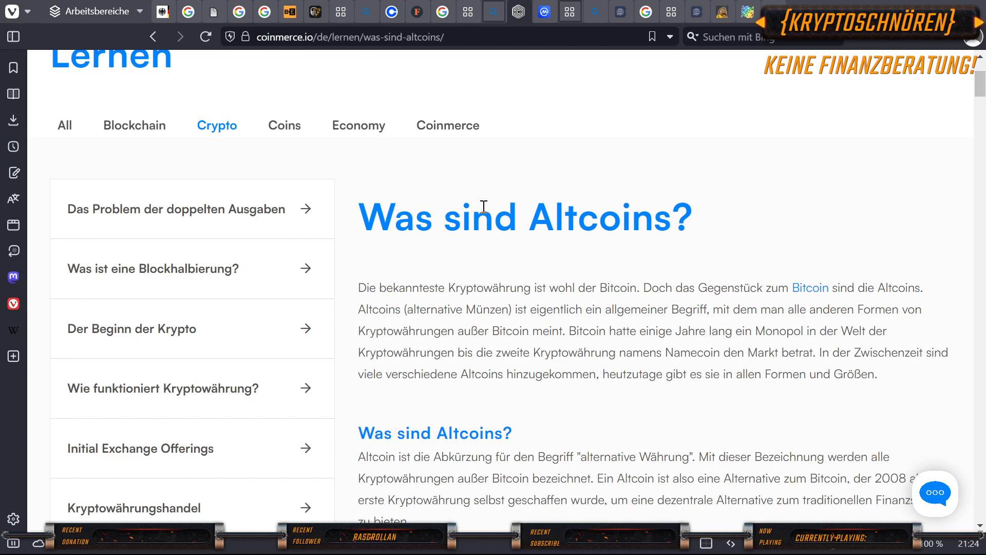
mouse_move(514, 215)
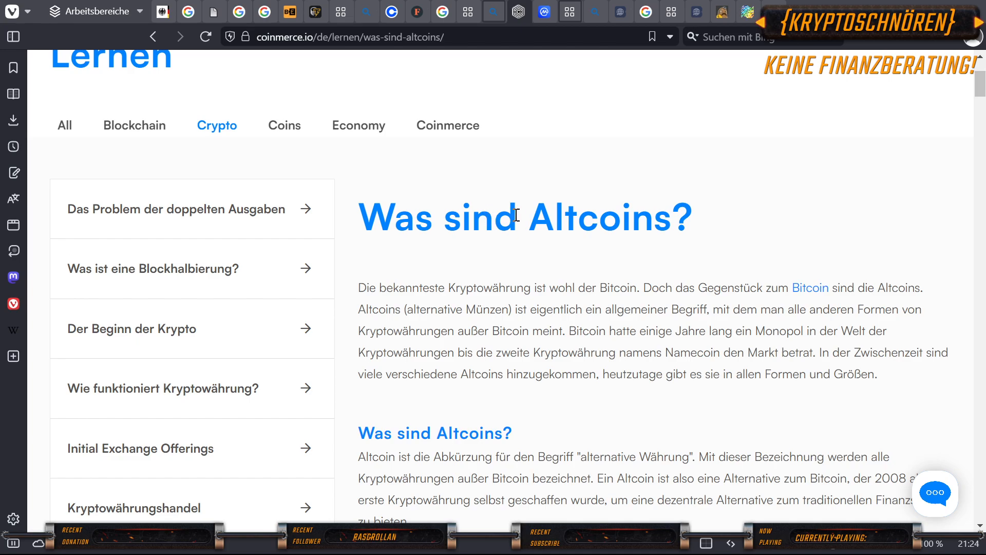
mouse_move(560, 281)
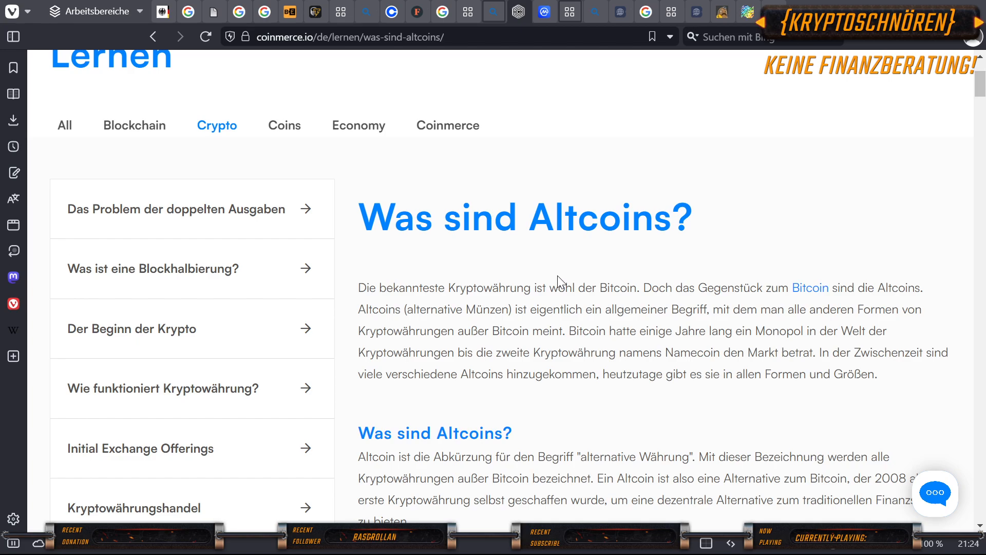
scroll(down, 3)
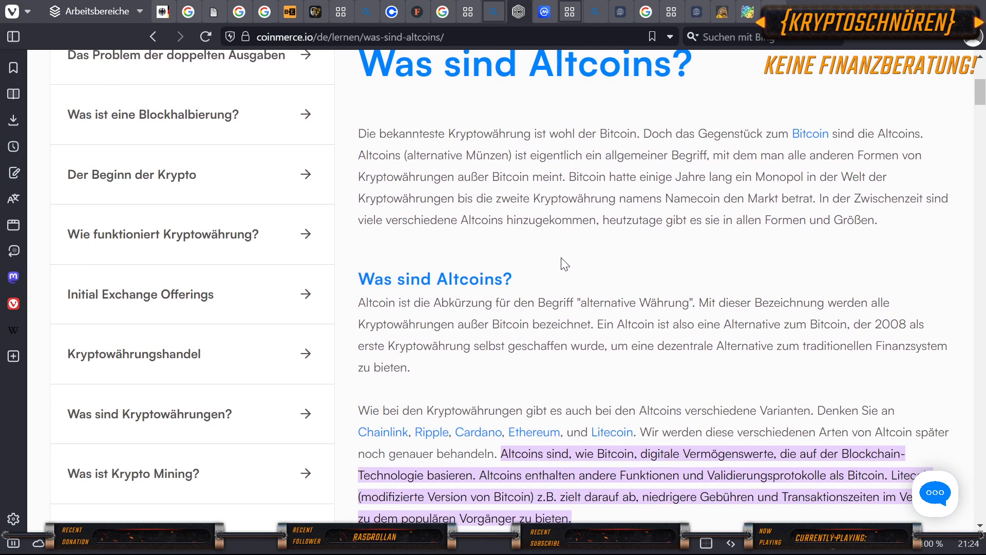
mouse_move(599, 215)
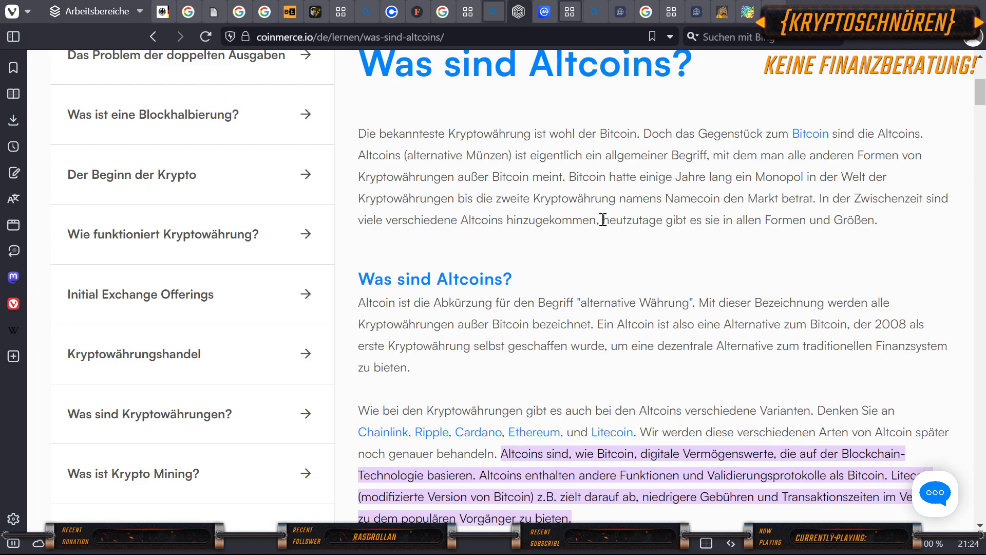
mouse_move(603, 225)
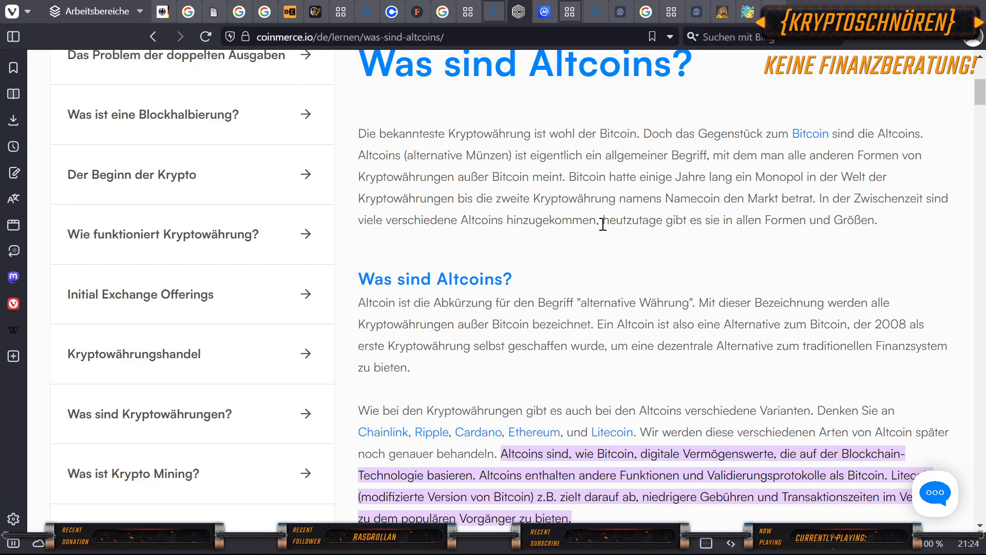
mouse_move(605, 249)
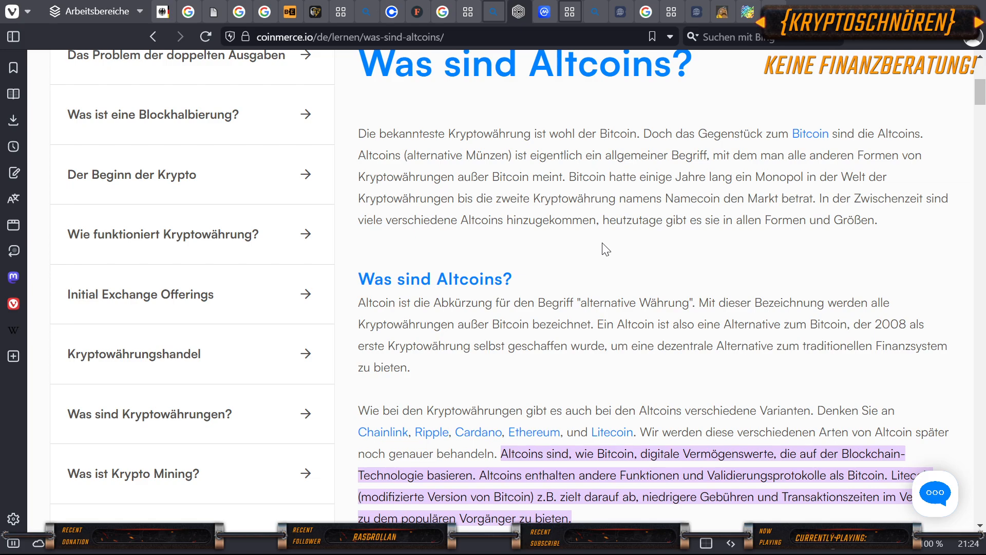
scroll(down, 3)
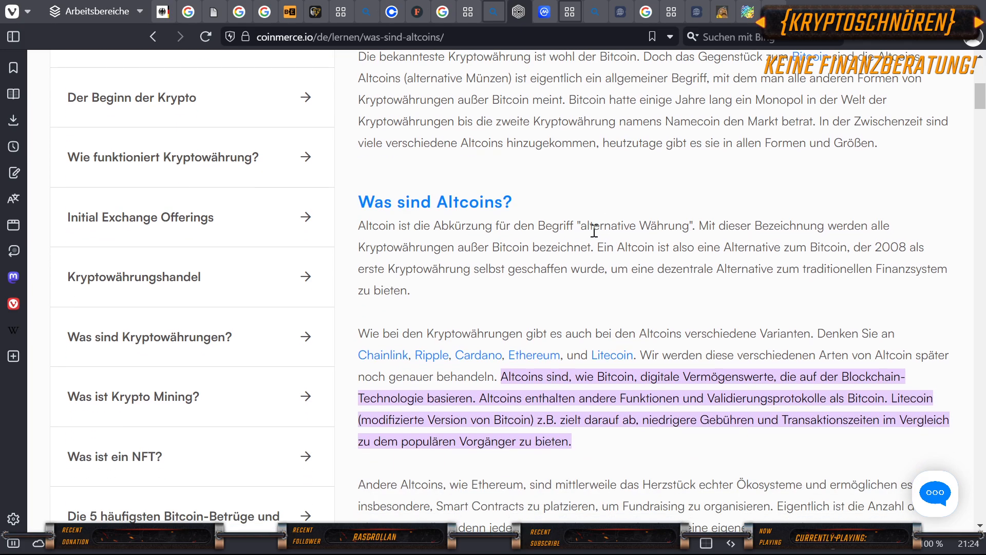
mouse_move(608, 260)
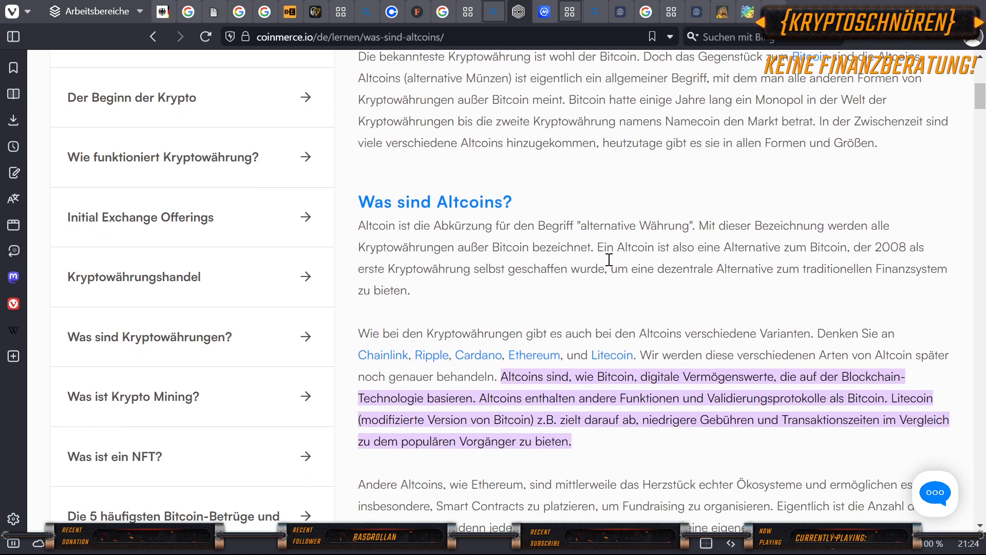
mouse_move(600, 260)
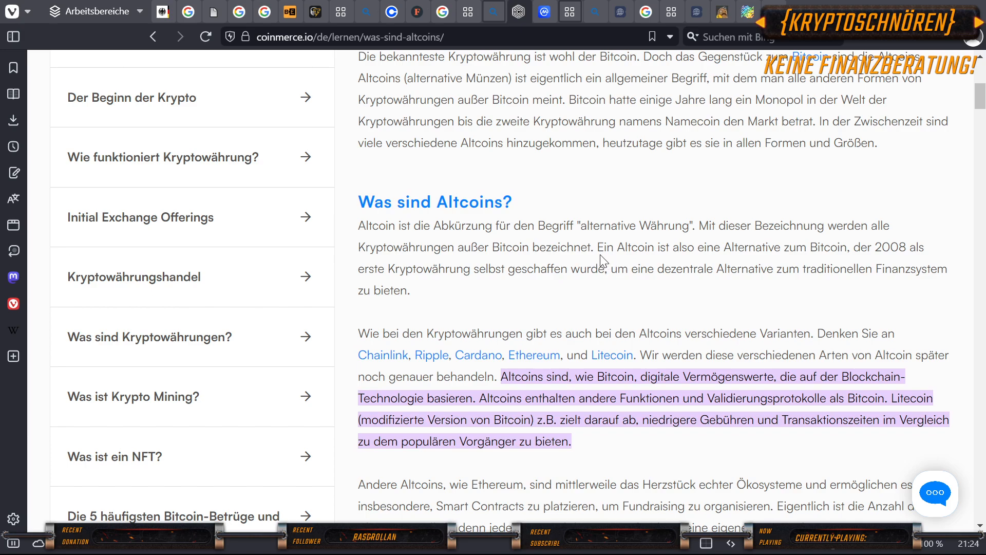
mouse_move(599, 257)
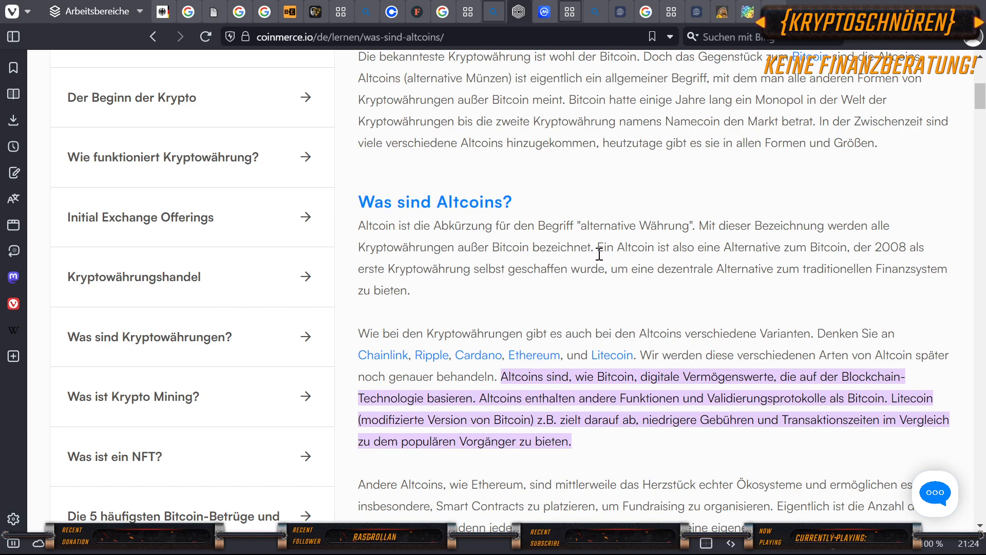
mouse_move(601, 263)
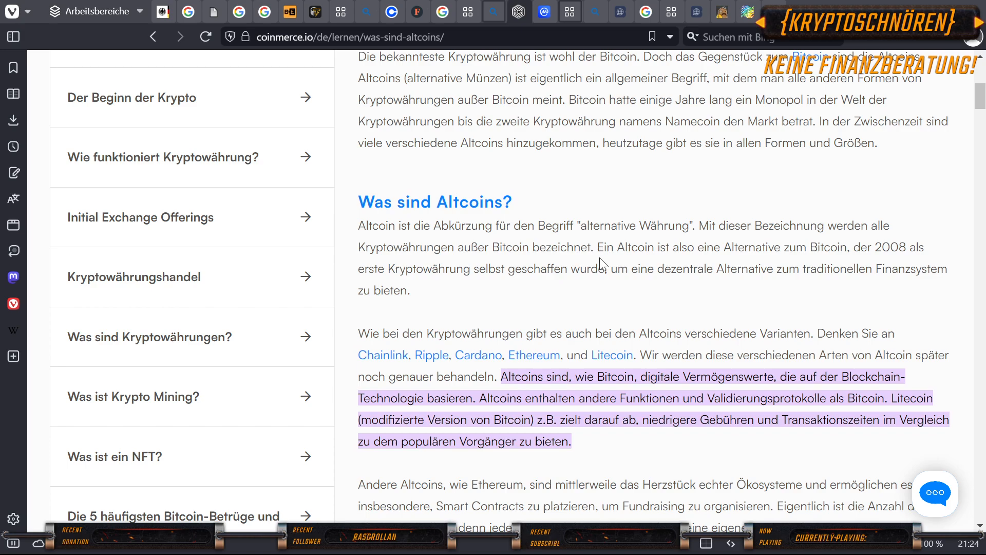
mouse_move(296, 495)
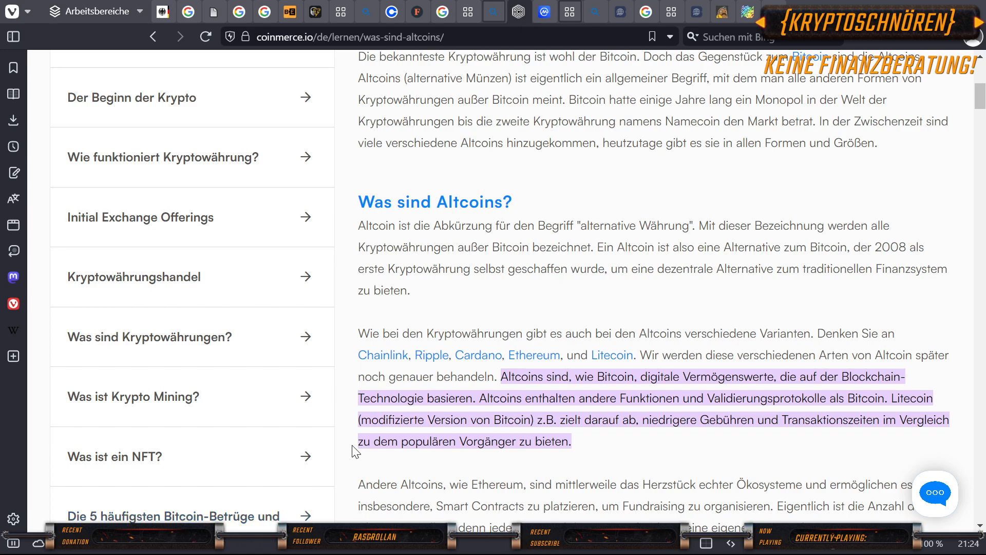
mouse_move(377, 12)
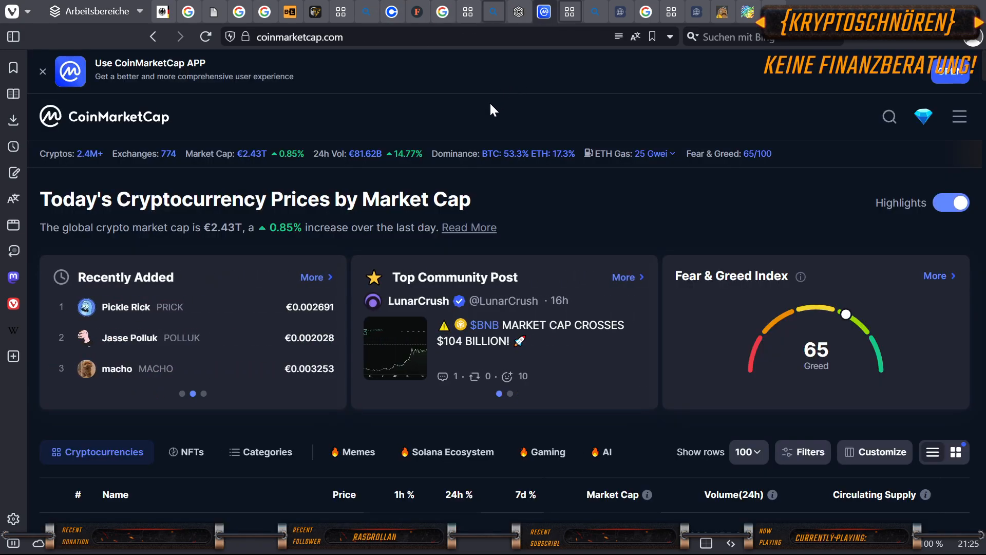
mouse_move(486, 122)
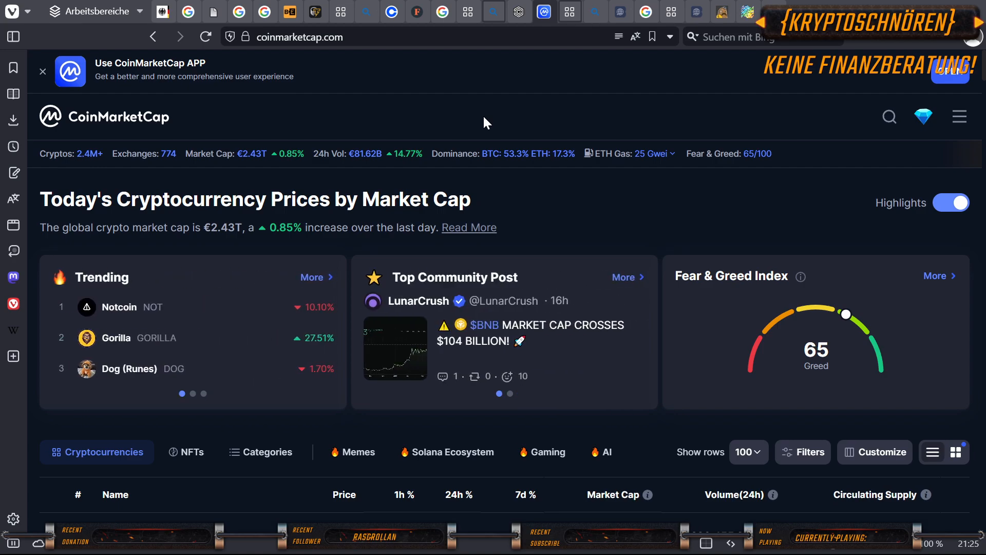
mouse_move(384, 155)
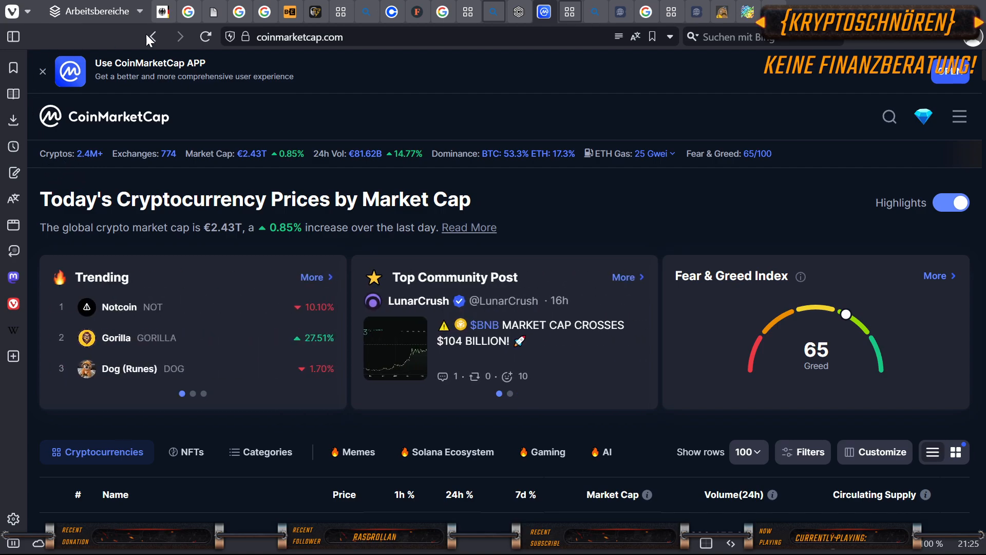
Switch to the Bing tab with the 'Was sind memecoins?' results.
click(151, 37)
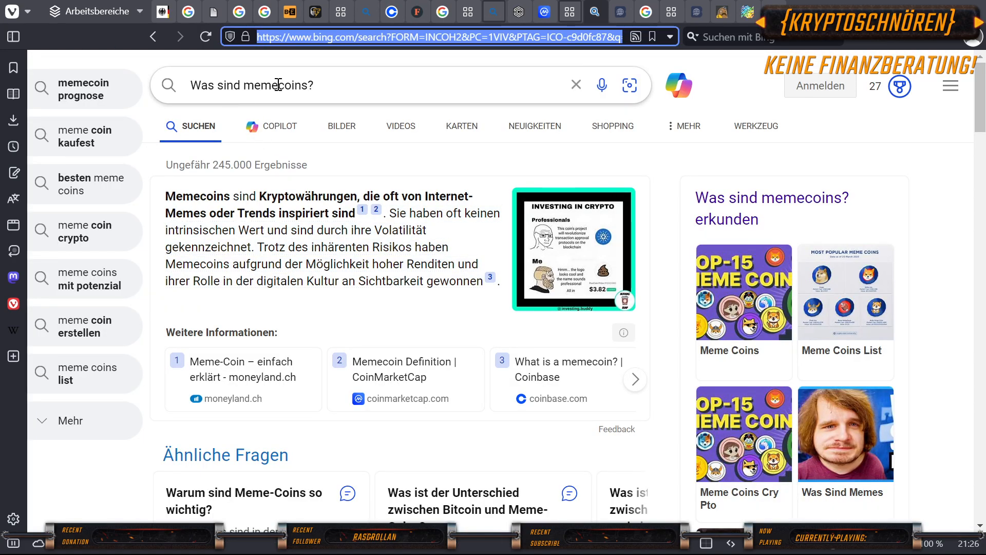
mouse_move(445, 116)
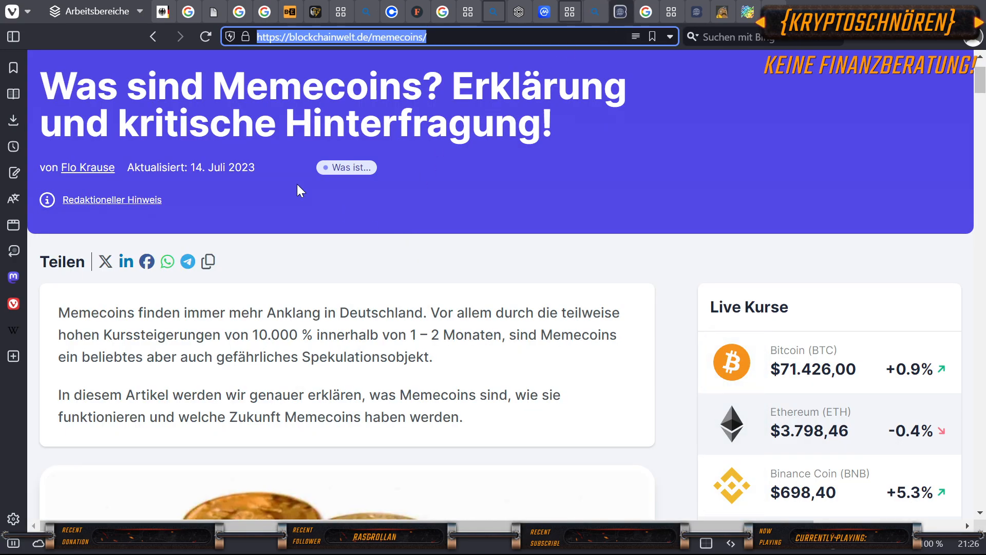
mouse_move(380, 105)
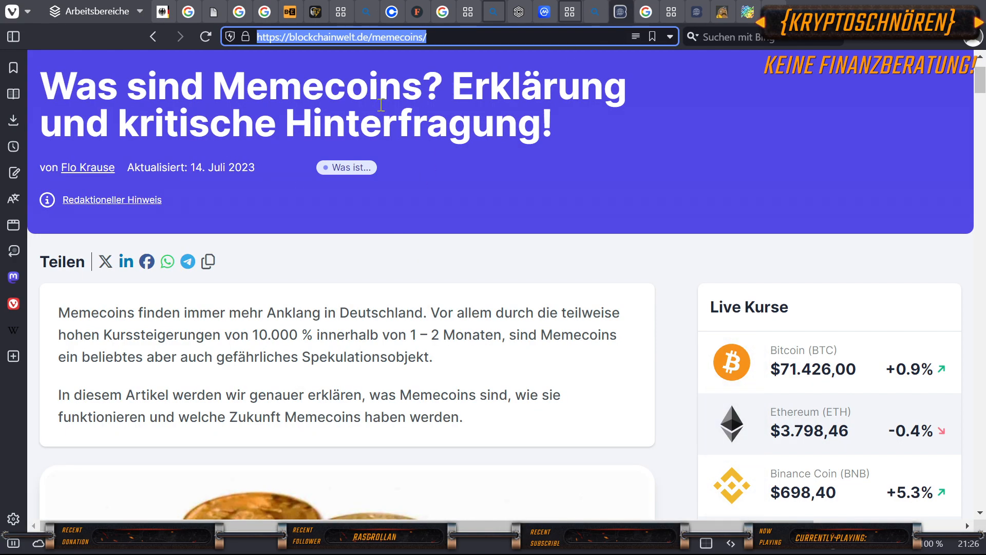
mouse_move(380, 361)
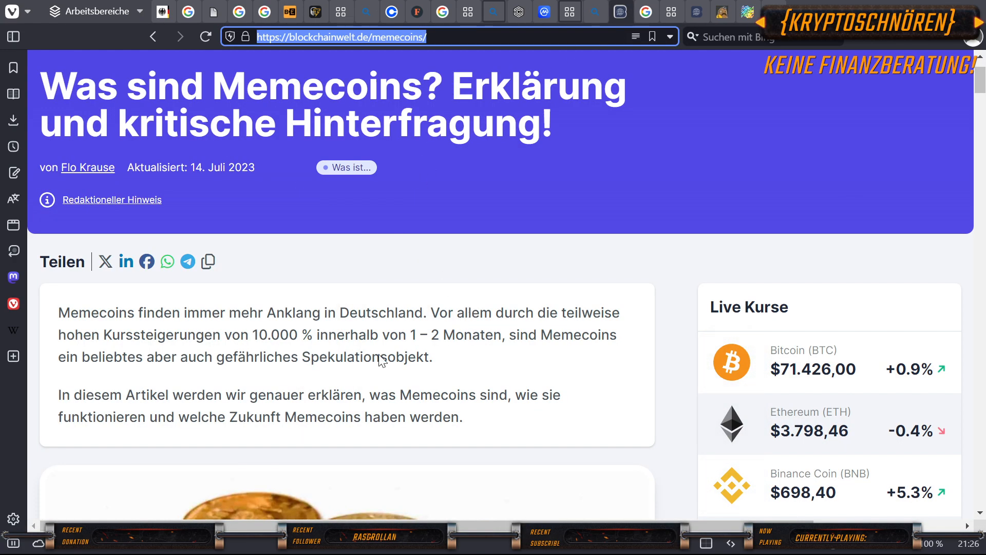
mouse_move(330, 312)
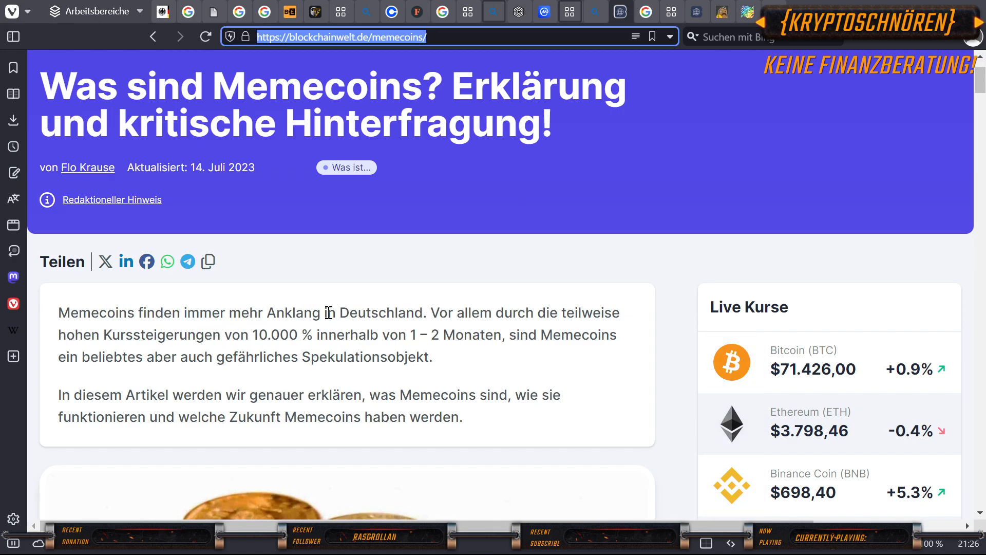
mouse_move(500, 314)
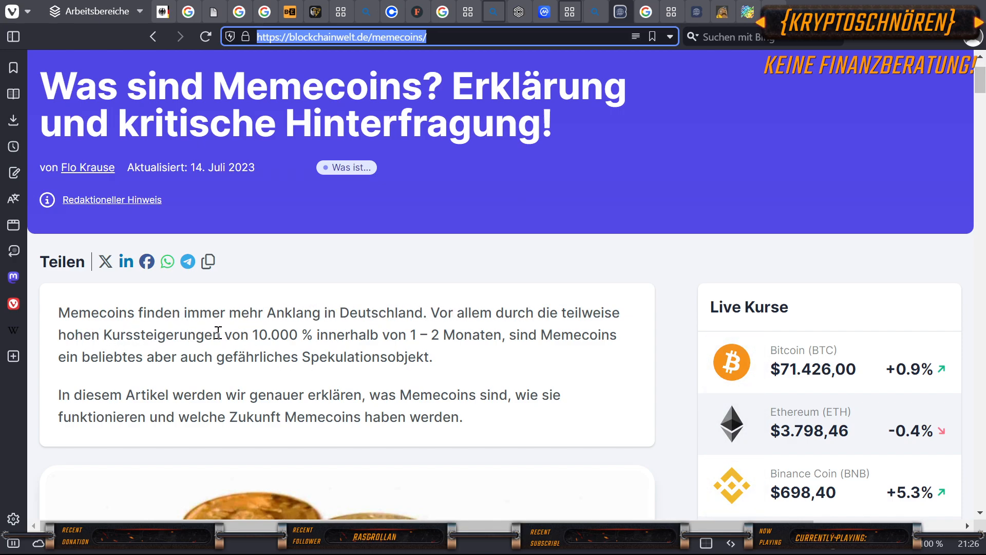
mouse_move(407, 332)
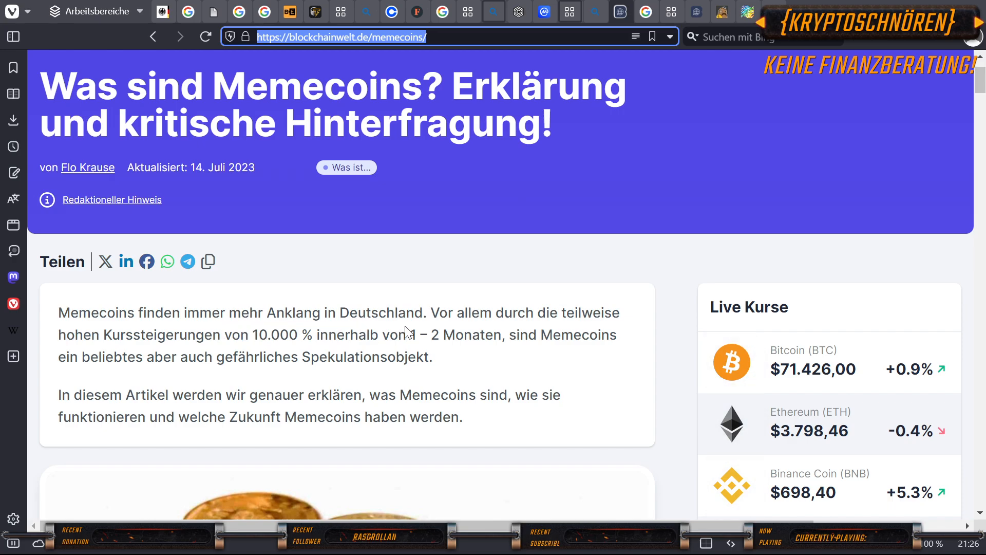
mouse_move(160, 353)
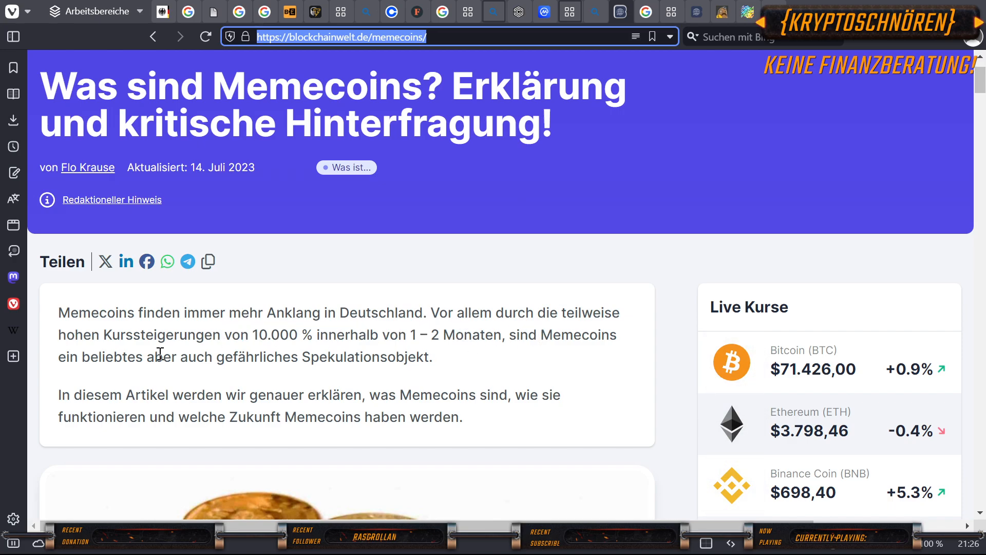
mouse_move(224, 354)
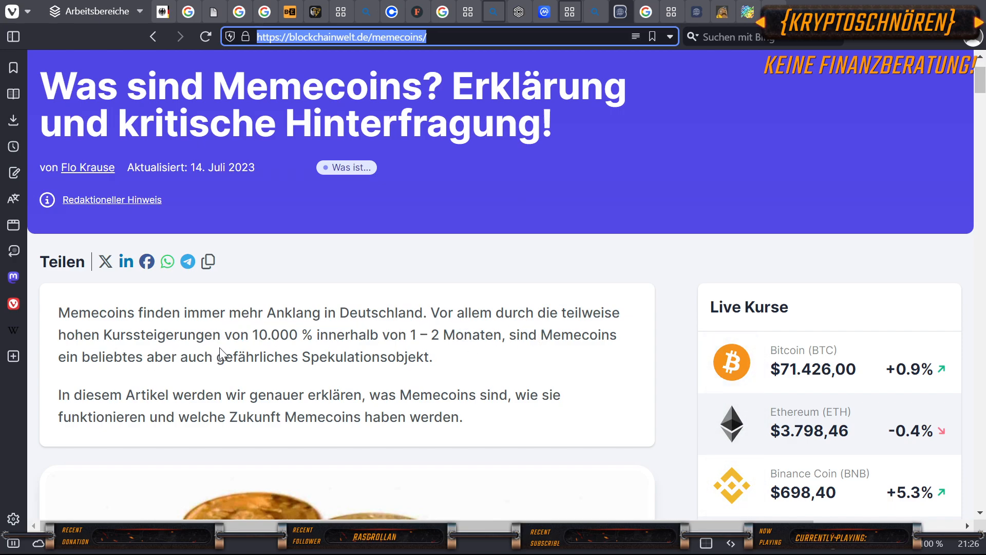
mouse_move(478, 297)
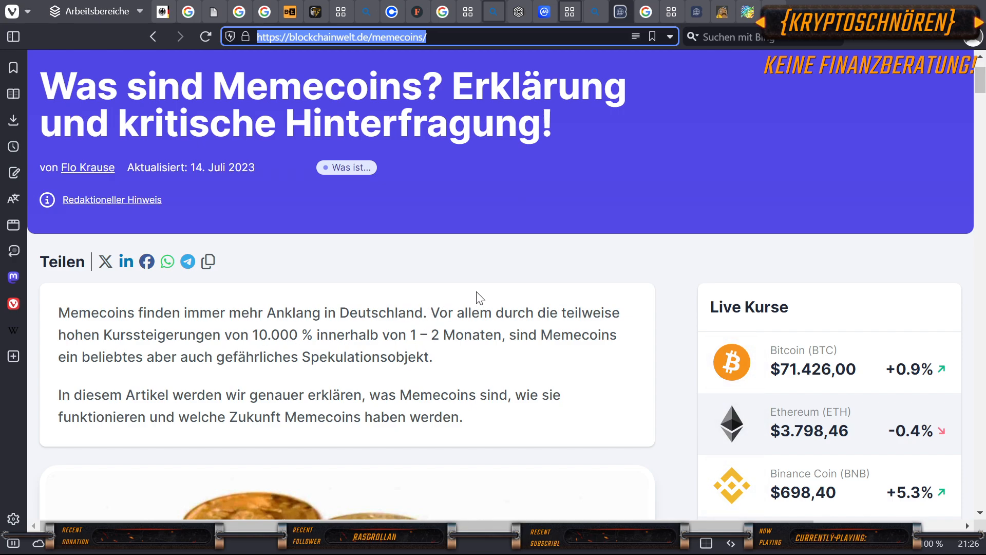
mouse_move(228, 390)
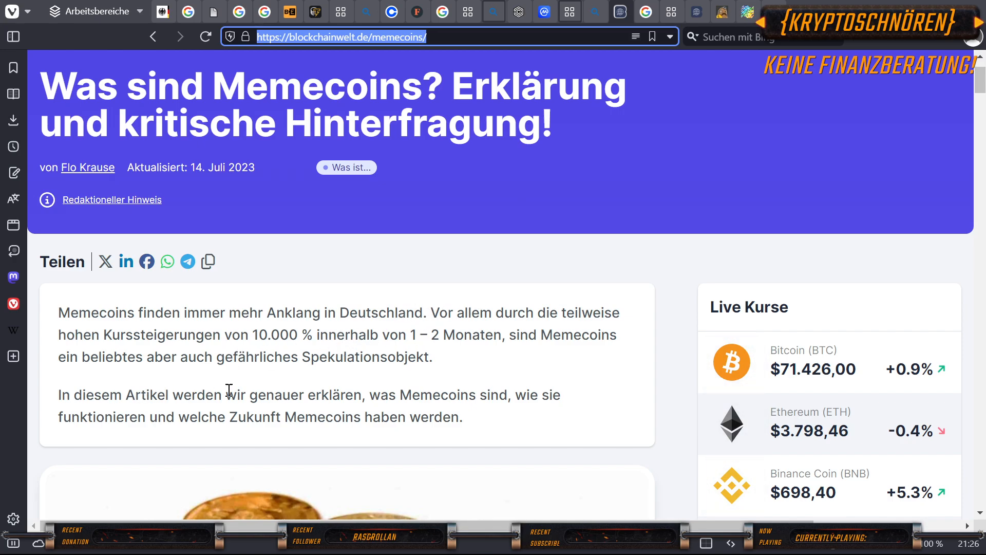
mouse_move(243, 388)
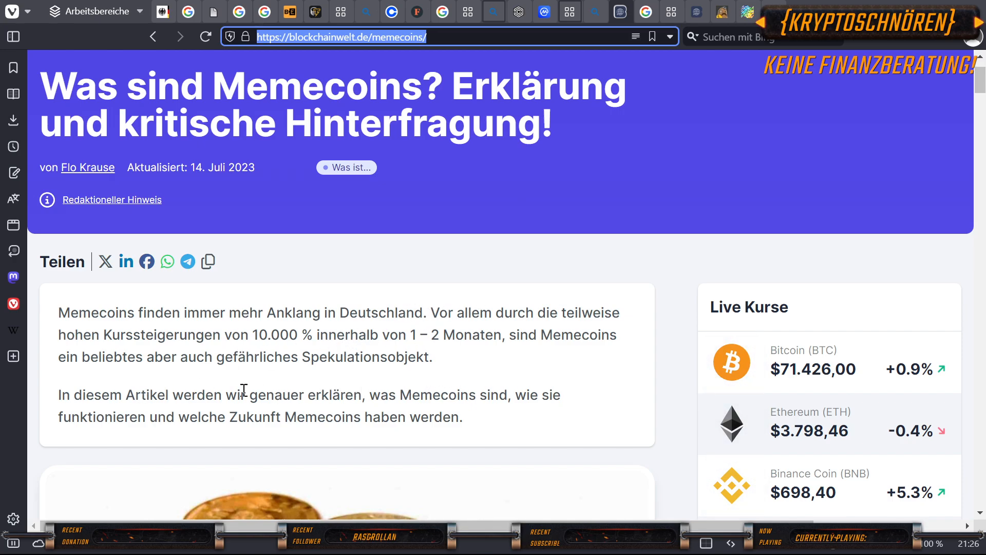
Scroll the memecoins article down to 'Die wichtigsten Eigenschaften von Memecoins'.
scroll(down, 3)
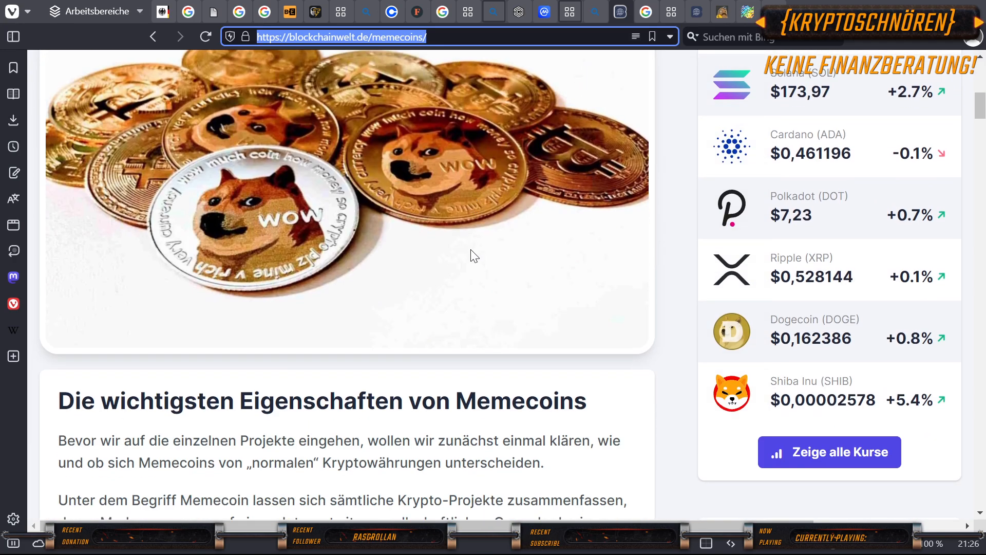
scroll(down, 3)
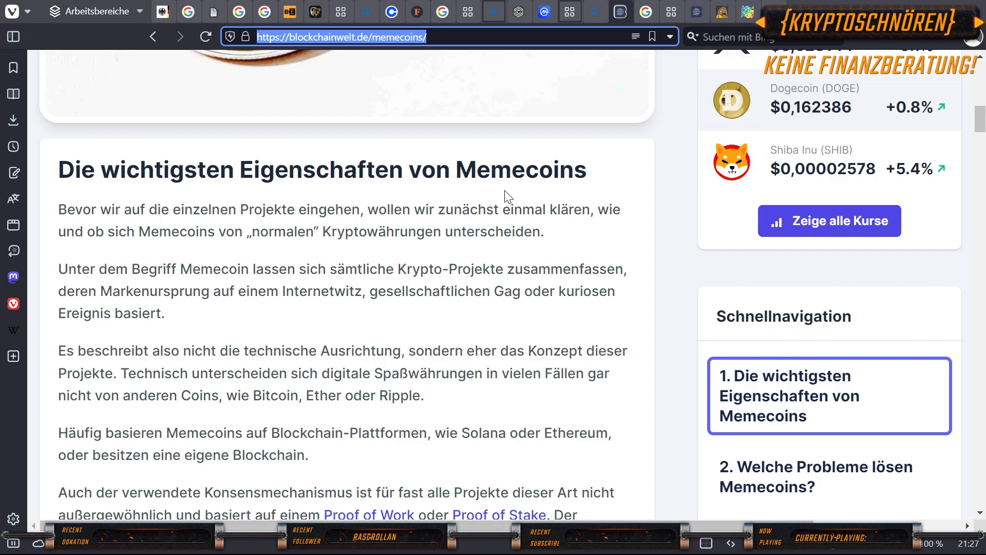
mouse_move(390, 202)
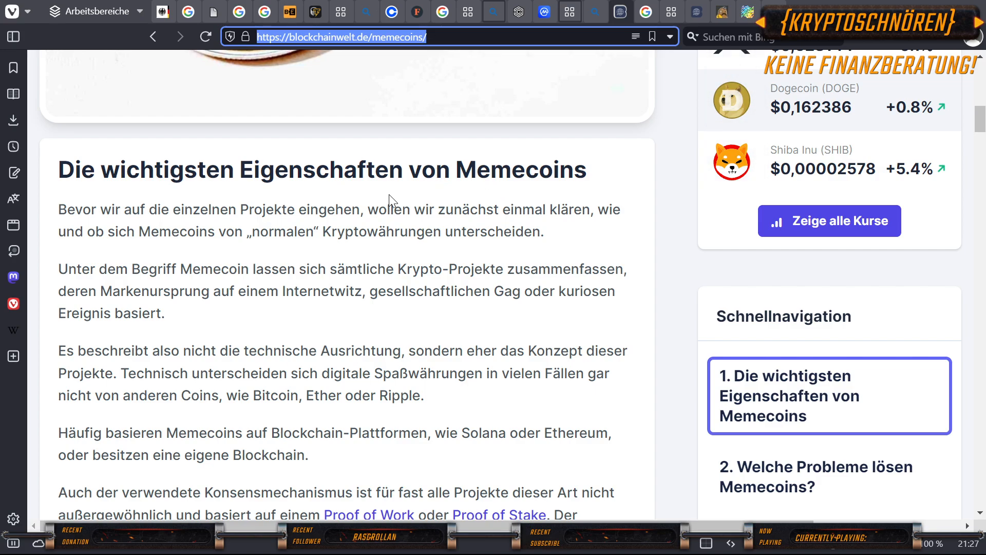
mouse_move(333, 198)
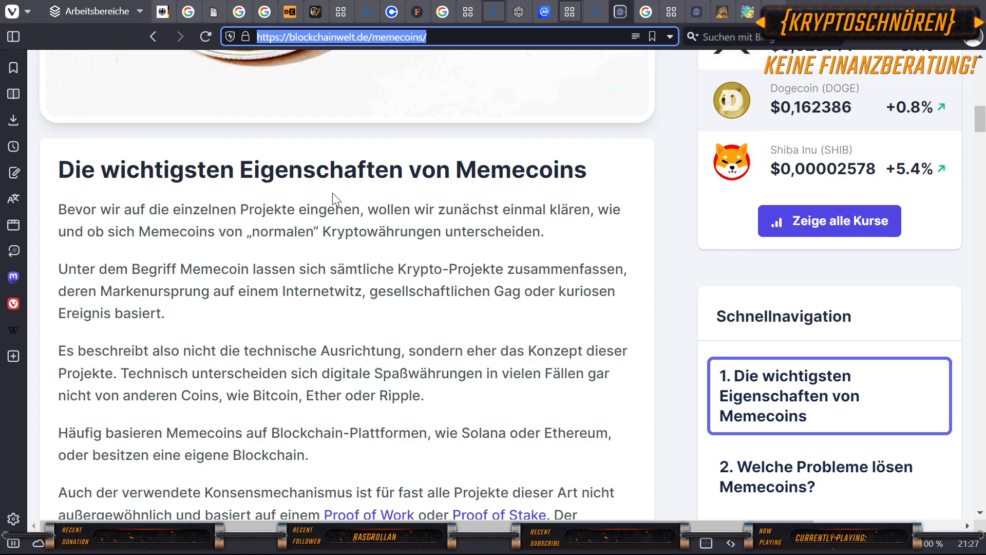
mouse_move(548, 14)
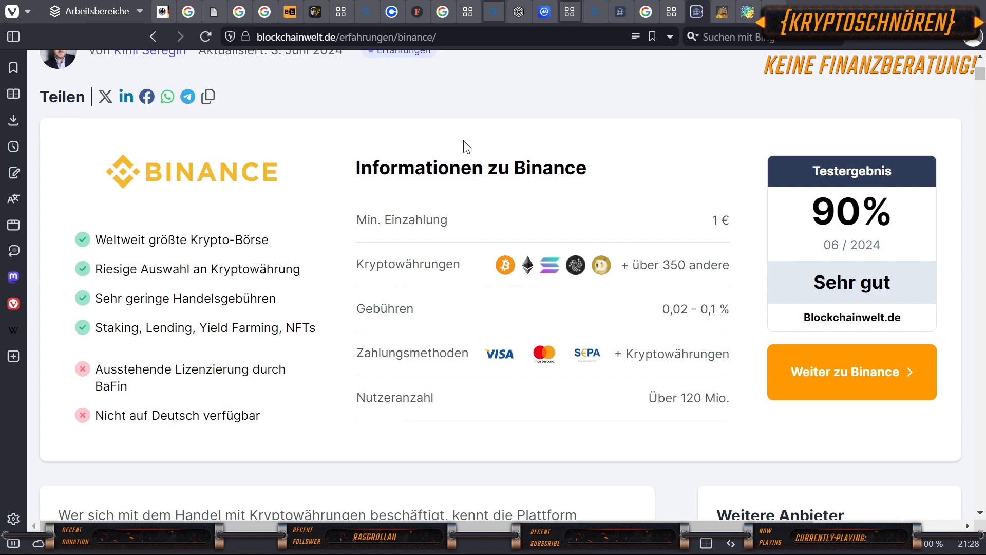
mouse_move(355, 144)
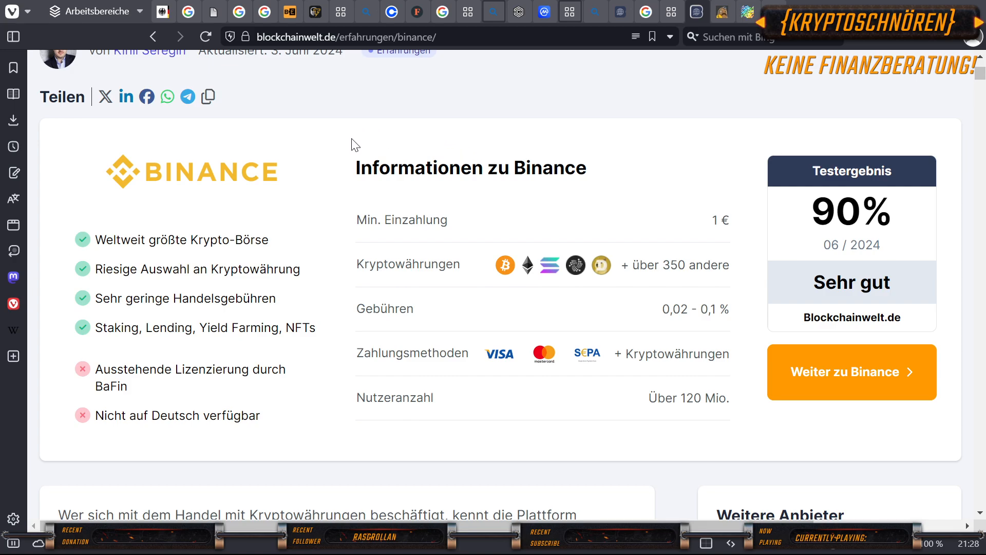
mouse_move(157, 236)
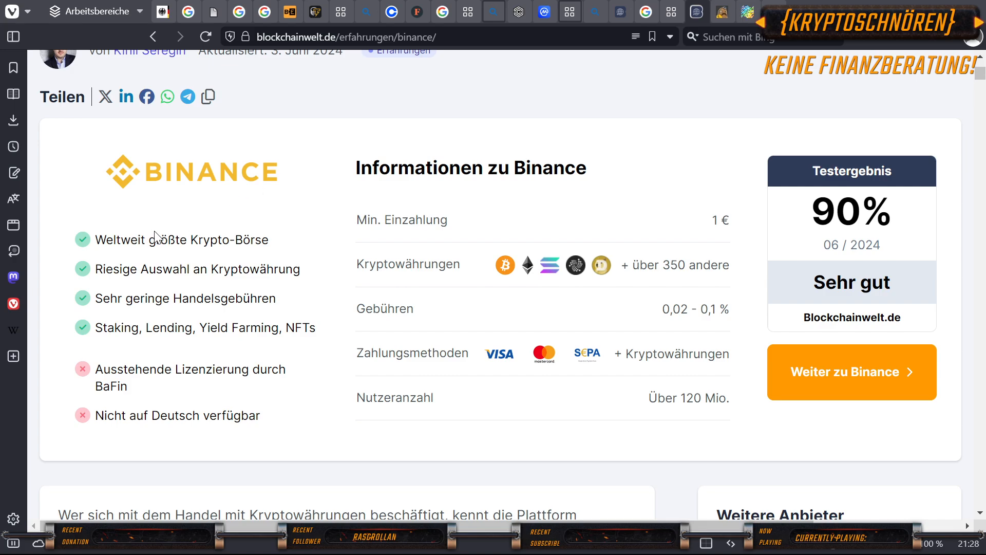
mouse_move(268, 222)
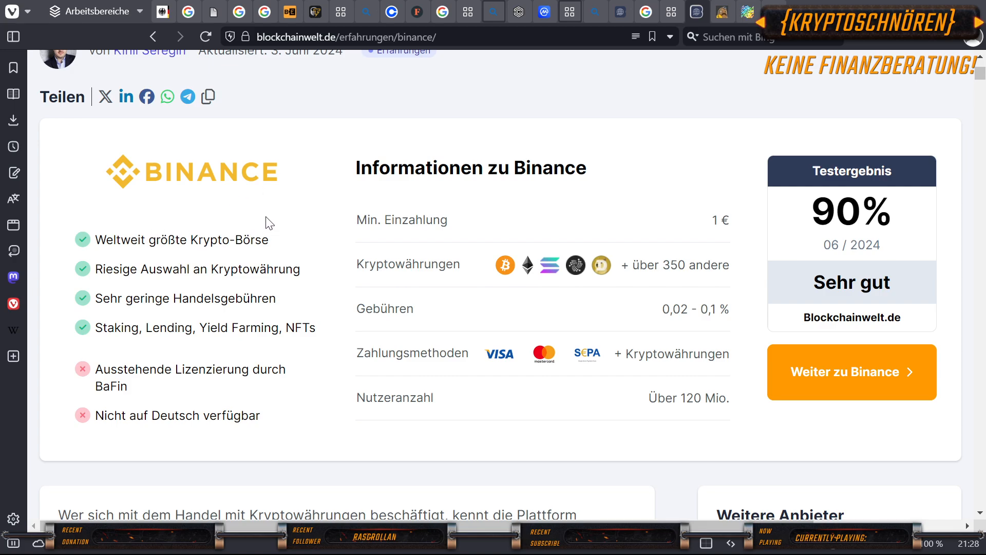
mouse_move(304, 201)
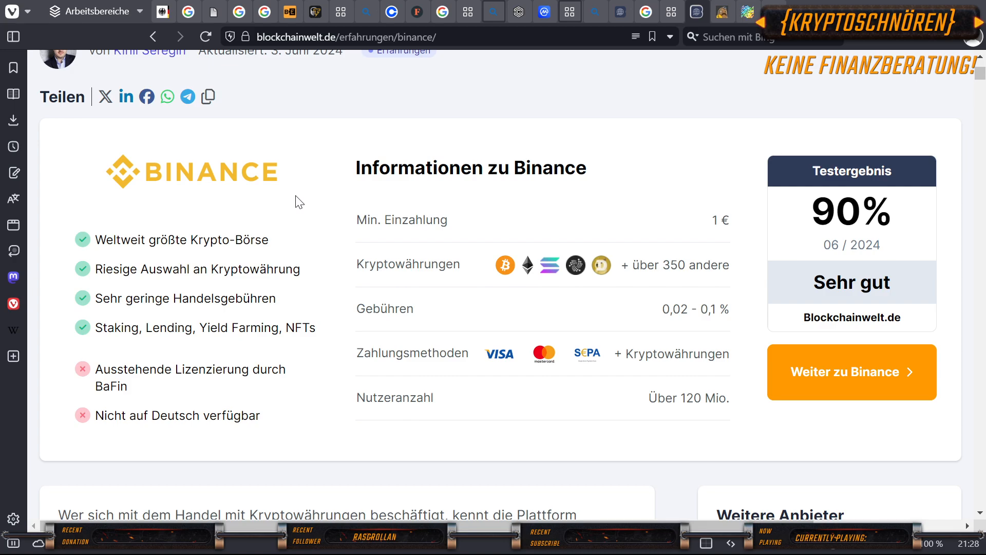
mouse_move(175, 293)
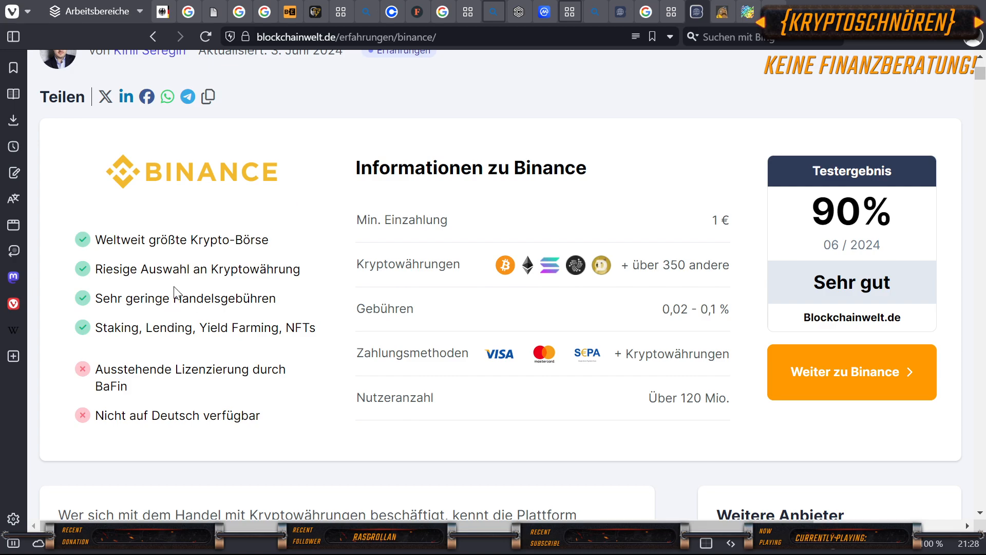
mouse_move(312, 269)
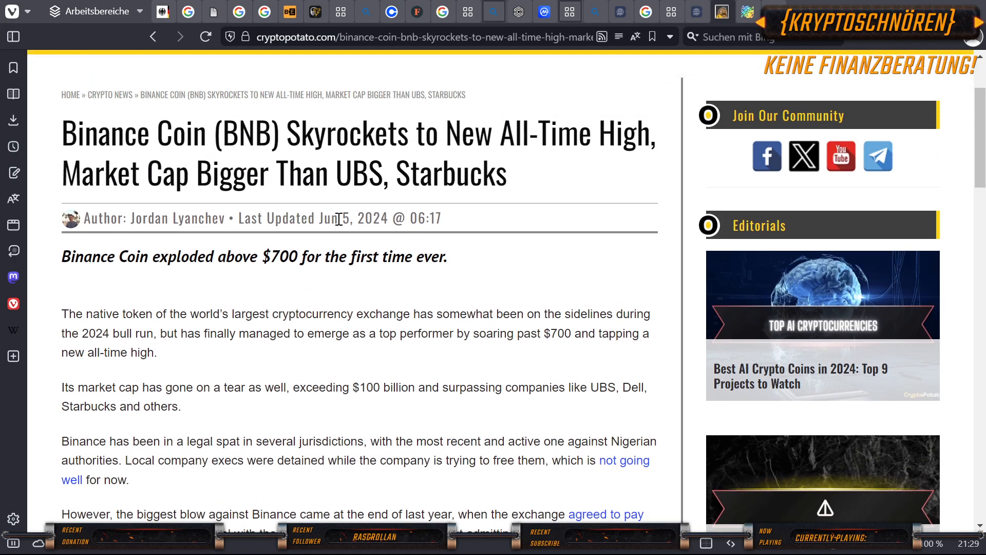
mouse_move(103, 257)
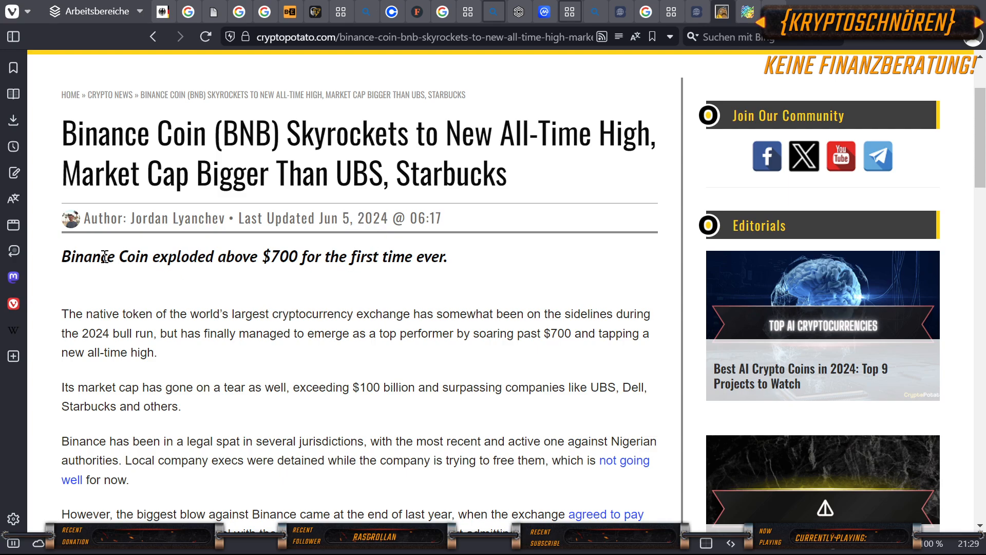
mouse_move(309, 298)
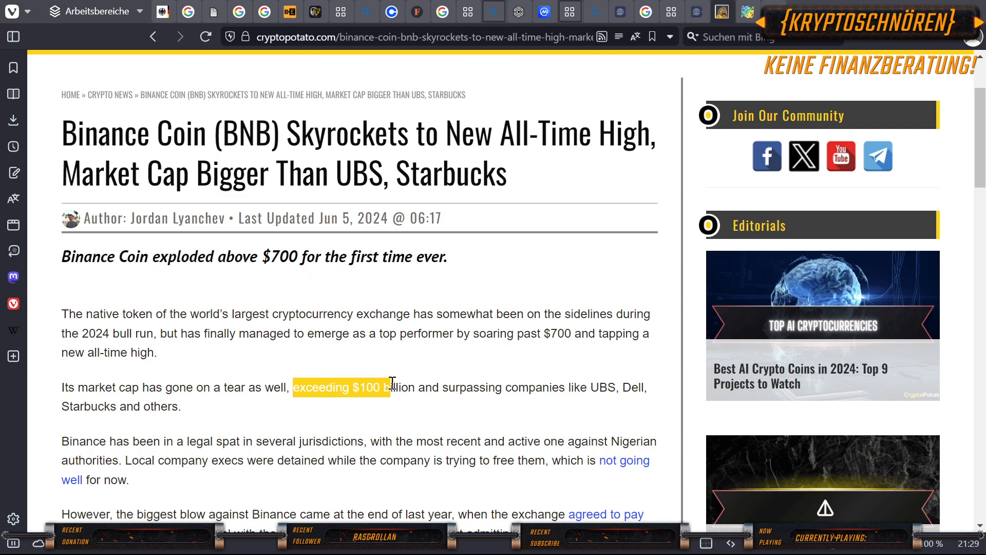
Clear the text highlight on the BNB market-cap paragraph in the CryptoPotato article.
click(338, 387)
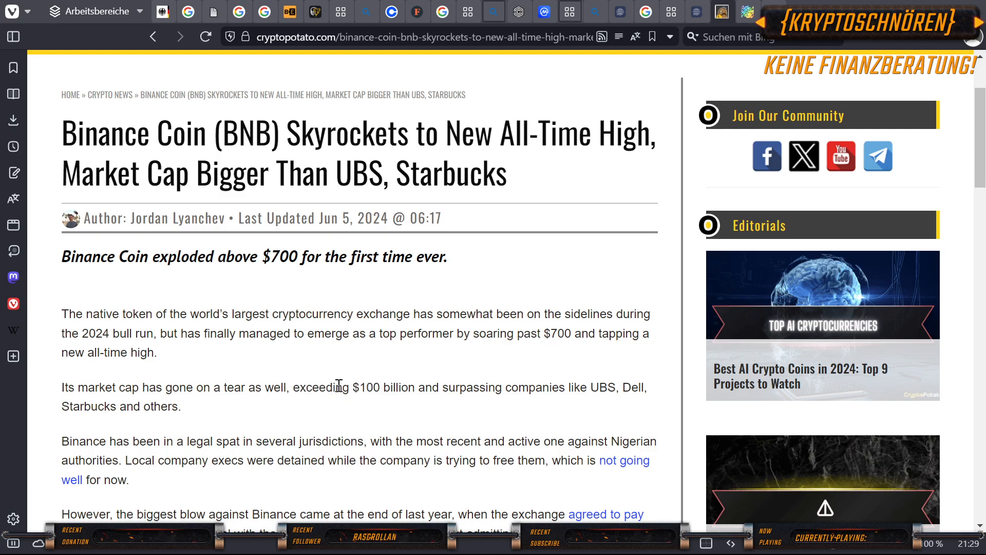
mouse_move(424, 388)
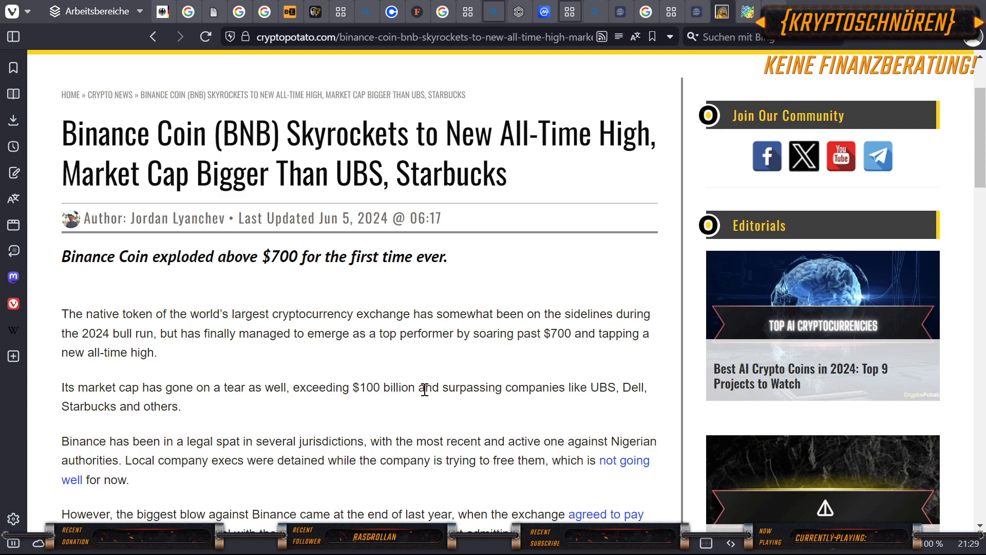
mouse_move(554, 389)
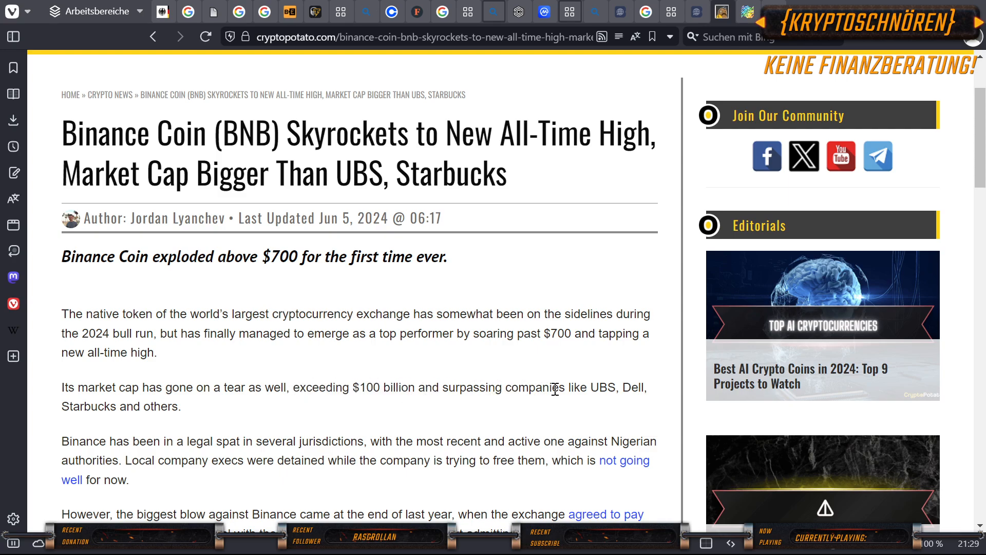
mouse_move(590, 387)
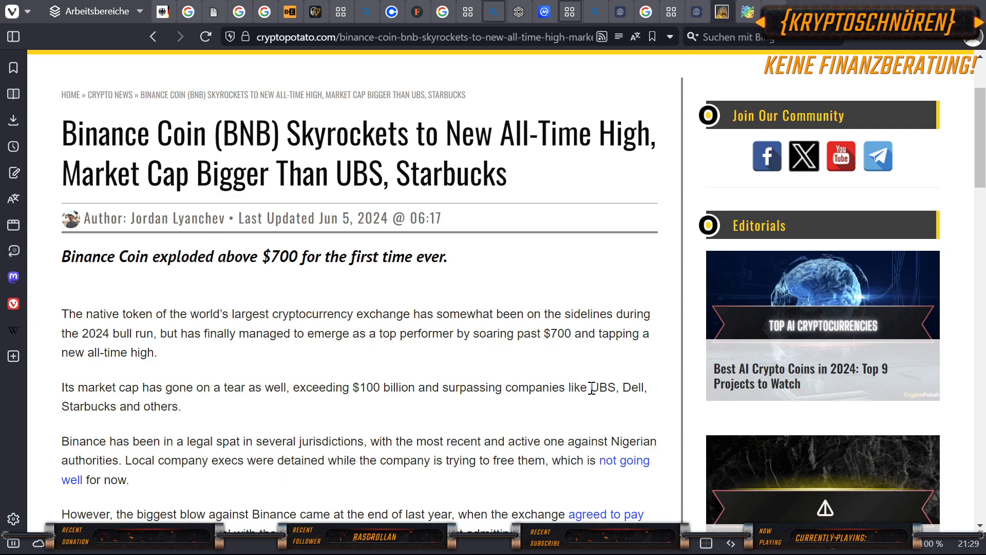
mouse_move(100, 401)
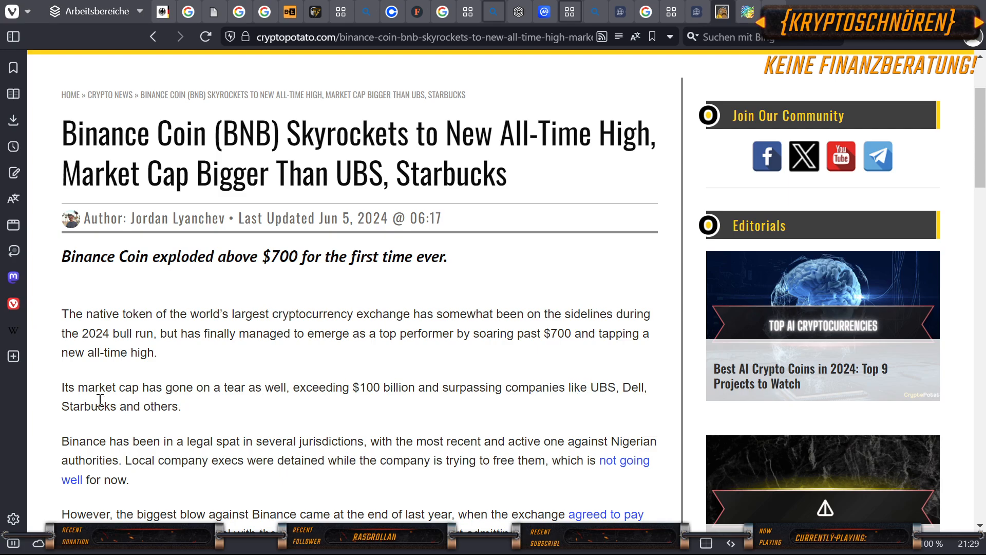
mouse_move(221, 378)
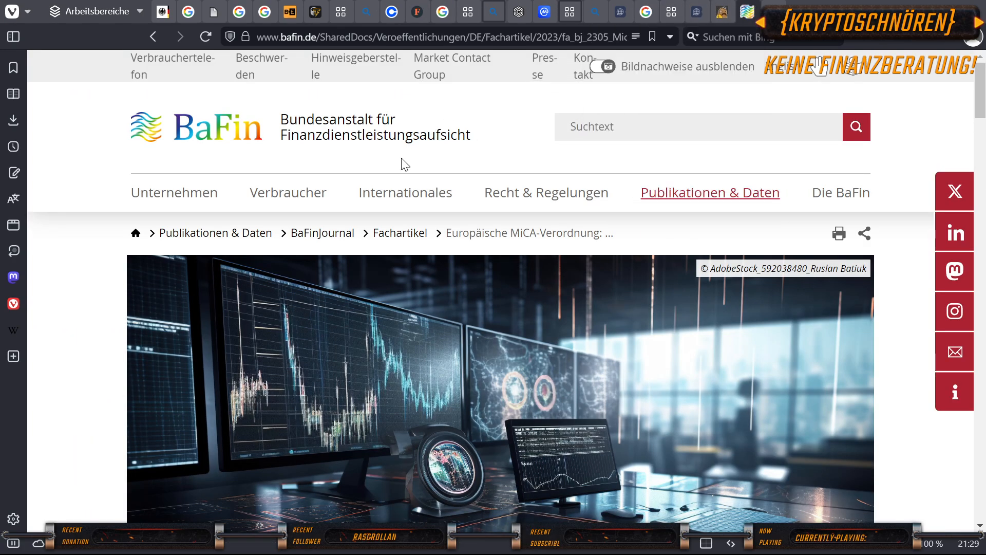
mouse_move(721, 11)
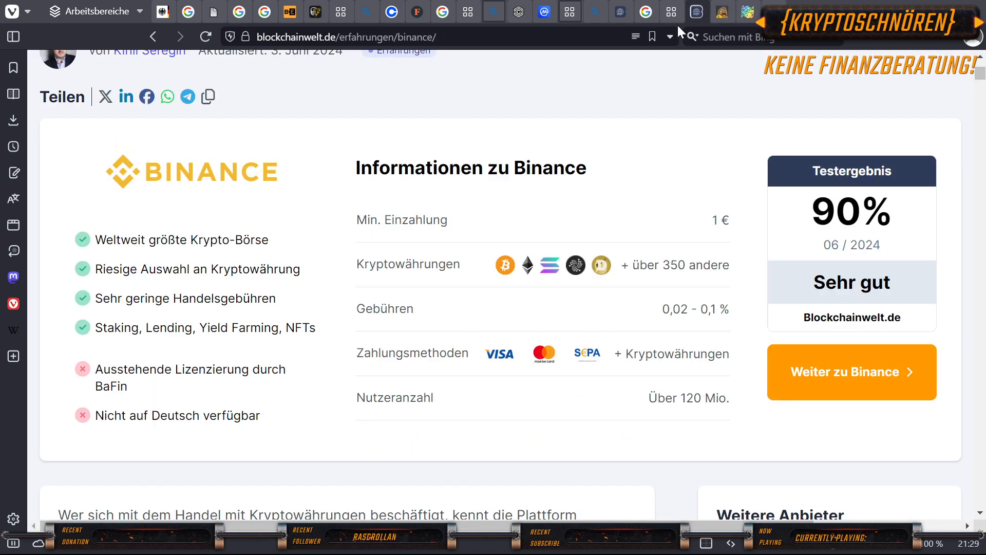
mouse_move(382, 223)
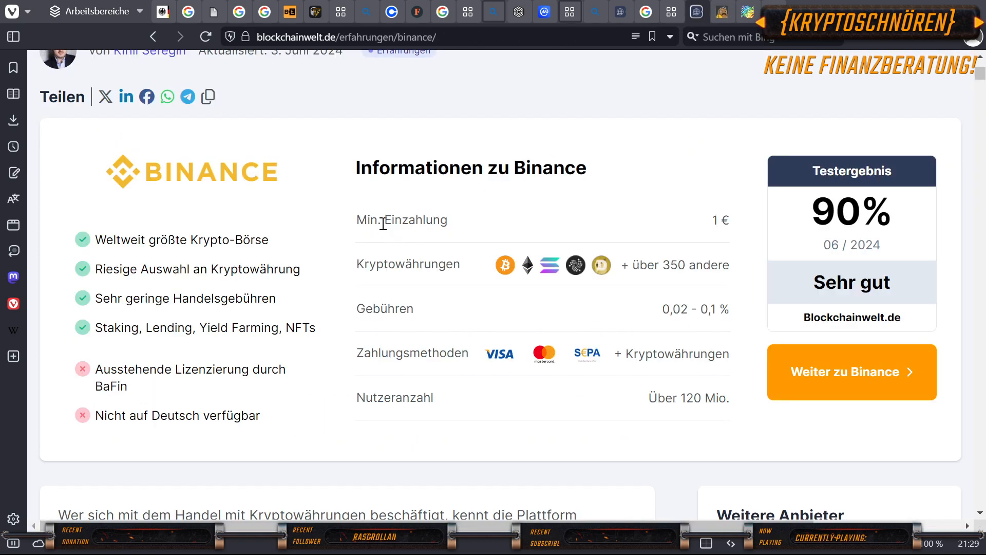
mouse_move(345, 240)
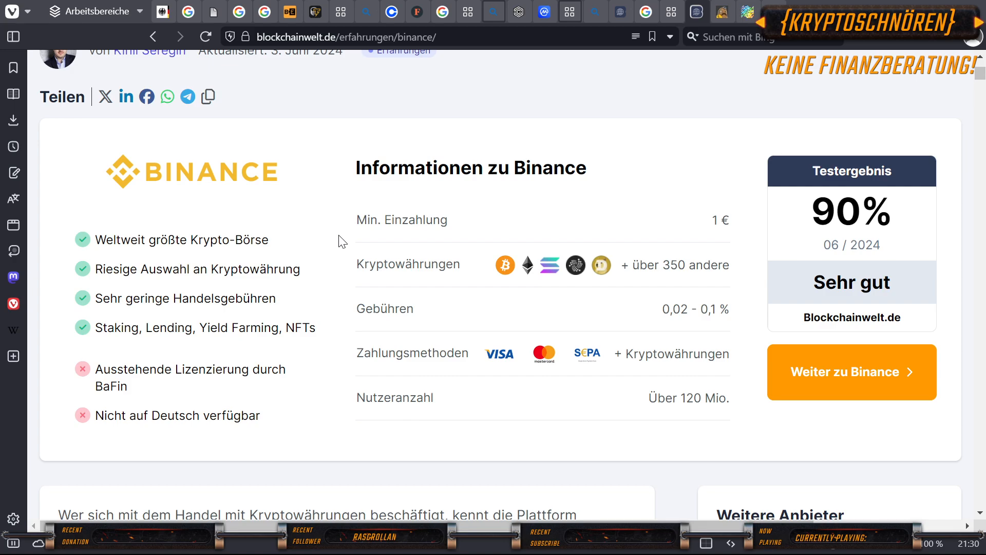
mouse_move(723, 11)
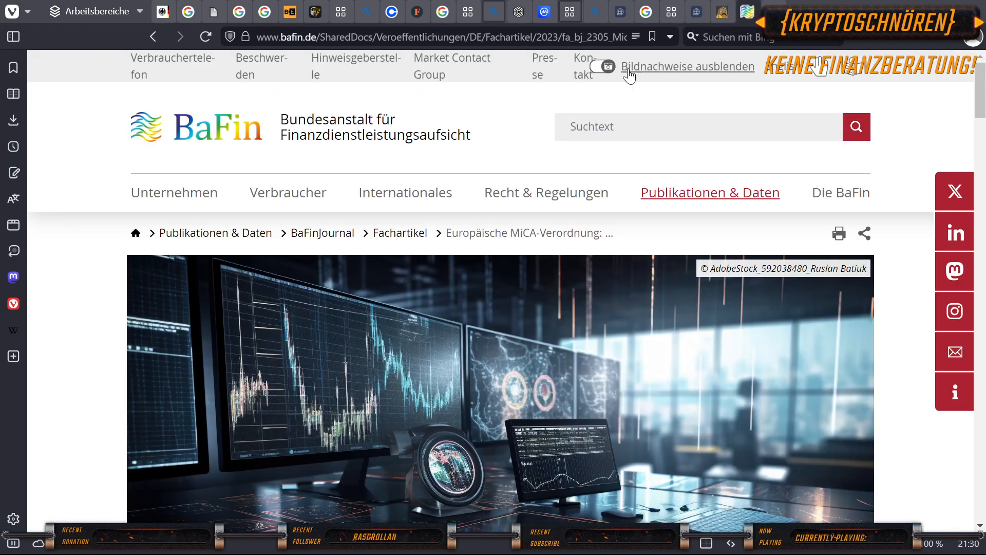
Bring the BaFin MiCA-Verordnung article into view and scroll into its introduction.
scroll(down, 3)
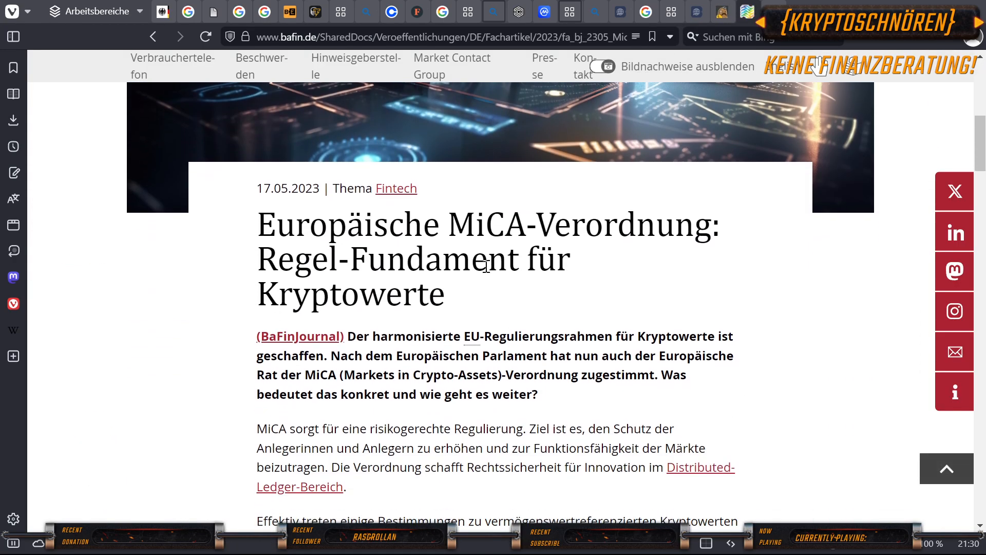
scroll(up, 3)
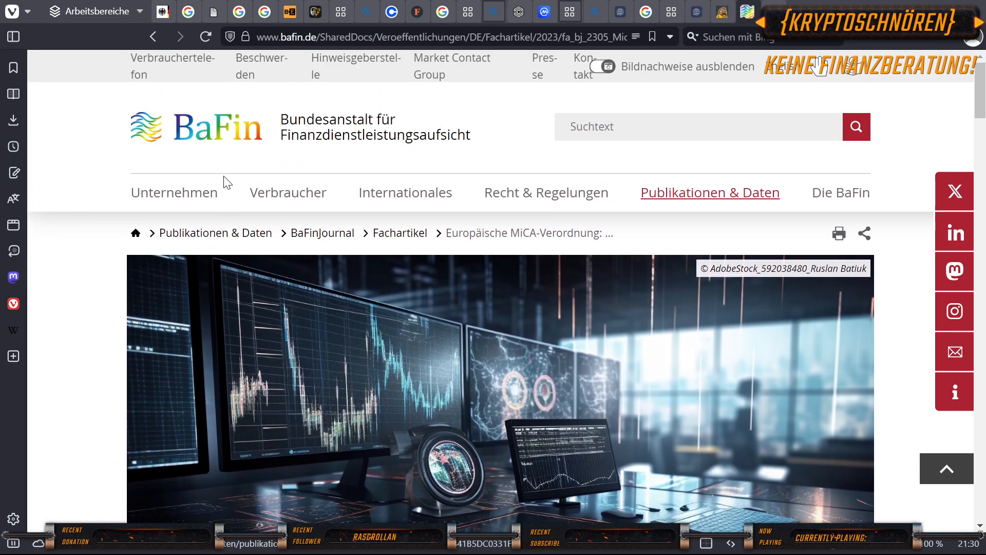
click(288, 192)
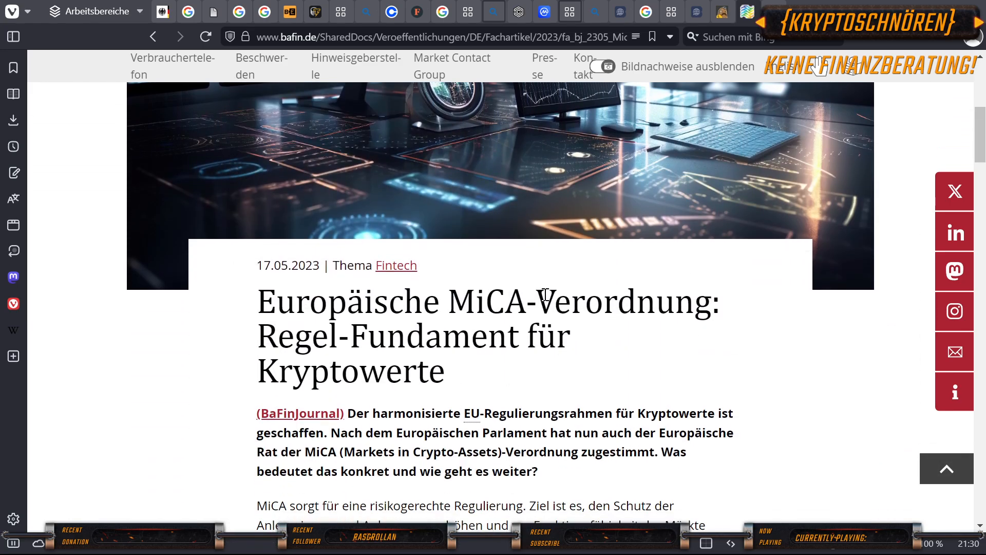
scroll(down, 3)
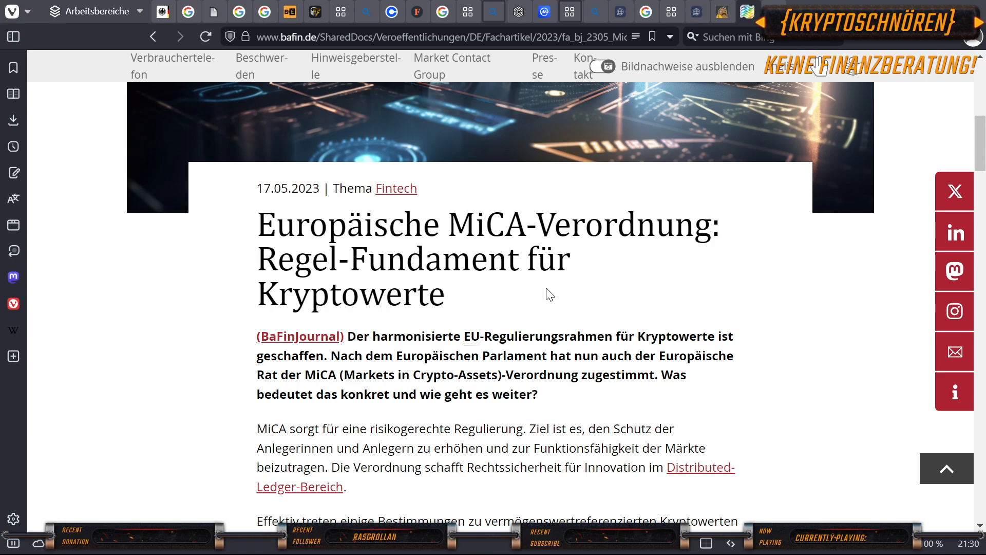
scroll(down, 3)
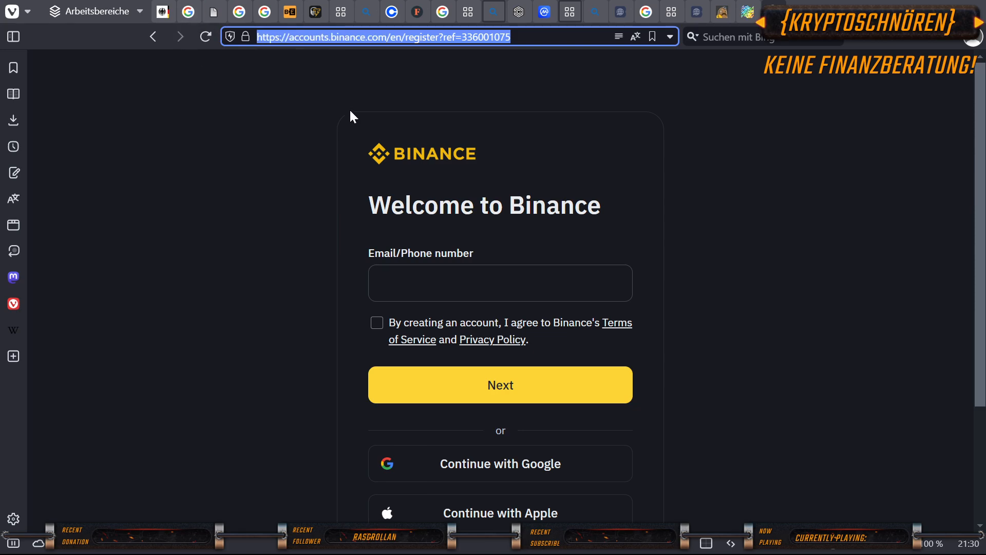
mouse_move(319, 106)
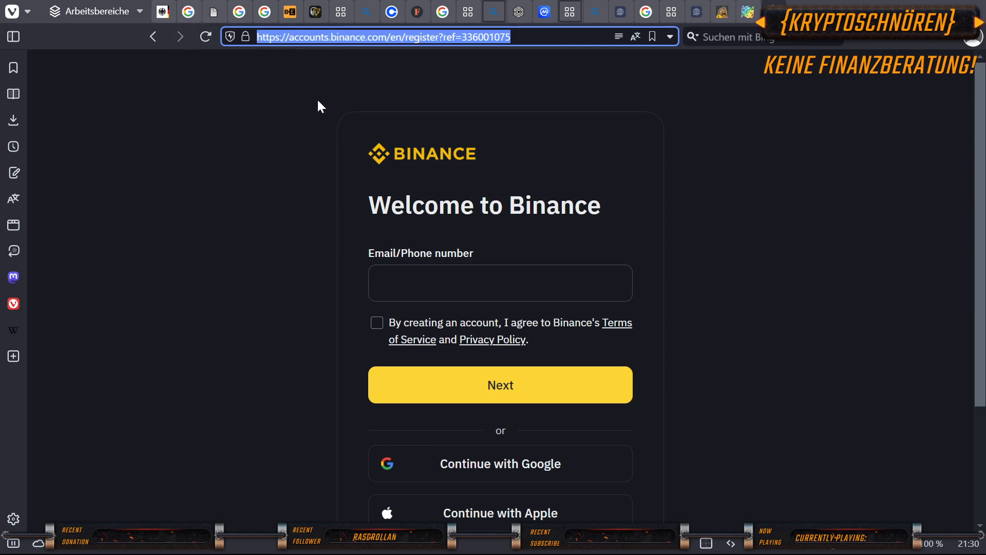
mouse_move(356, 59)
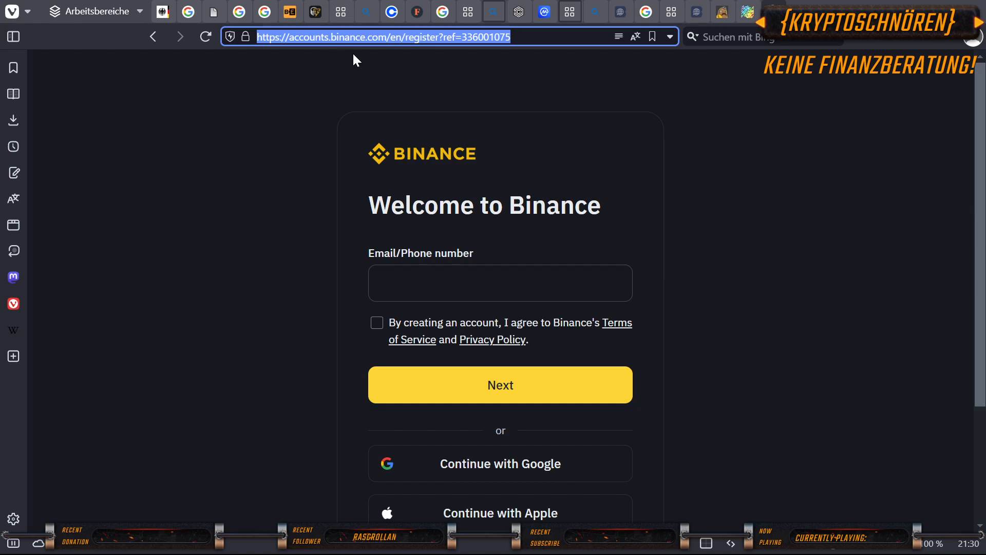
mouse_move(345, 163)
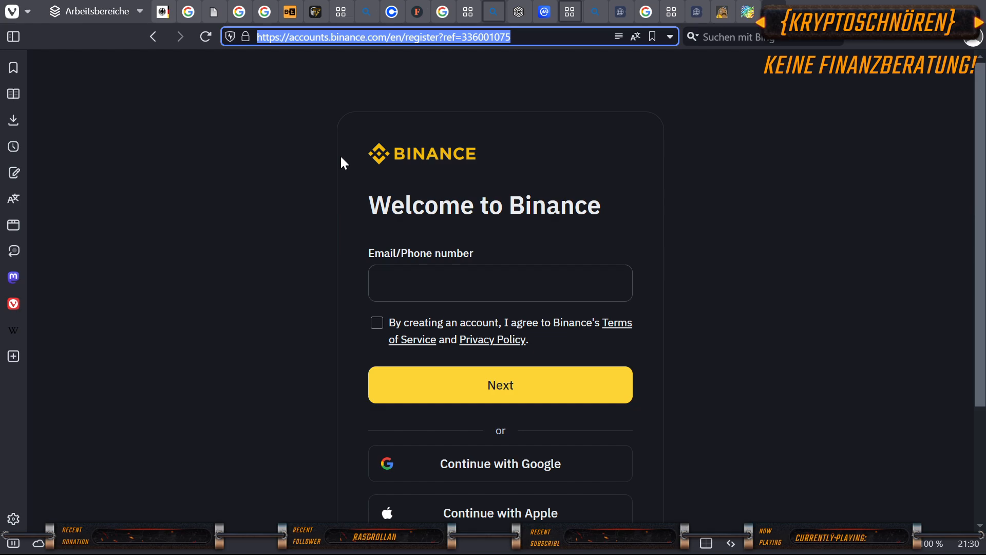
mouse_move(212, 548)
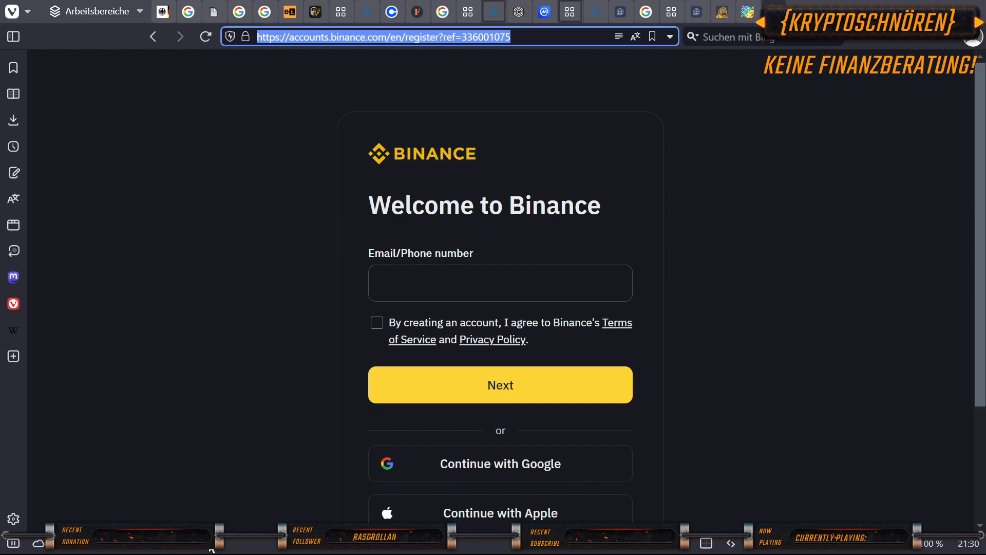